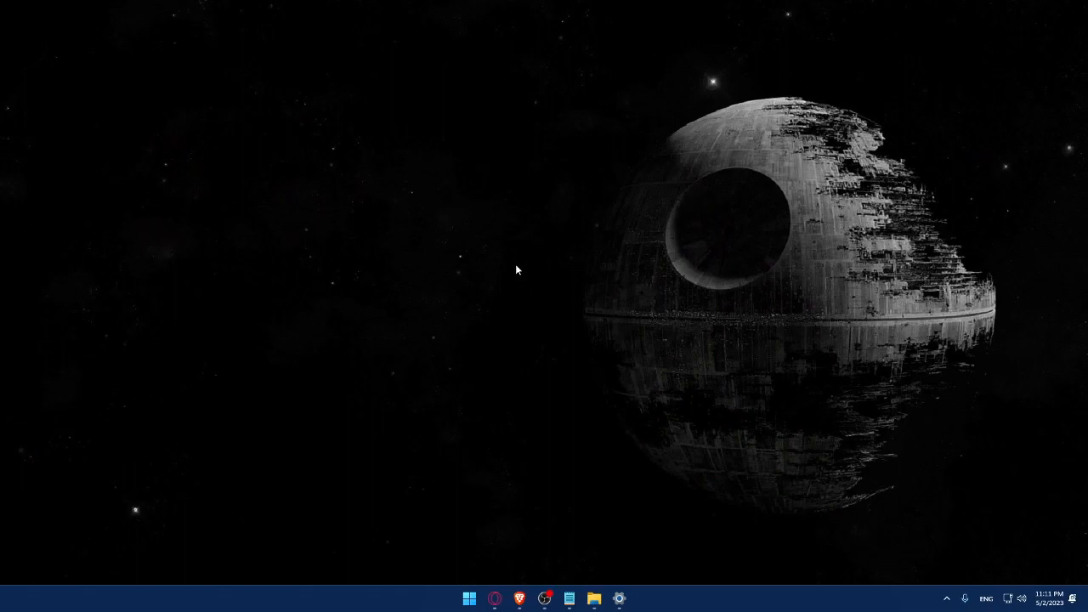
{"action": "mouse_move", "coordinate": [552, 354]}
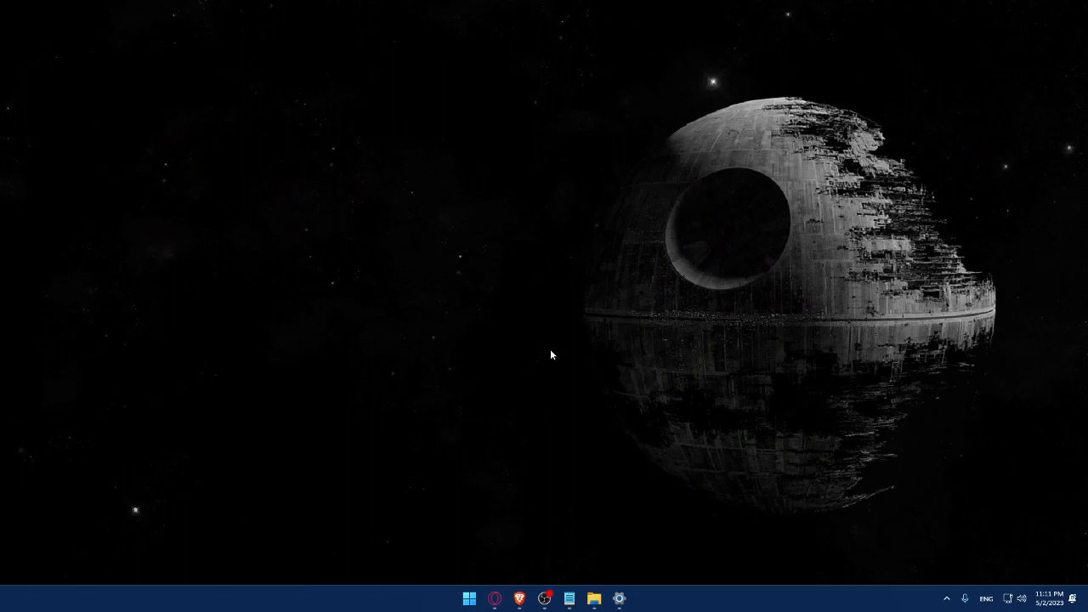
{"action": "mouse_move", "coordinate": [580, 208]}
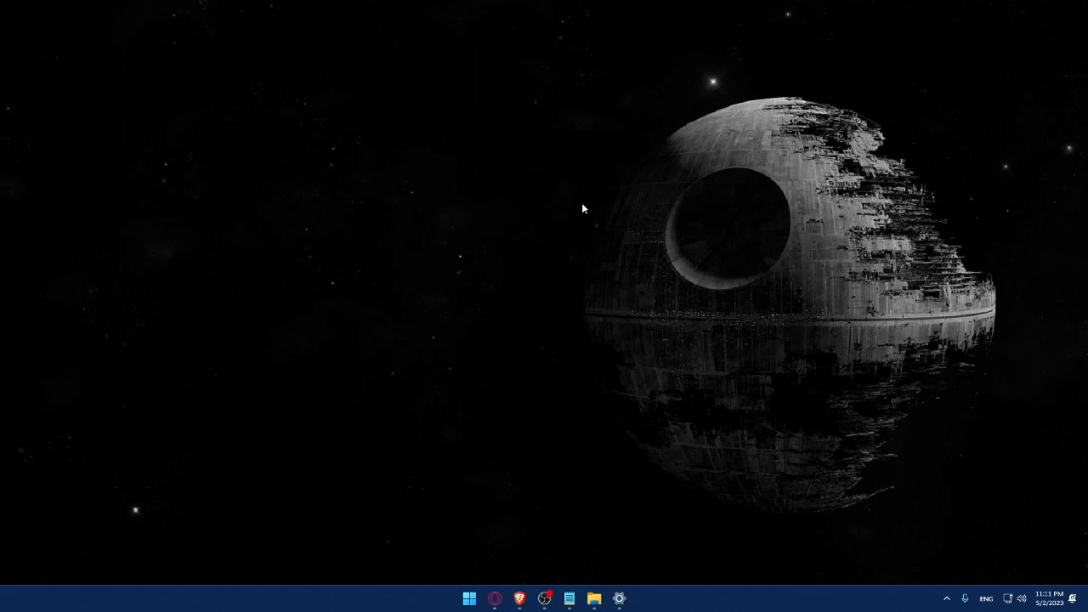
- Launch Brave from the taskbar to open a new browser tab
{"action": "left_click", "coordinate": [532, 596]}
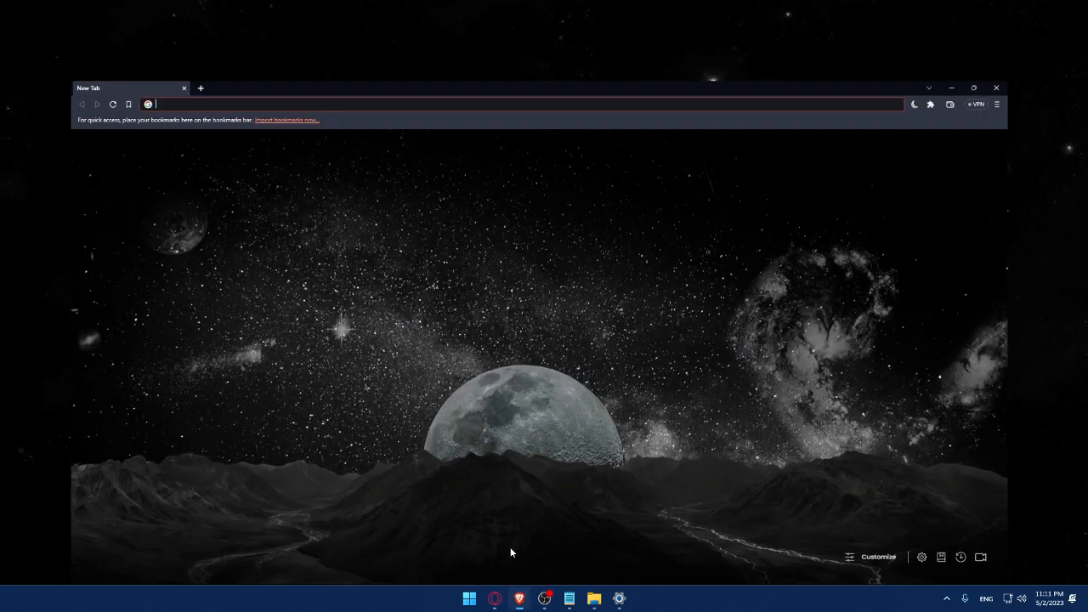
- Maximize the Brave window and search for 'wix' in the address bar
{"action": "left_click", "coordinate": [973, 87]}
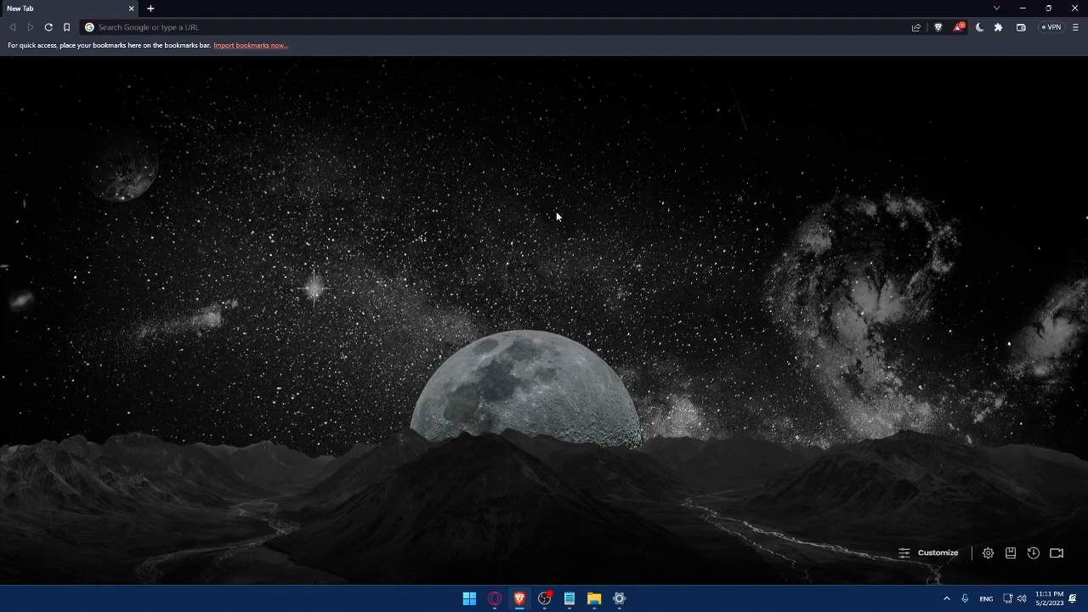
{"action": "mouse_move", "coordinate": [486, 181]}
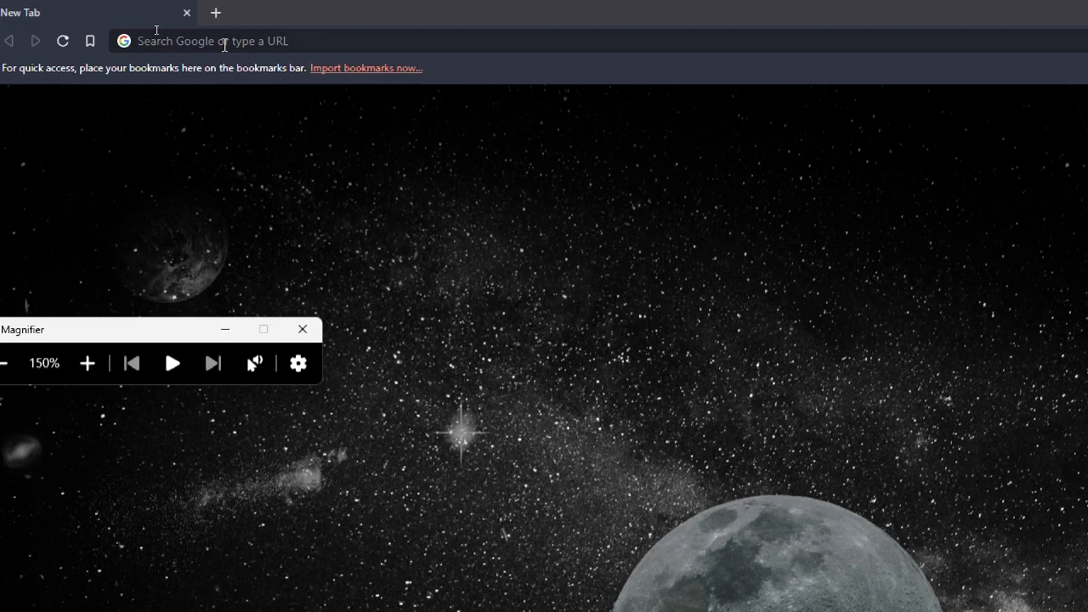
{"action": "type", "text": "wix.com"}
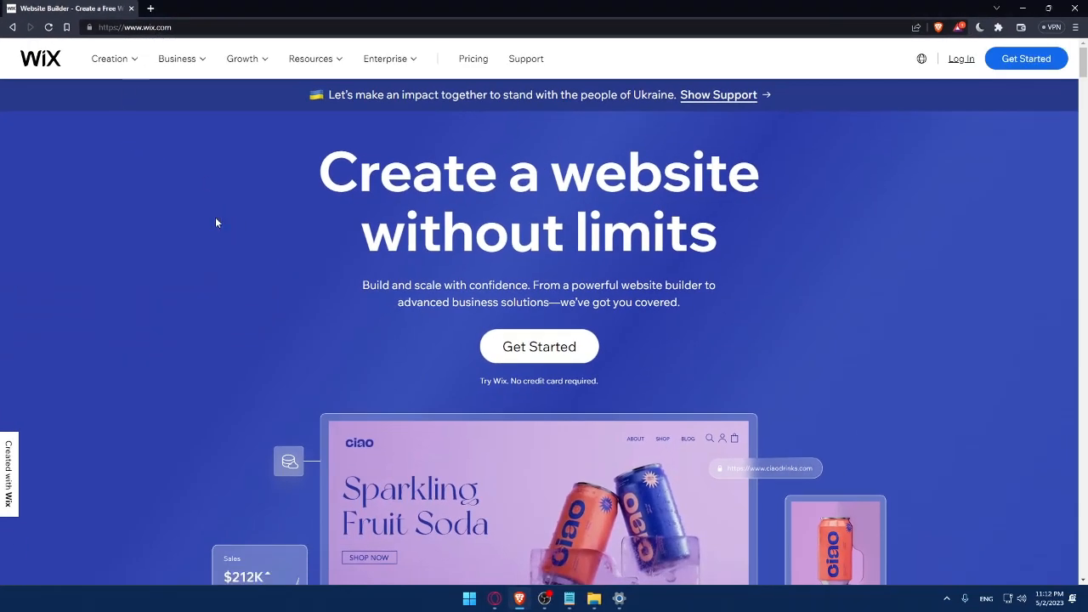
{"action": "mouse_move", "coordinate": [183, 245]}
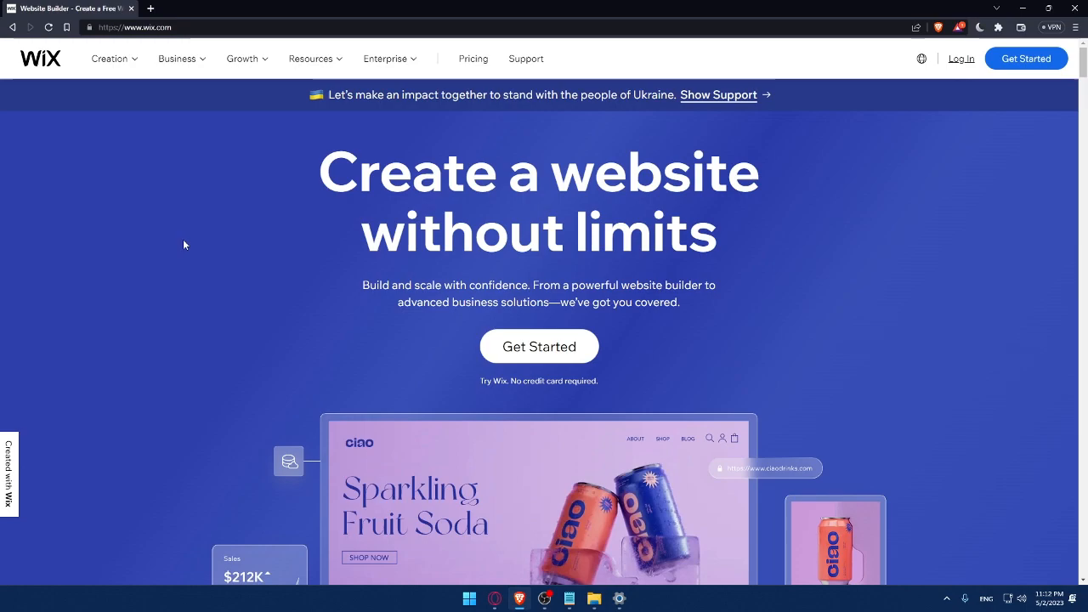
{"action": "mouse_move", "coordinate": [213, 265]}
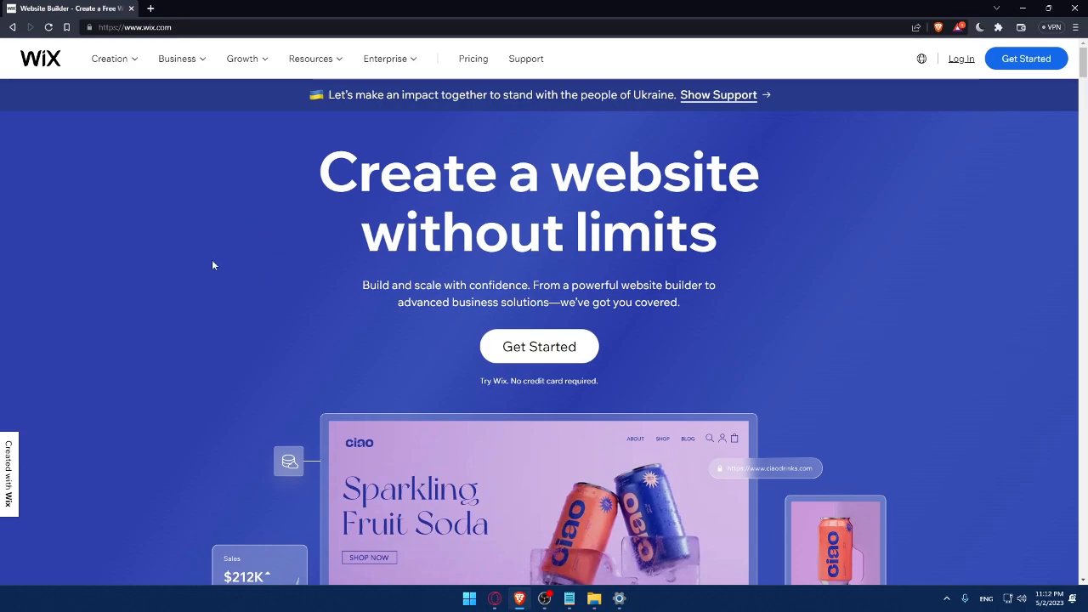
{"action": "mouse_move", "coordinate": [260, 296]}
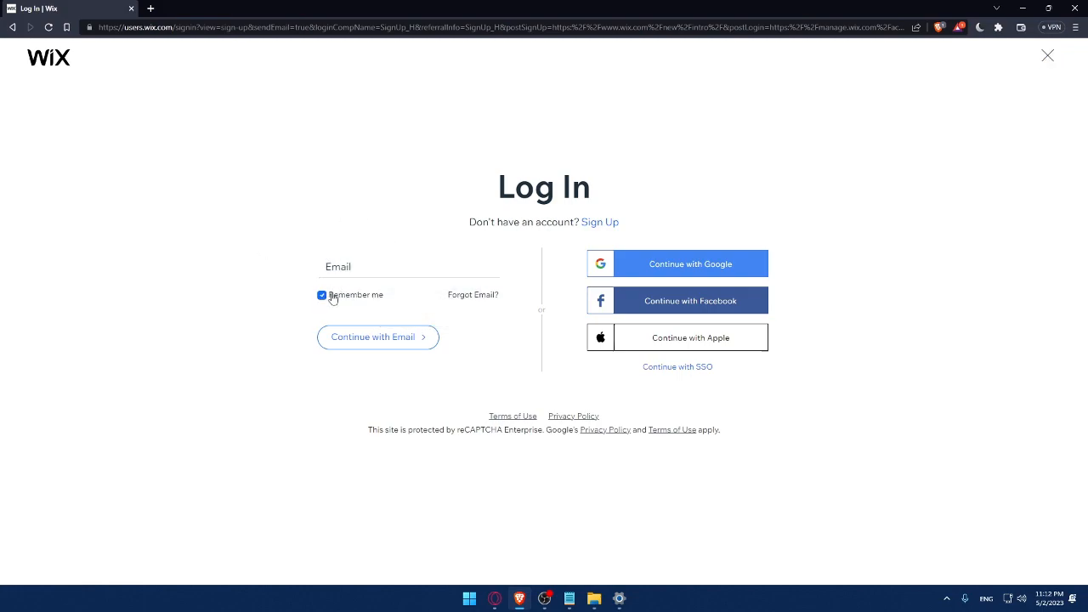
{"action": "mouse_move", "coordinate": [172, 298]}
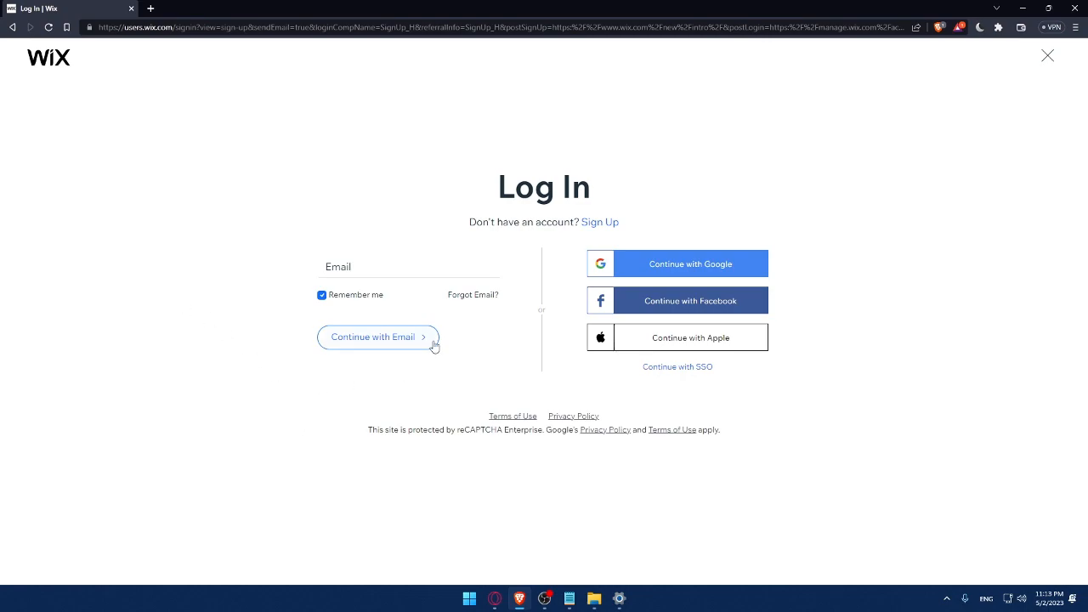
{"action": "mouse_move", "coordinate": [459, 310]}
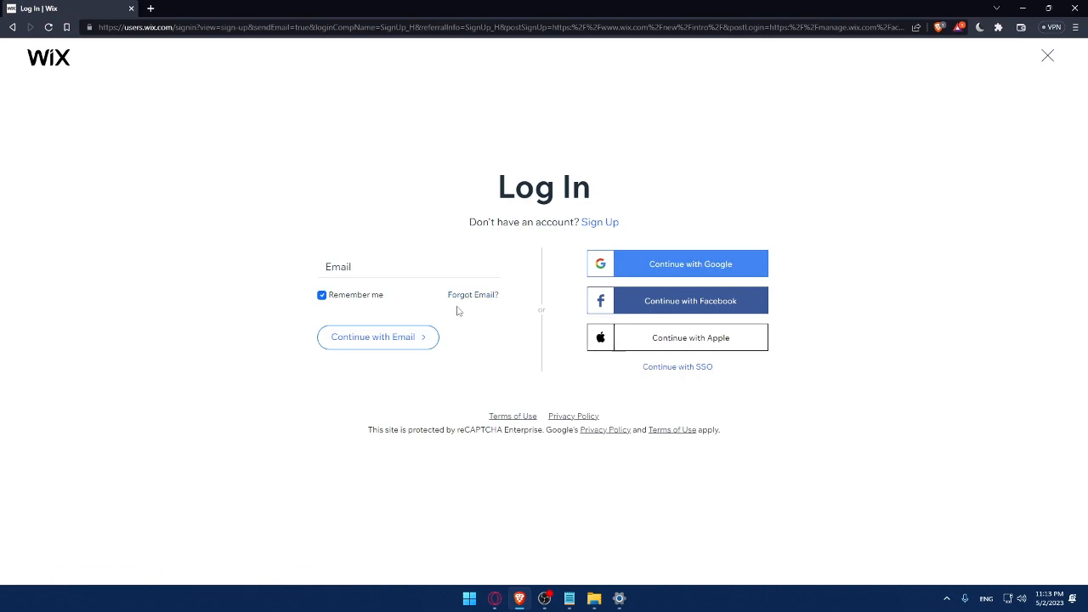
{"action": "mouse_move", "coordinate": [482, 322]}
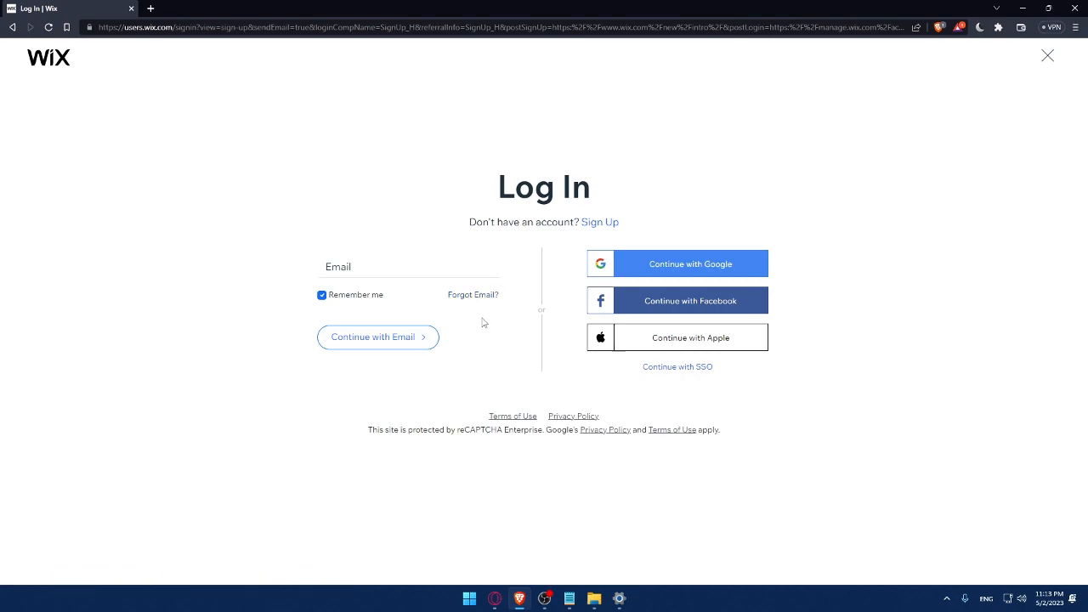
{"action": "mouse_move", "coordinate": [513, 418]}
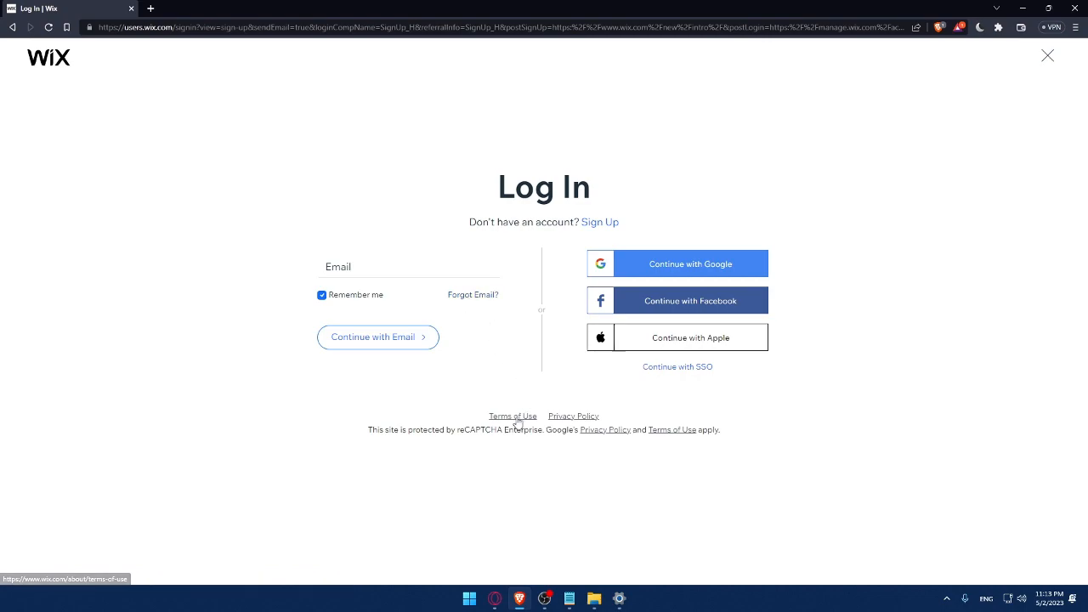
- Open Wix's Terms of Use and Privacy Policy in new tabs, viewing Terms of Use
{"action": "left_click", "coordinate": [512, 416]}
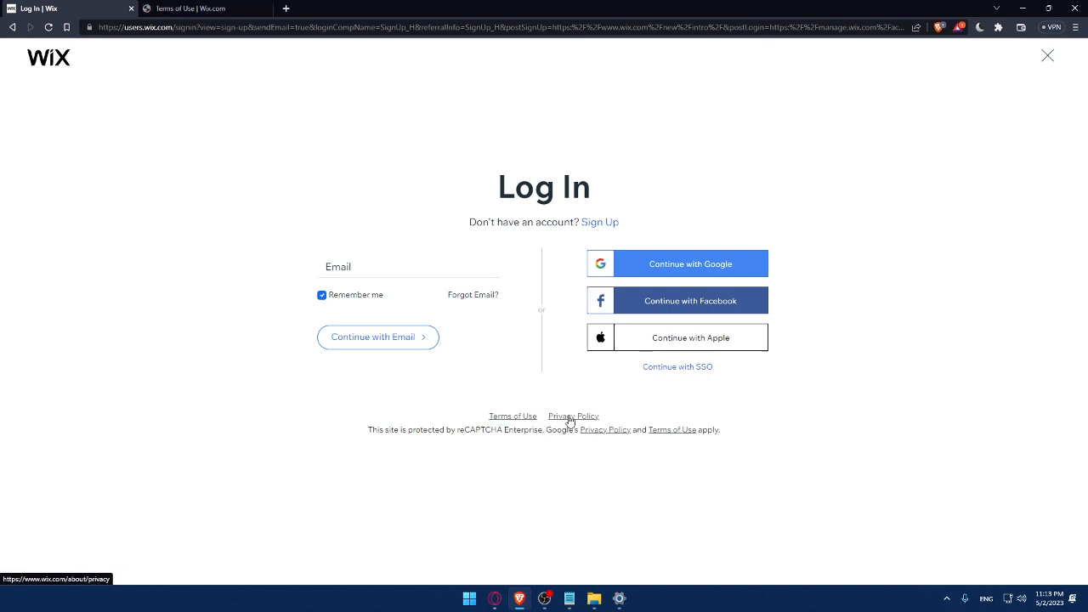
{"action": "left_click", "coordinate": [573, 416]}
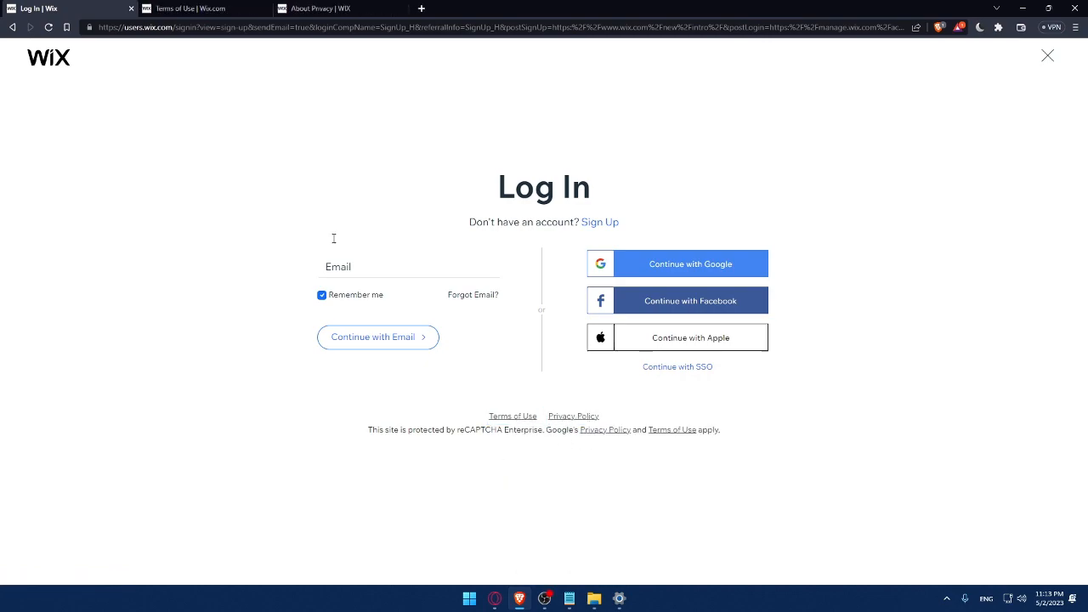
{"action": "left_click", "coordinate": [196, 9]}
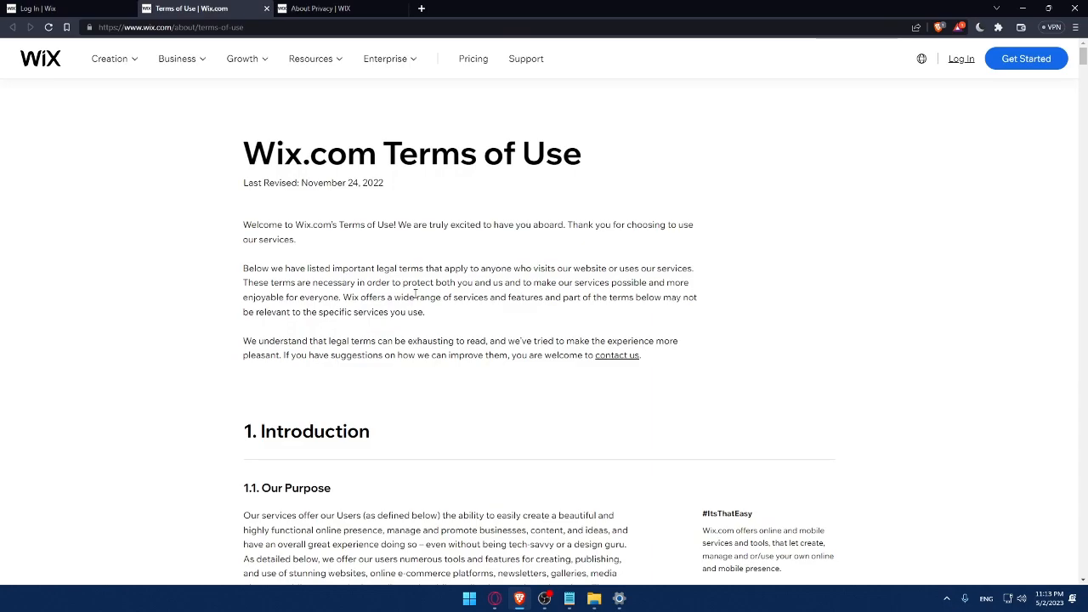
- Scroll through the Terms of Use and Privacy Policy pages
{"action": "scroll", "scroll_direction": "down", "scroll_amount": 3}
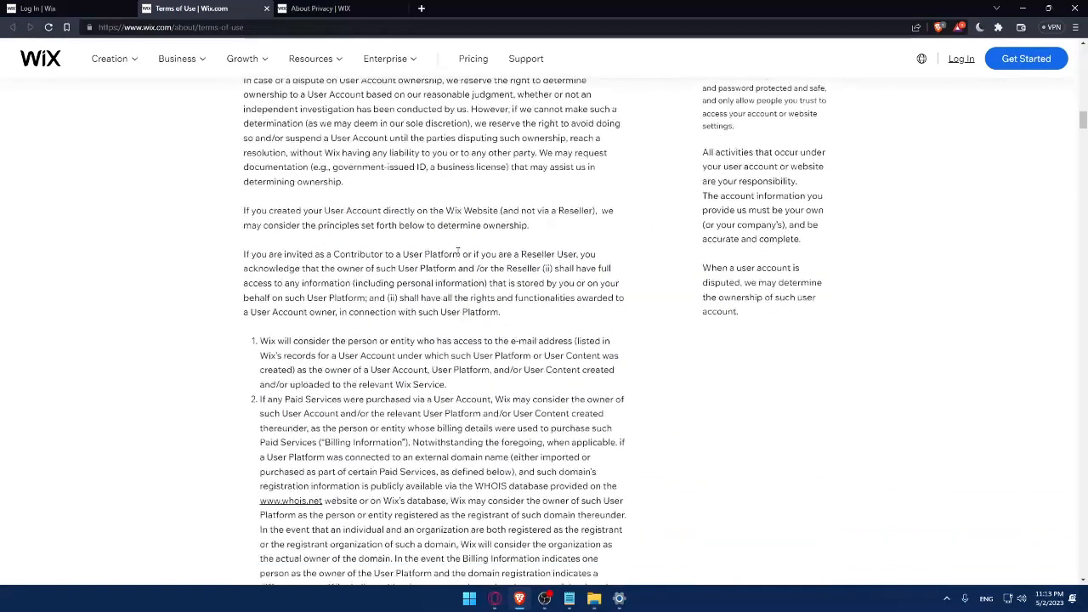
{"action": "scroll", "scroll_direction": "down", "scroll_amount": 3}
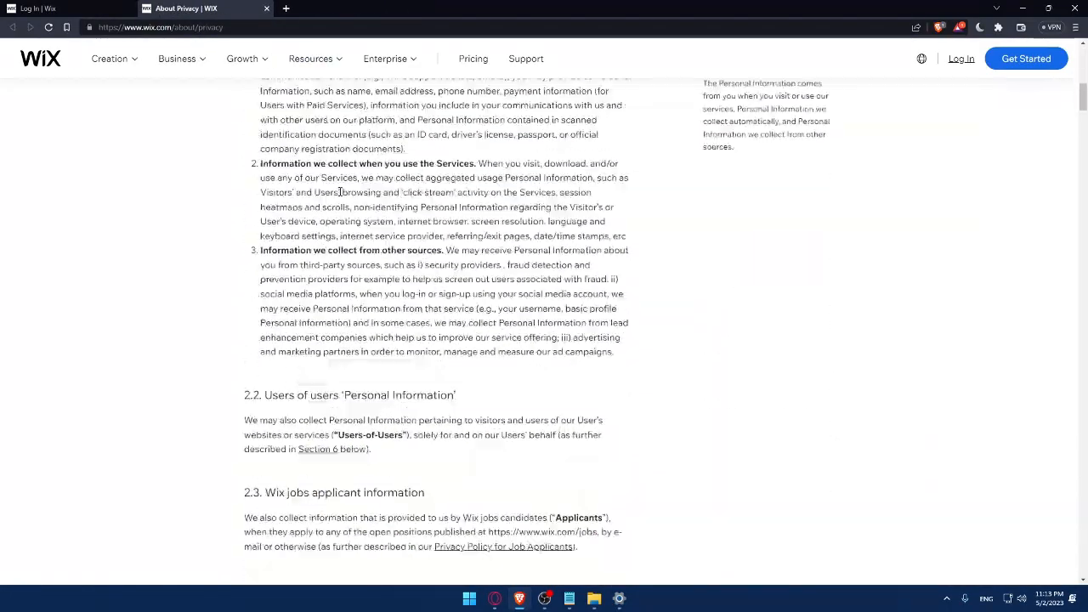
{"action": "scroll", "scroll_direction": "down", "scroll_amount": 3}
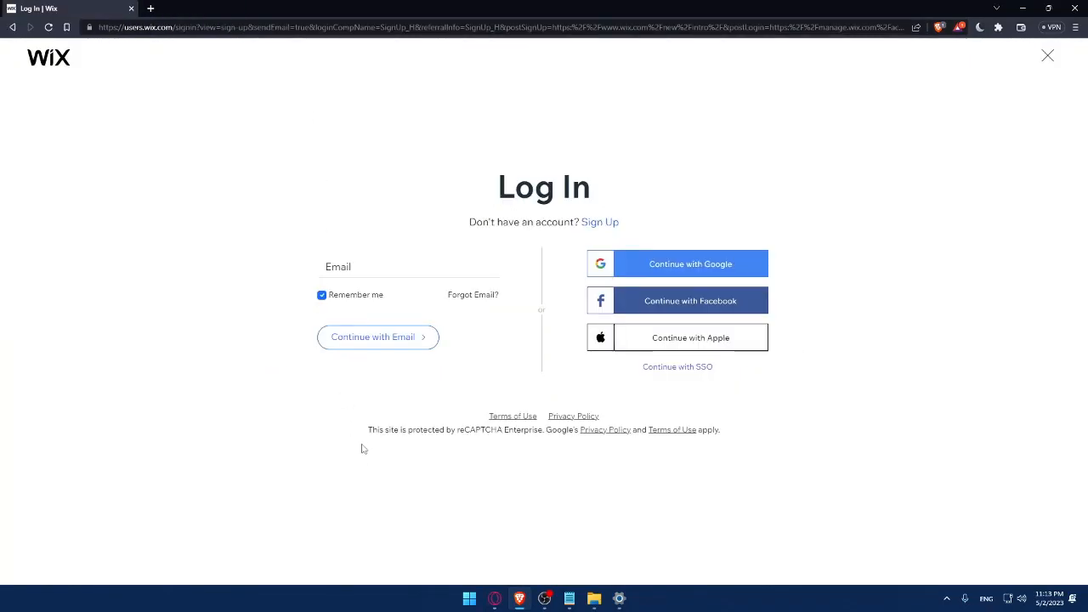
{"action": "mouse_move", "coordinate": [533, 445]}
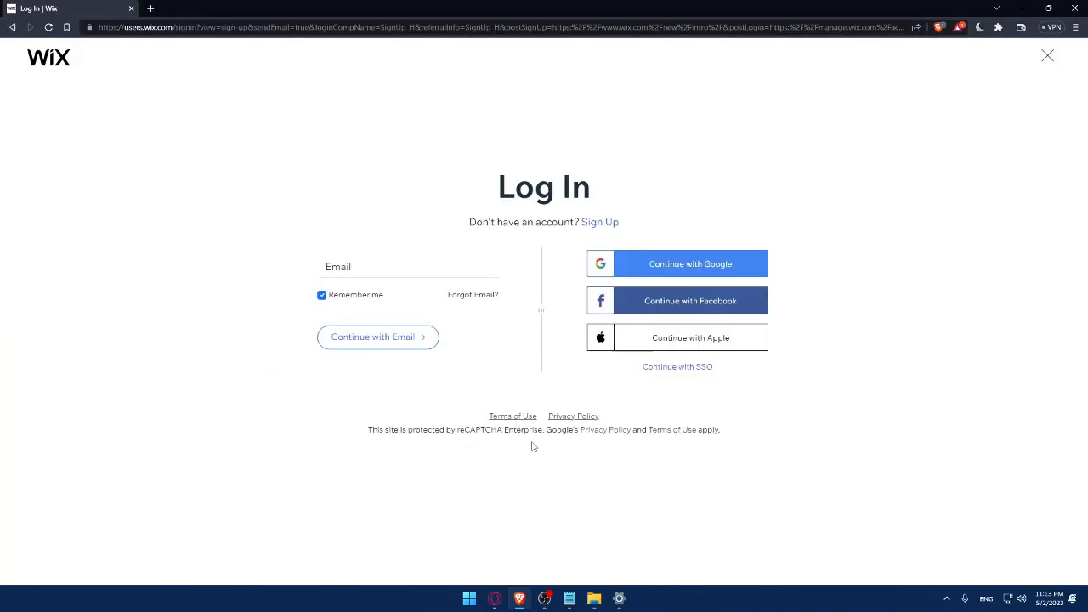
{"action": "mouse_move", "coordinate": [649, 446]}
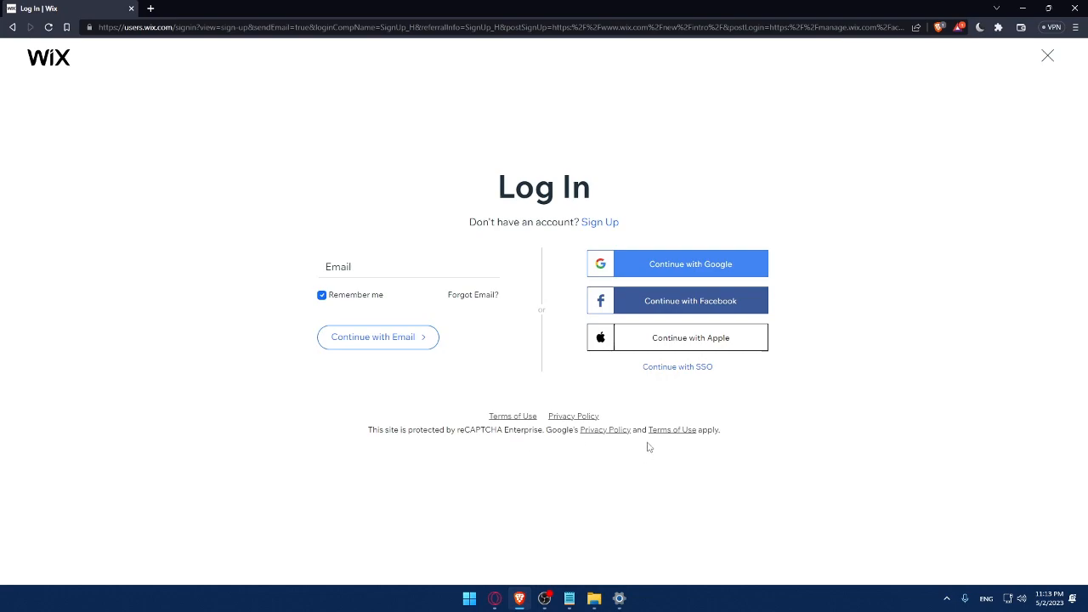
{"action": "mouse_move", "coordinate": [579, 471]}
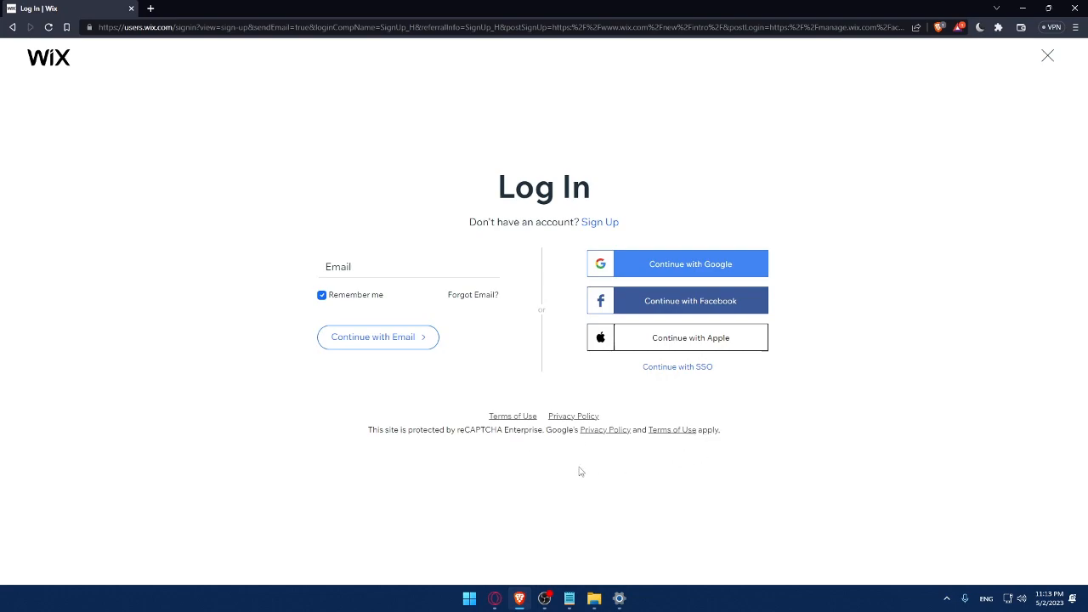
{"action": "mouse_move", "coordinate": [570, 419]}
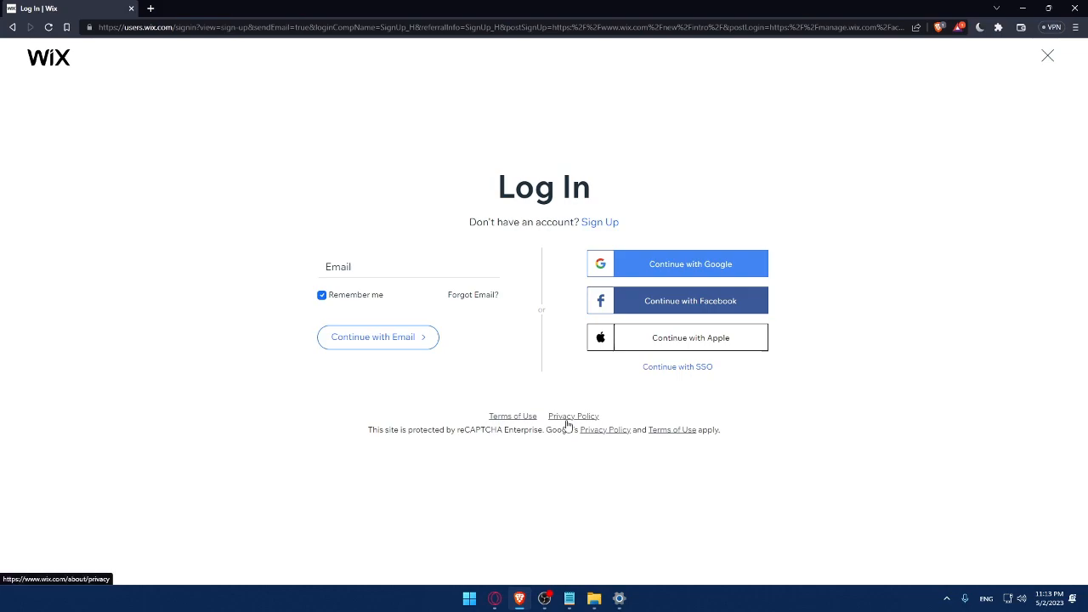
{"action": "mouse_move", "coordinate": [731, 264]}
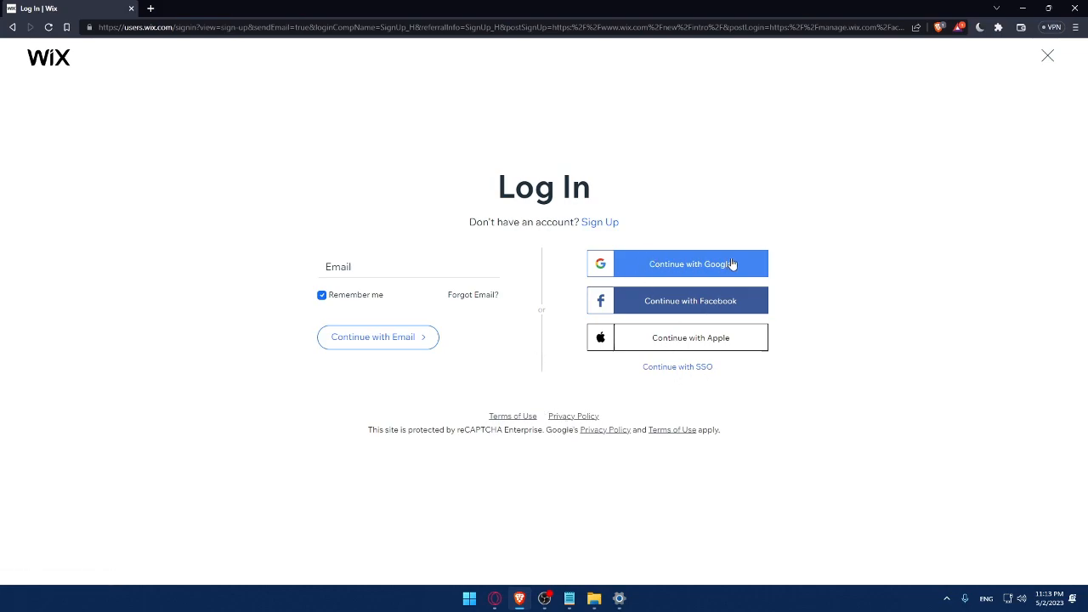
{"action": "mouse_move", "coordinate": [653, 431]}
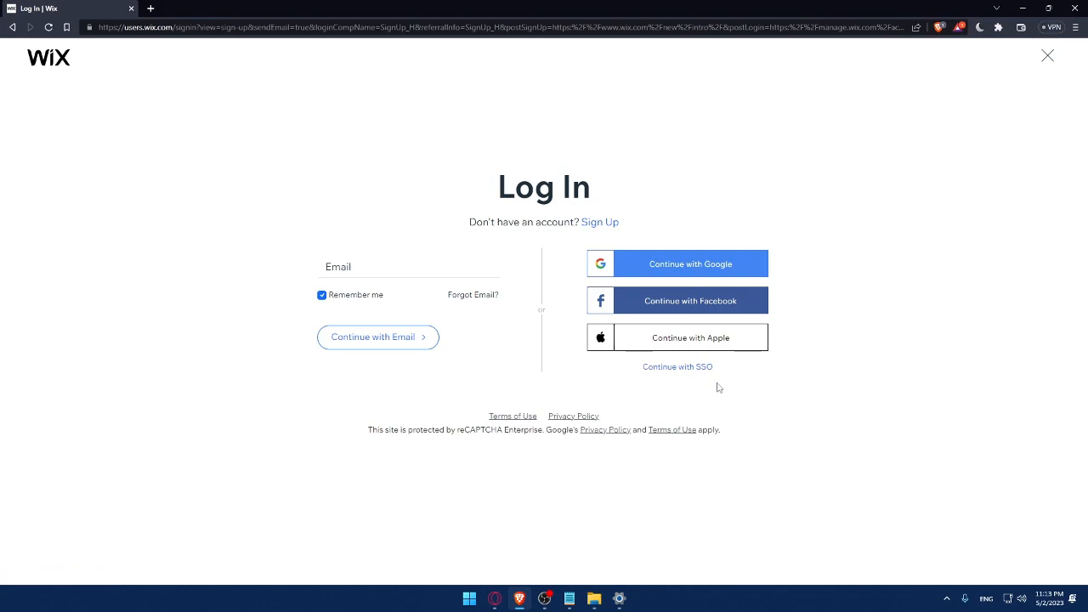
{"action": "mouse_move", "coordinate": [600, 222]}
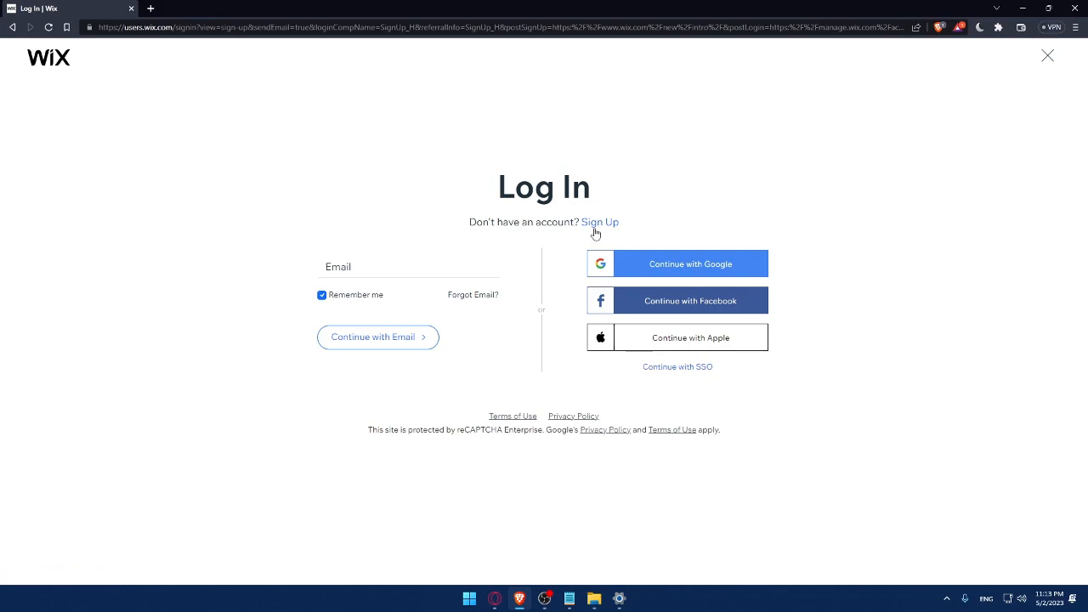
{"action": "left_click", "coordinate": [599, 222]}
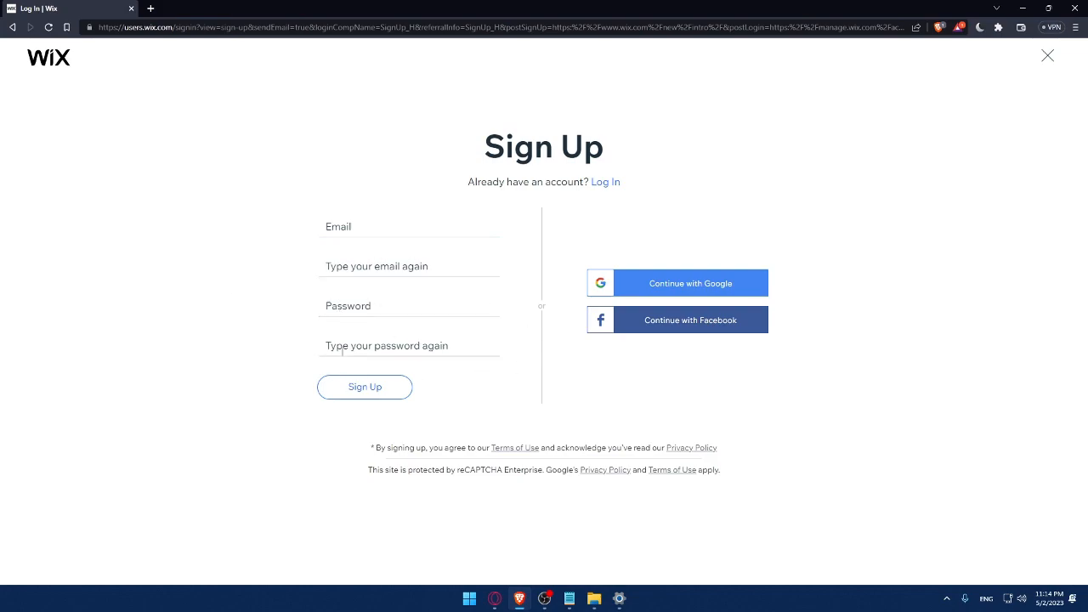
{"action": "left_click", "coordinate": [365, 387]}
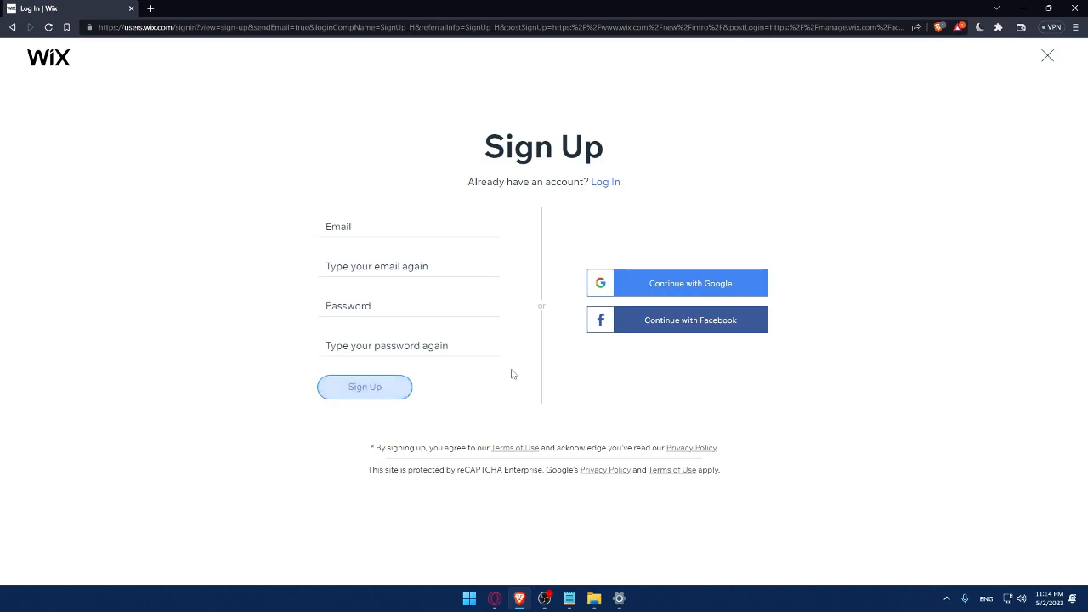
{"action": "mouse_move", "coordinate": [733, 289]}
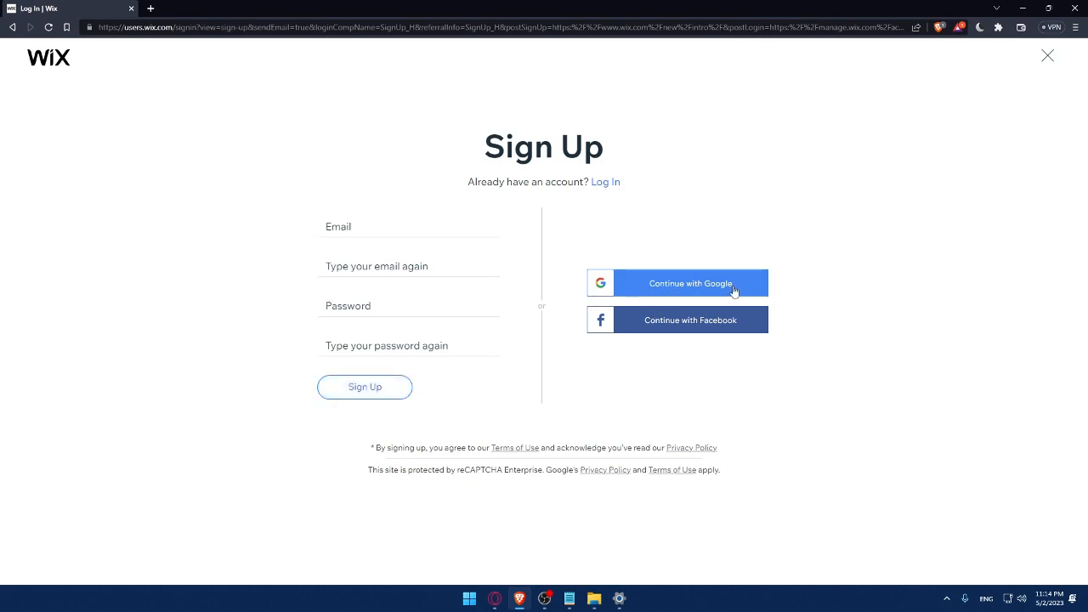
{"action": "mouse_move", "coordinate": [393, 415]}
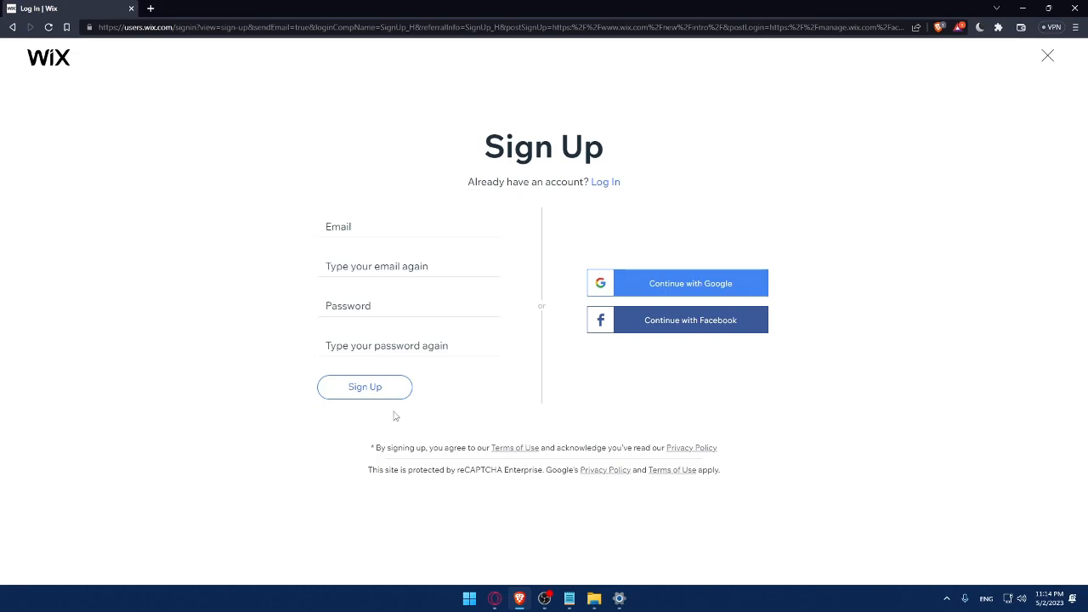
{"action": "mouse_move", "coordinate": [496, 455]}
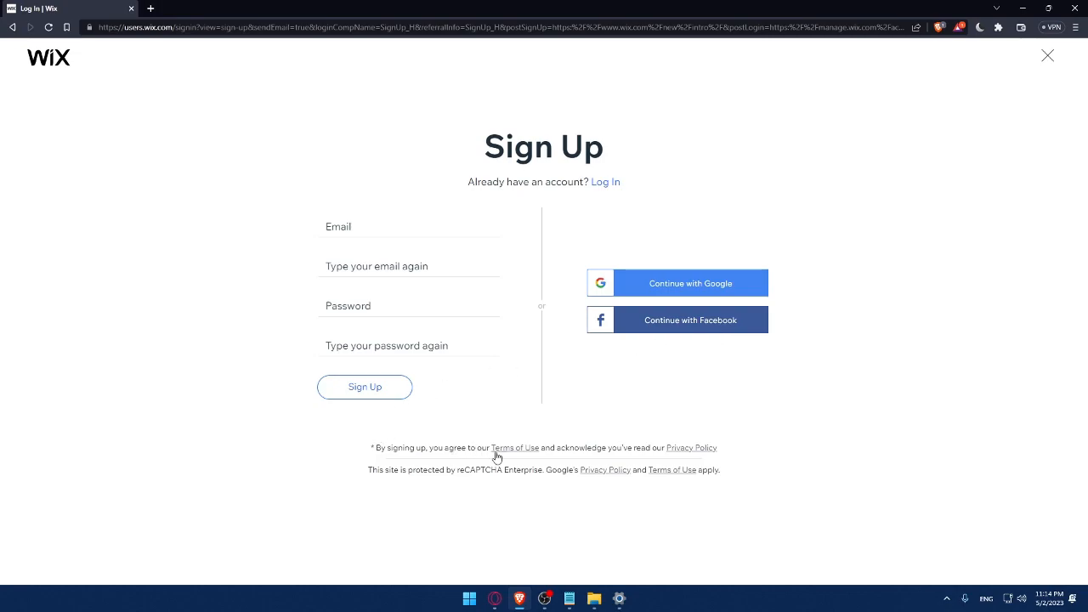
{"action": "mouse_move", "coordinate": [681, 459]}
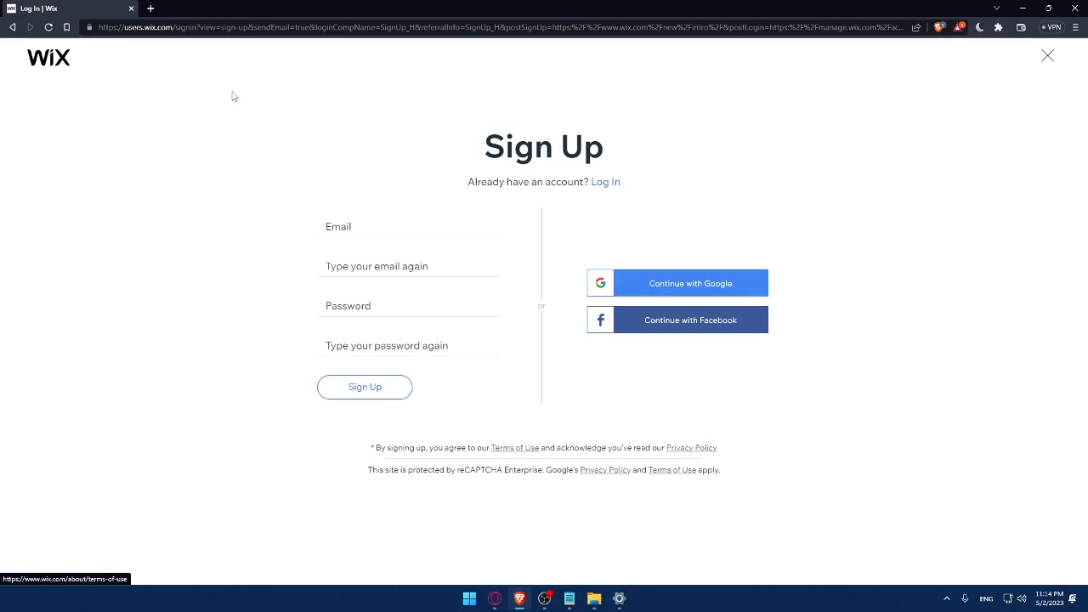
{"action": "mouse_move", "coordinate": [202, 380]}
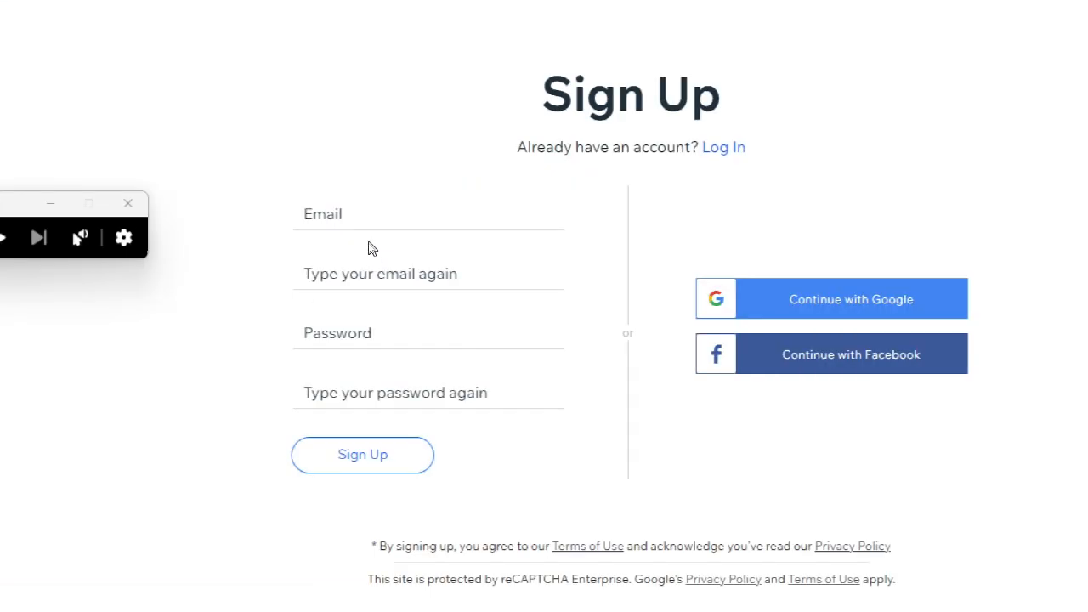
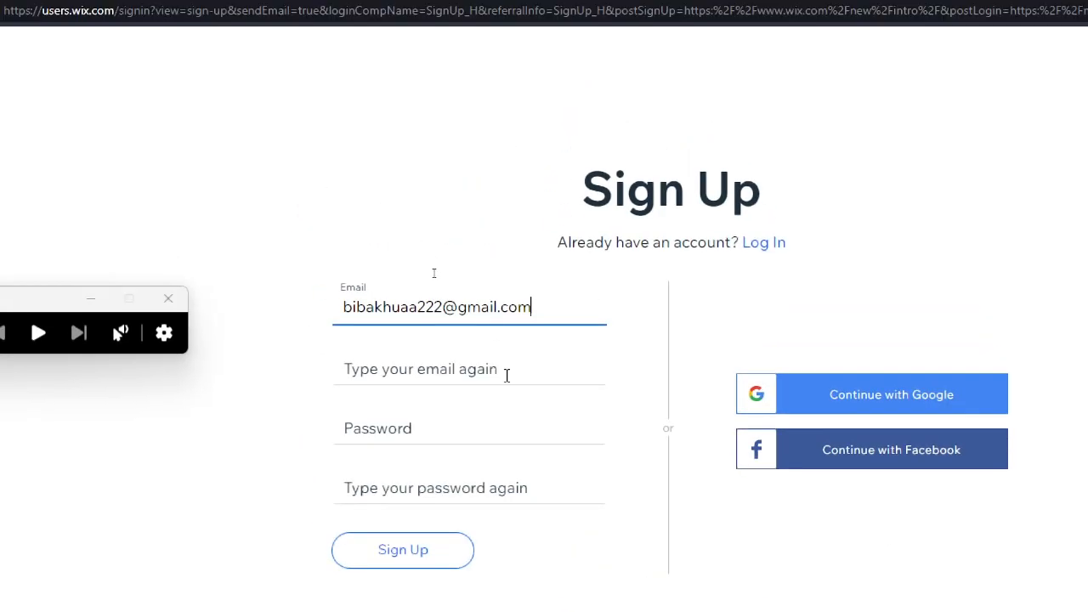
{"action": "left_click", "coordinate": [470, 378]}
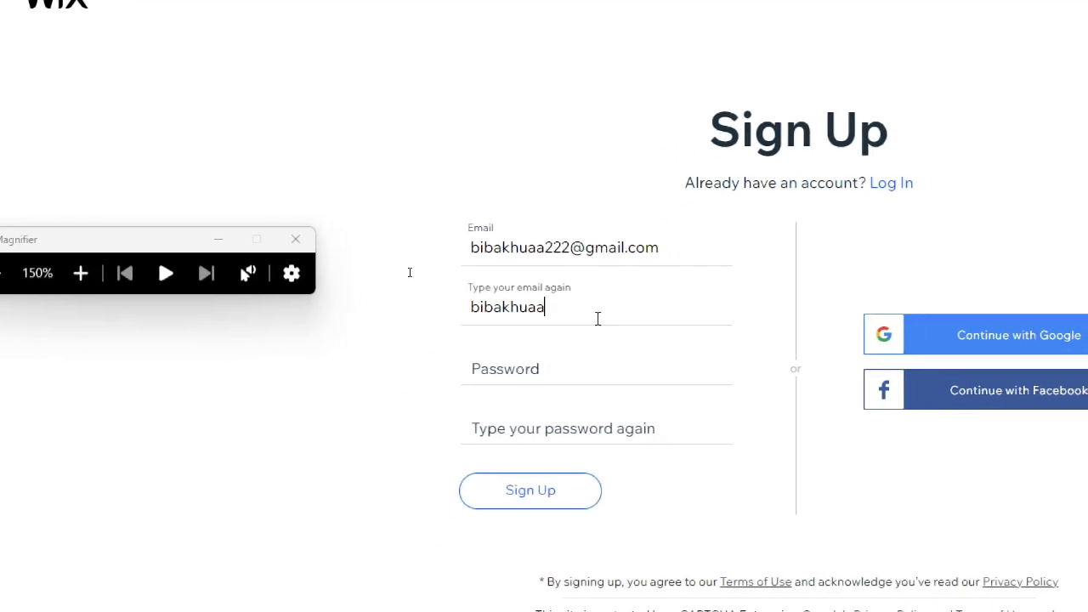
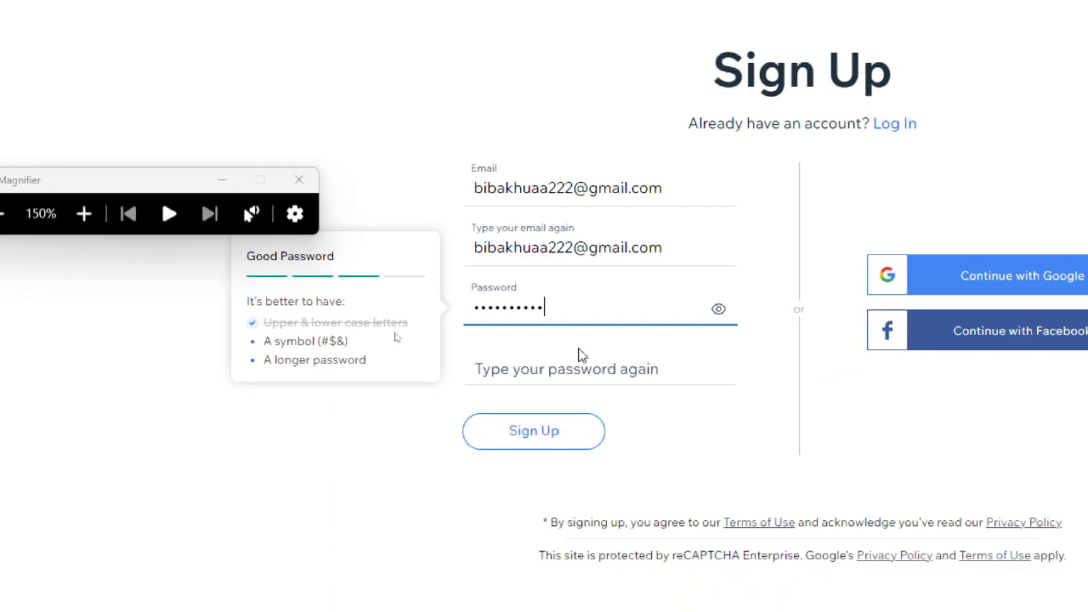
{"action": "type", "text": "•••••••"}
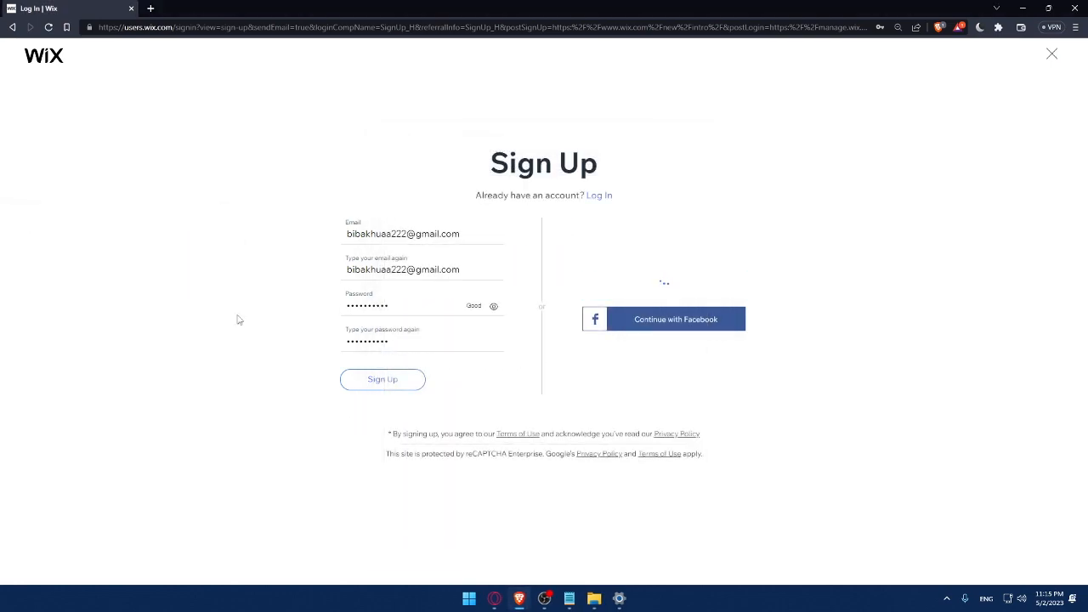
{"action": "left_click", "coordinate": [382, 380]}
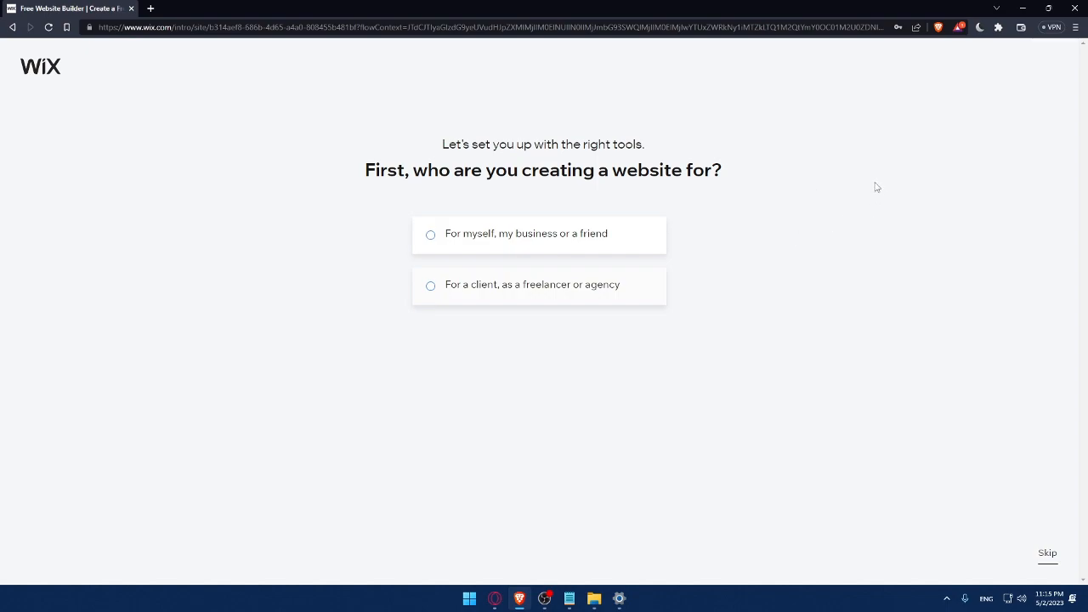
{"action": "mouse_move", "coordinate": [873, 187]}
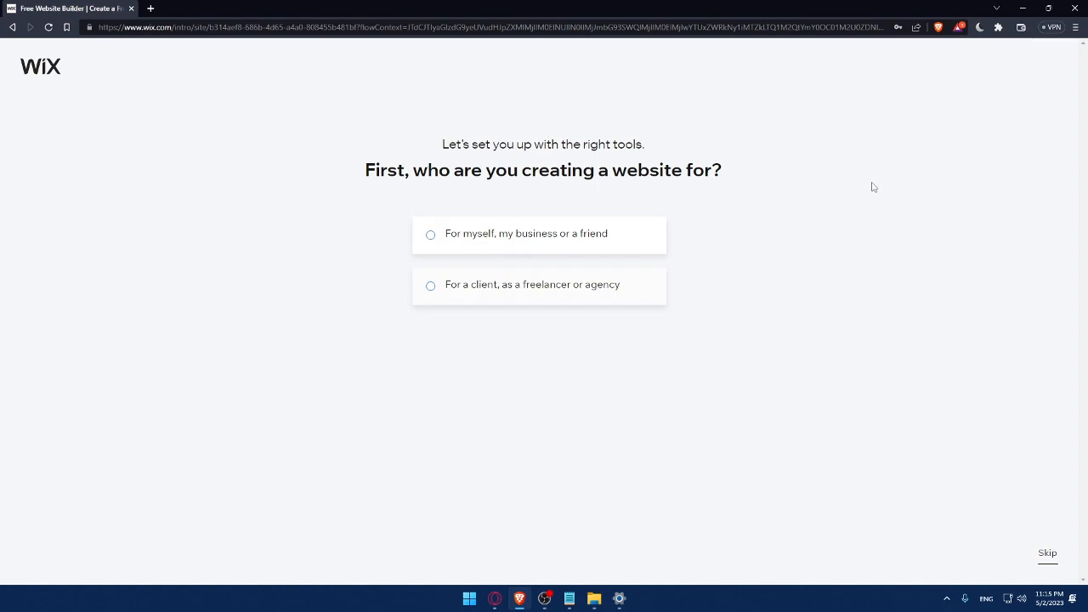
{"action": "mouse_move", "coordinate": [450, 370]}
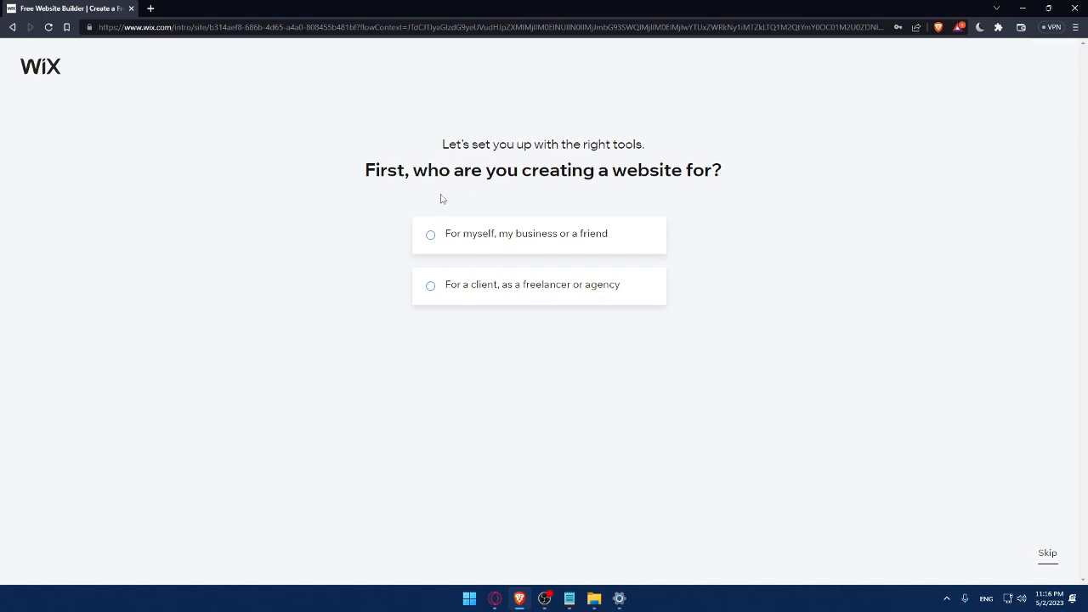
{"action": "mouse_move", "coordinate": [443, 247]}
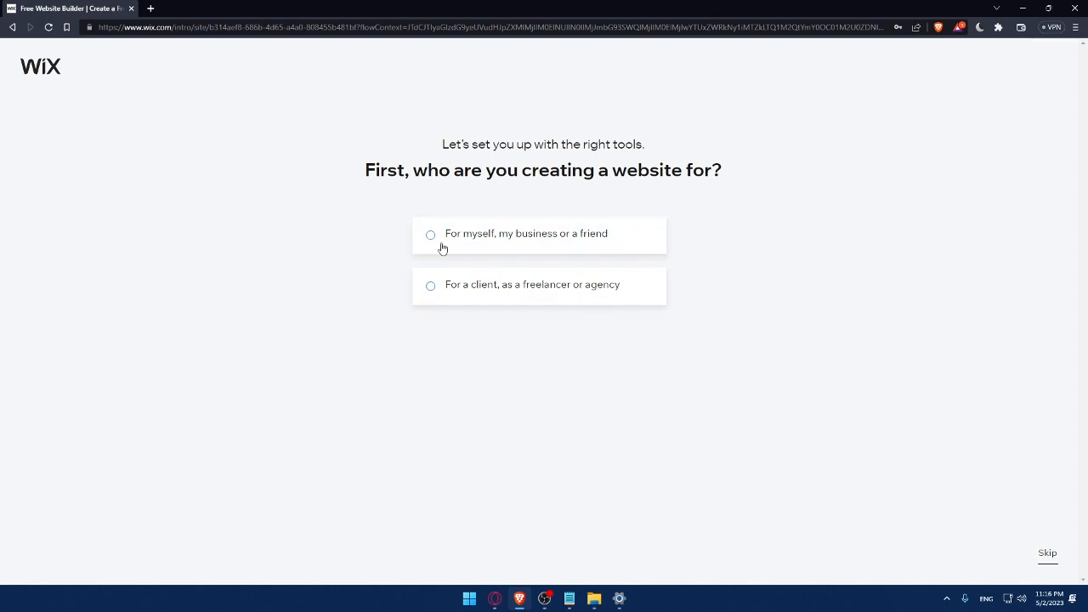
{"action": "mouse_move", "coordinate": [736, 404]}
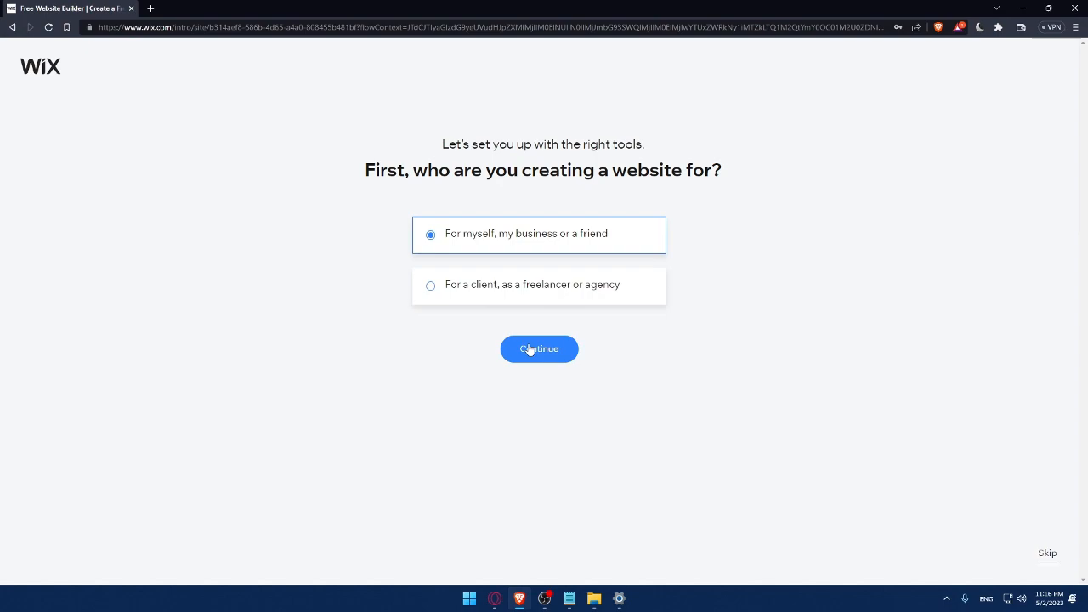
- Choose a site for myself with Online Store as the website type
{"action": "left_click", "coordinate": [539, 349]}
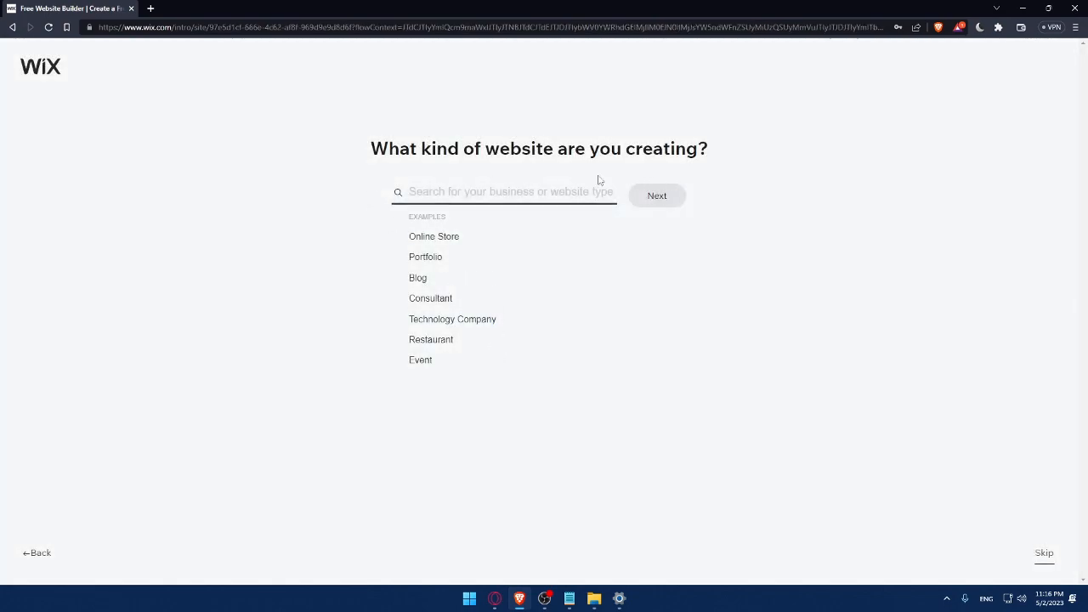
{"action": "left_click", "coordinate": [434, 237]}
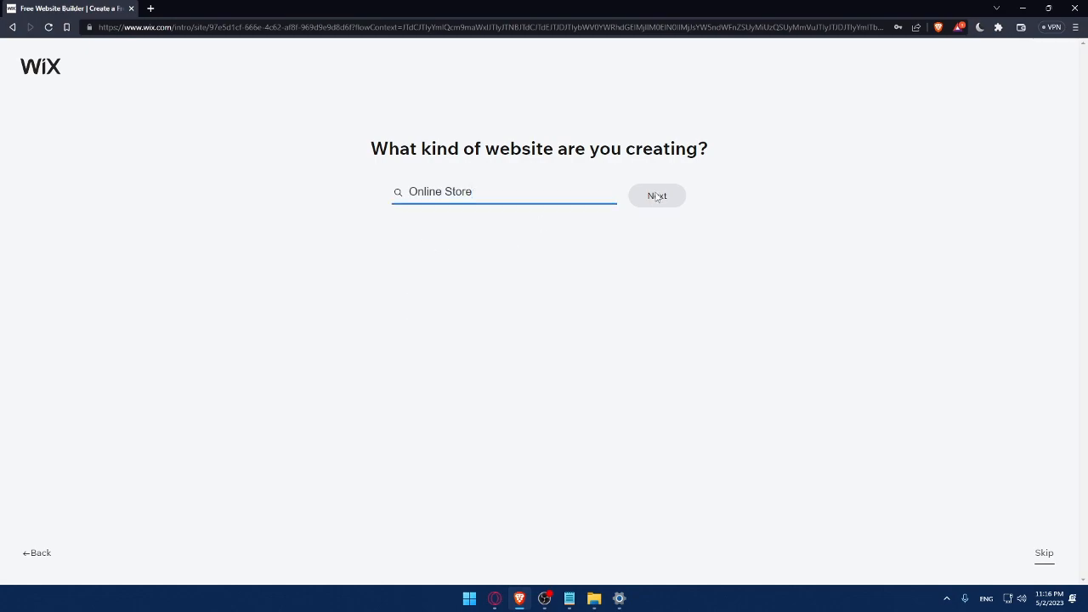
{"action": "left_click", "coordinate": [503, 191]}
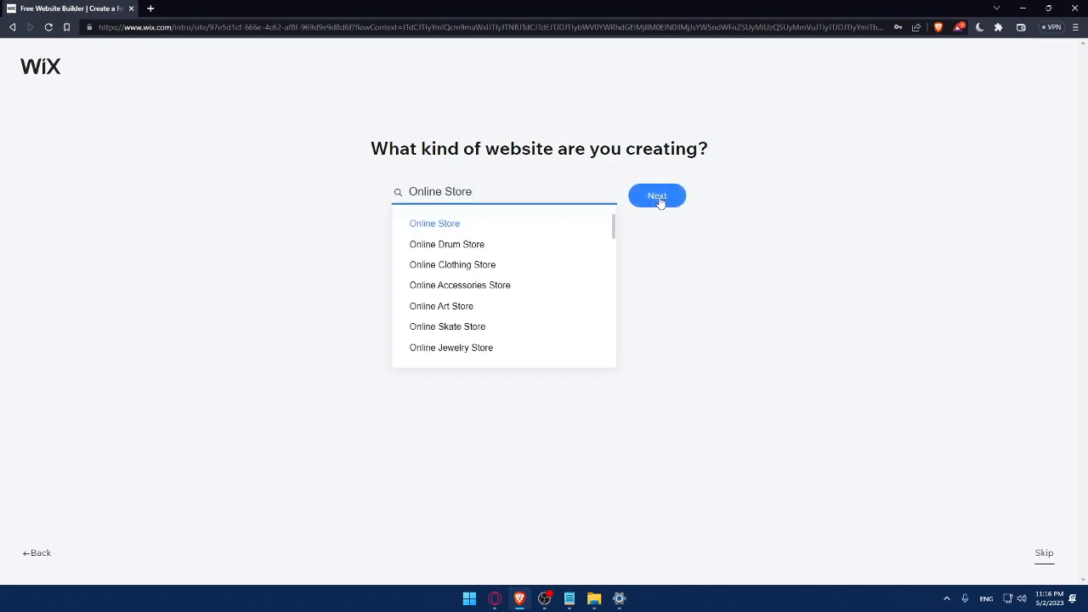
{"action": "mouse_move", "coordinate": [652, 203]}
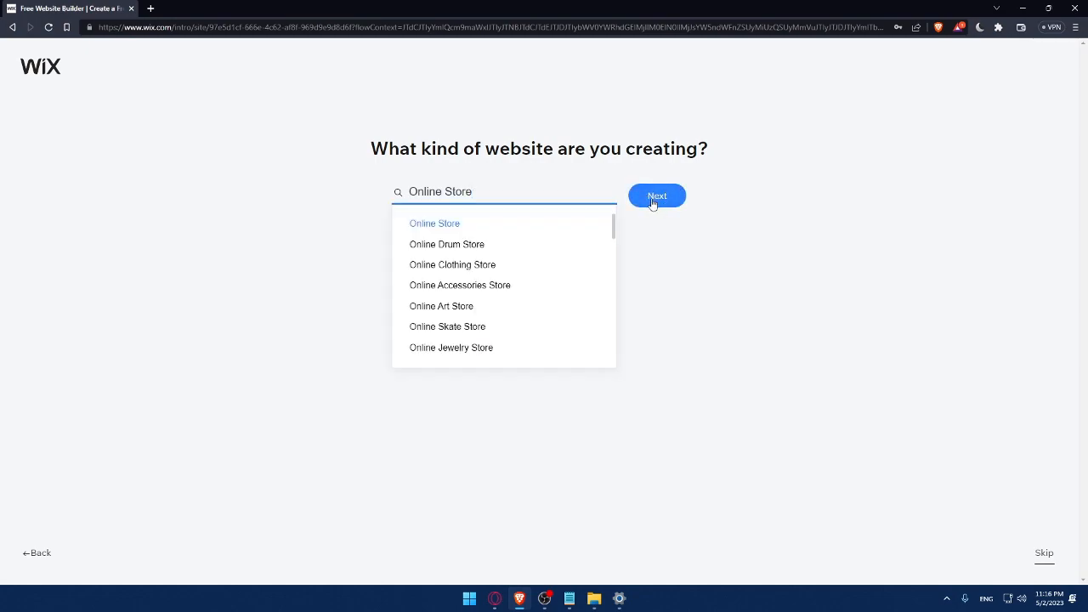
{"action": "left_click", "coordinate": [656, 196]}
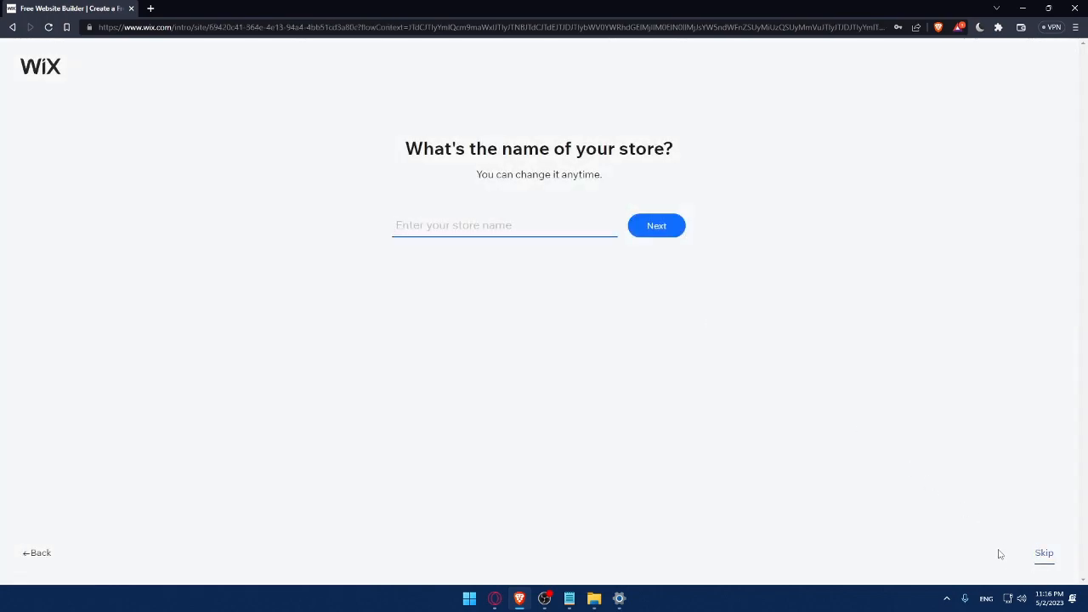
- Enter 'MrOmix' as the store name and continue
{"action": "type", "text": "M"}
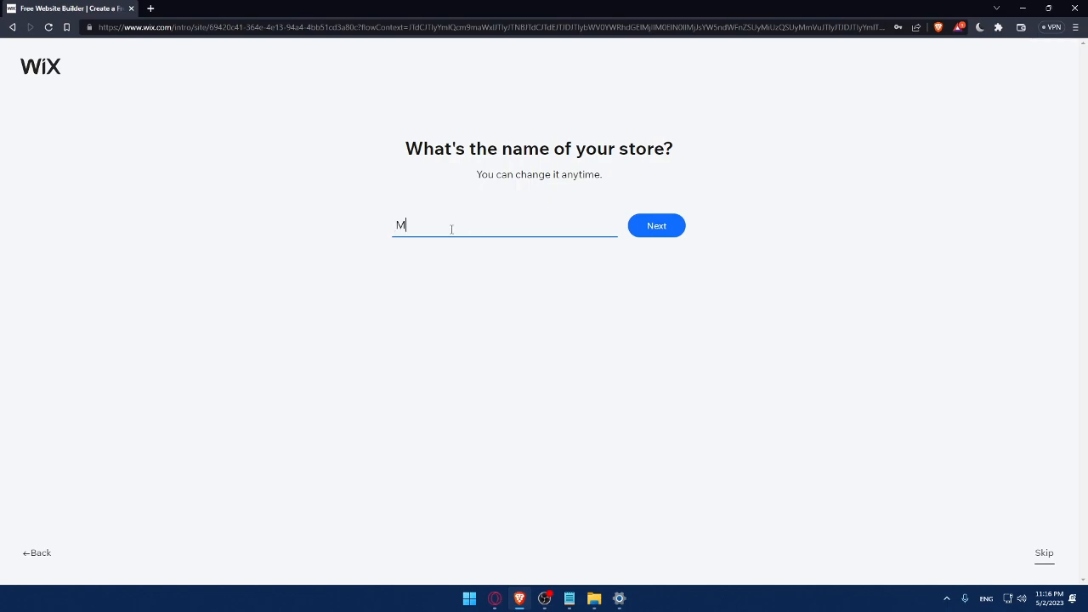
{"action": "type", "text": "rOmix"}
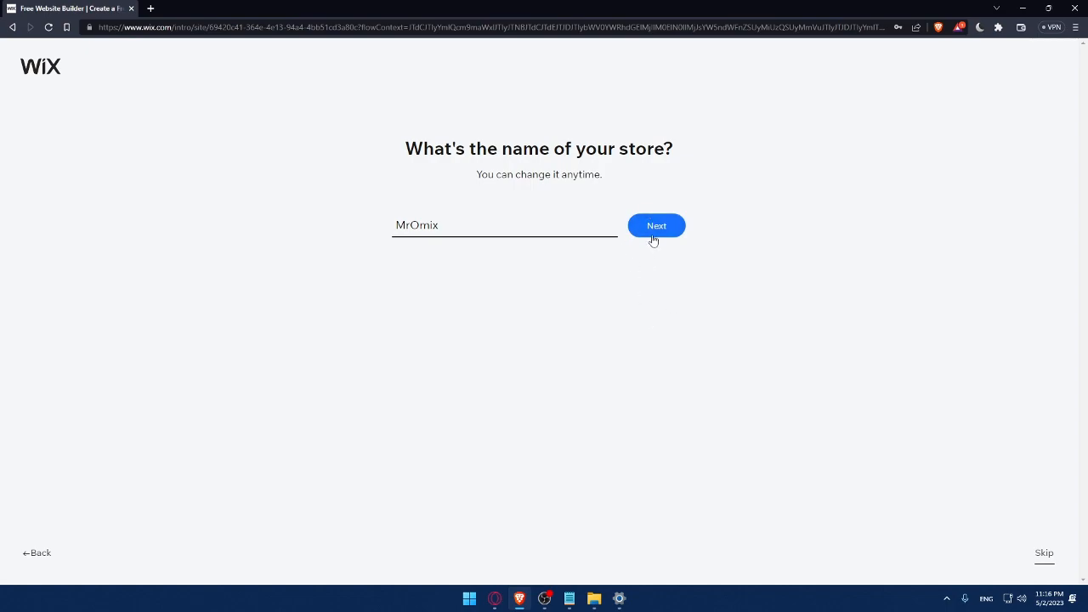
{"action": "left_click", "coordinate": [656, 225]}
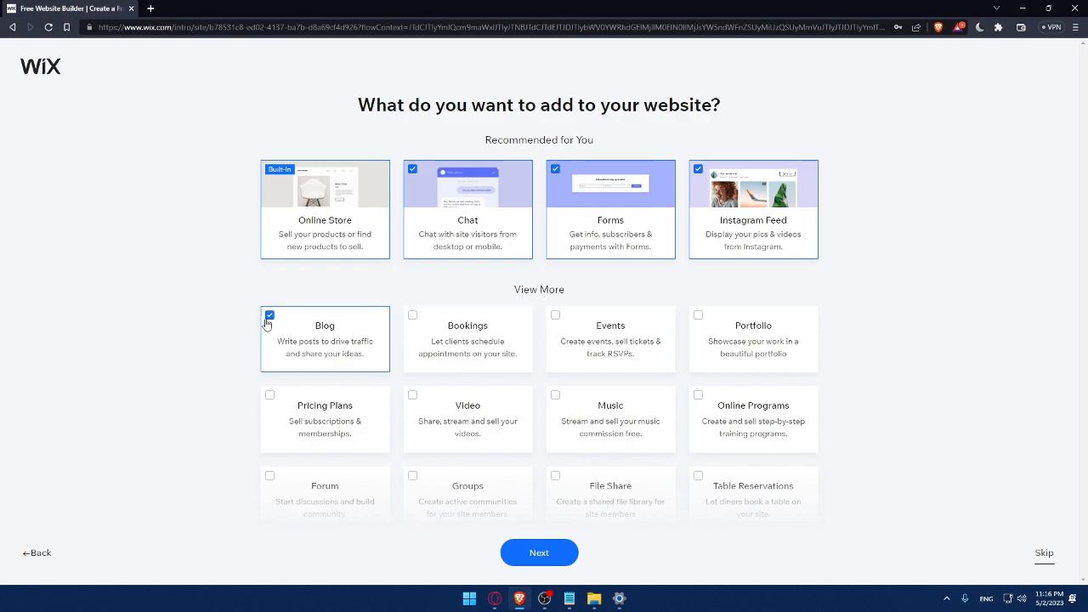
- Confirm the Blog, Video and Music features and go to the store dashboard
{"action": "scroll", "scroll_direction": "down", "scroll_amount": 3}
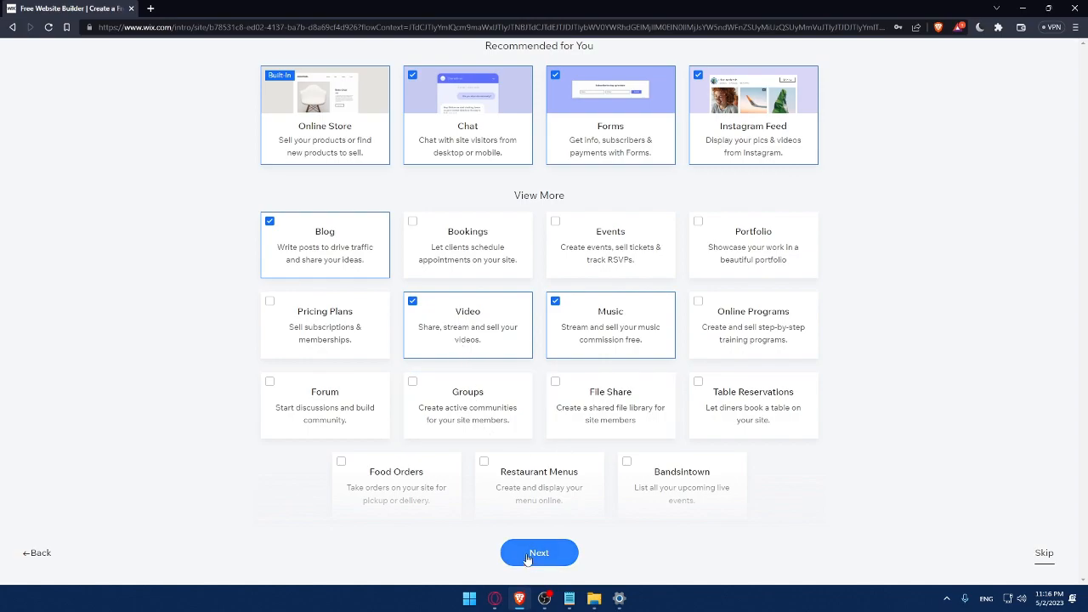
{"action": "left_click", "coordinate": [538, 552]}
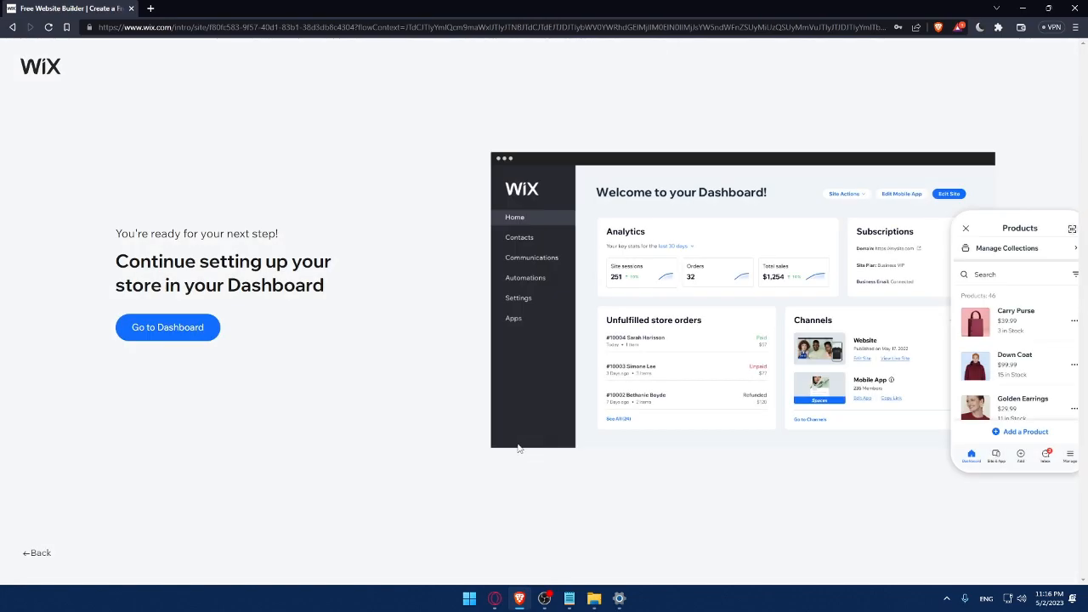
{"action": "mouse_move", "coordinate": [186, 333]}
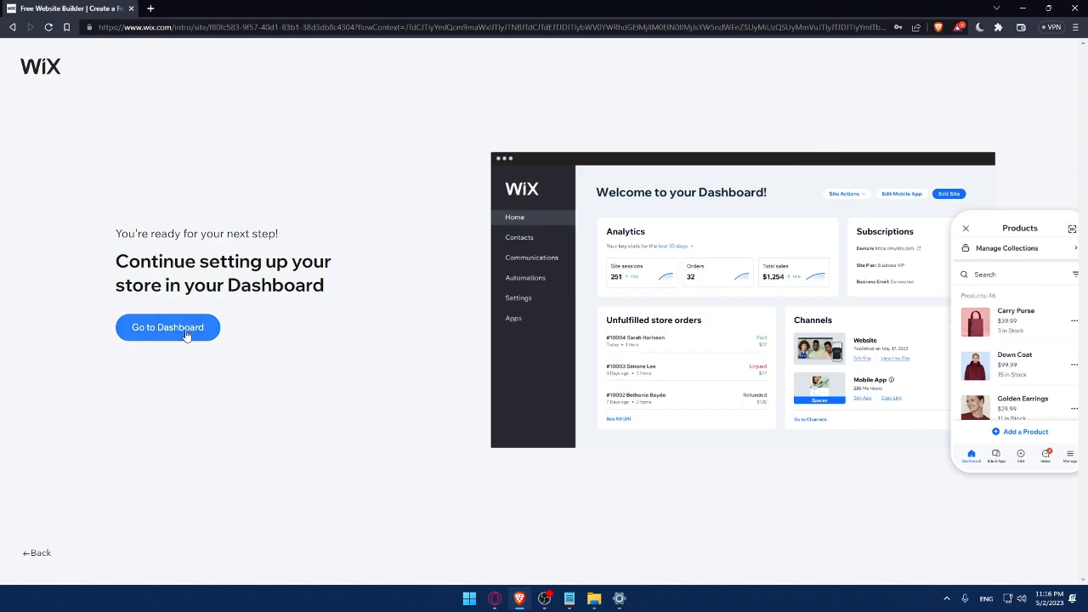
{"action": "mouse_move", "coordinate": [286, 357]}
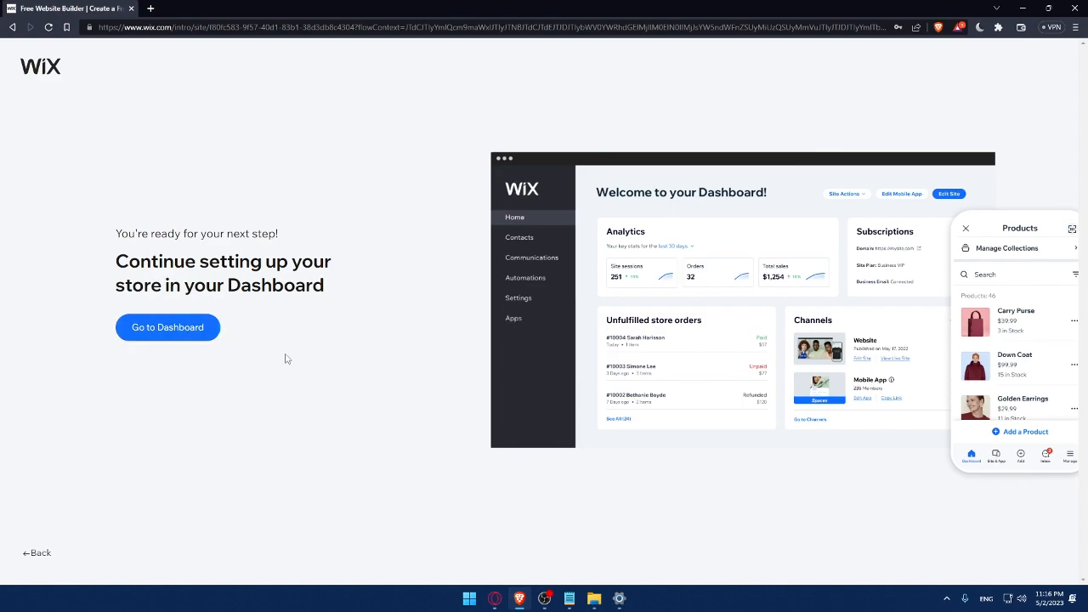
{"action": "left_click", "coordinate": [167, 327]}
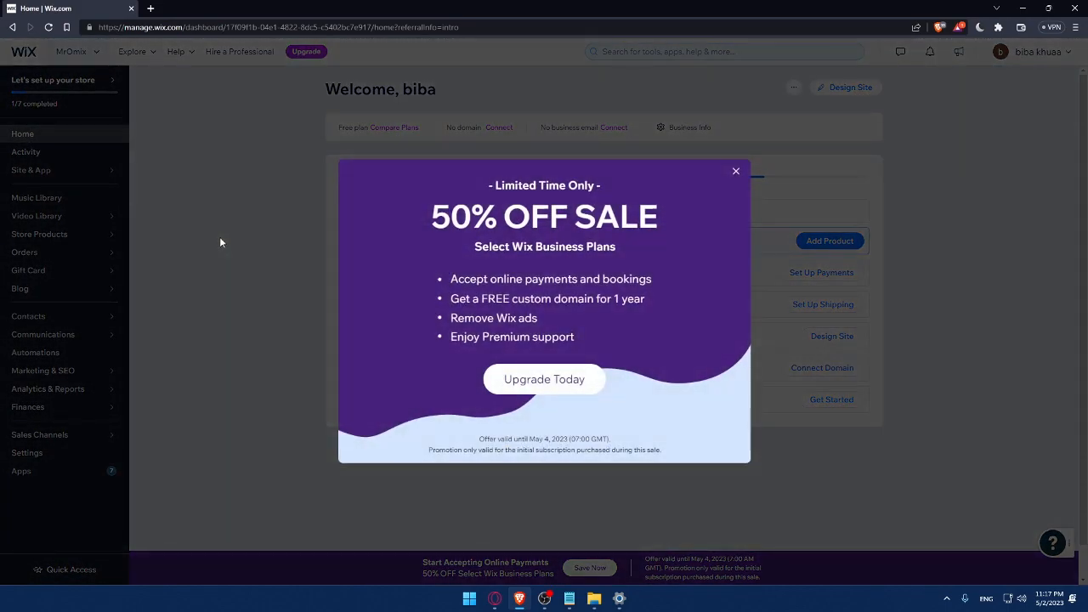
- Dismiss the sale promotion popup on the store dashboard
{"action": "left_click", "coordinate": [735, 171]}
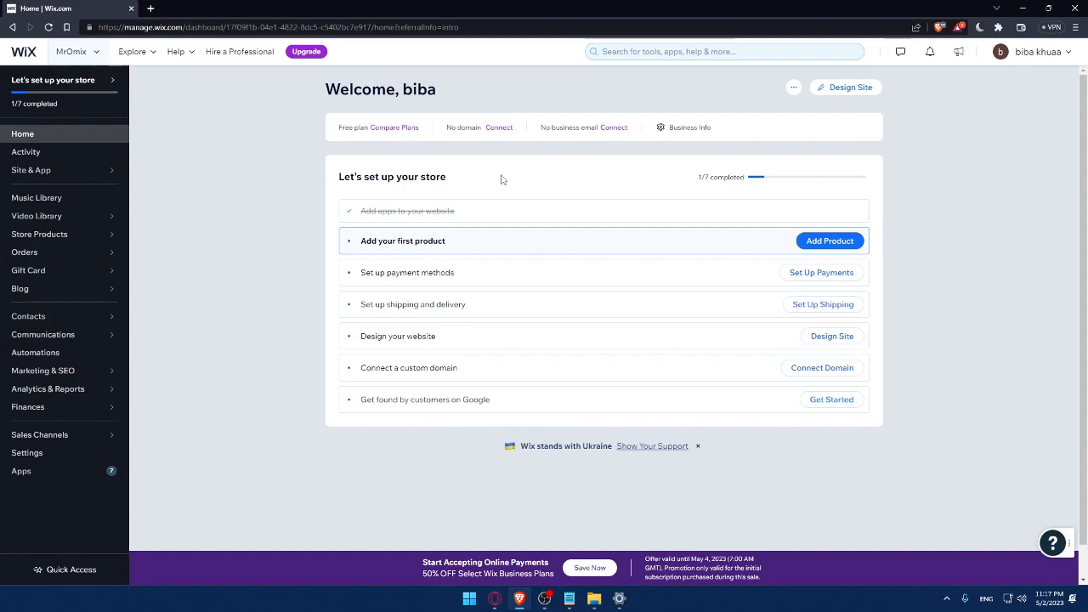
{"action": "mouse_move", "coordinate": [402, 248]}
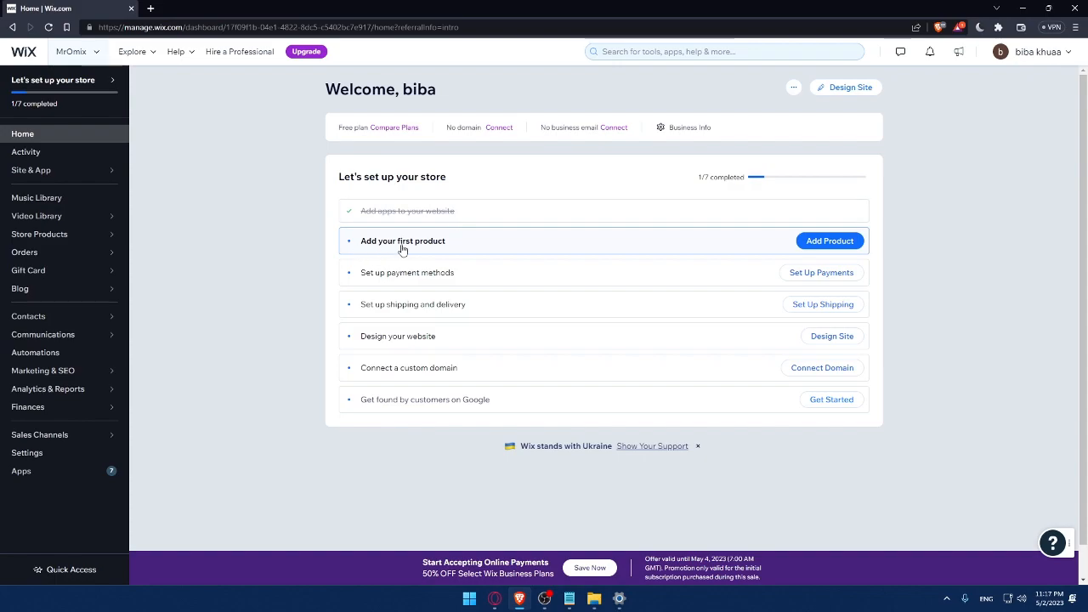
{"action": "mouse_move", "coordinate": [371, 286]}
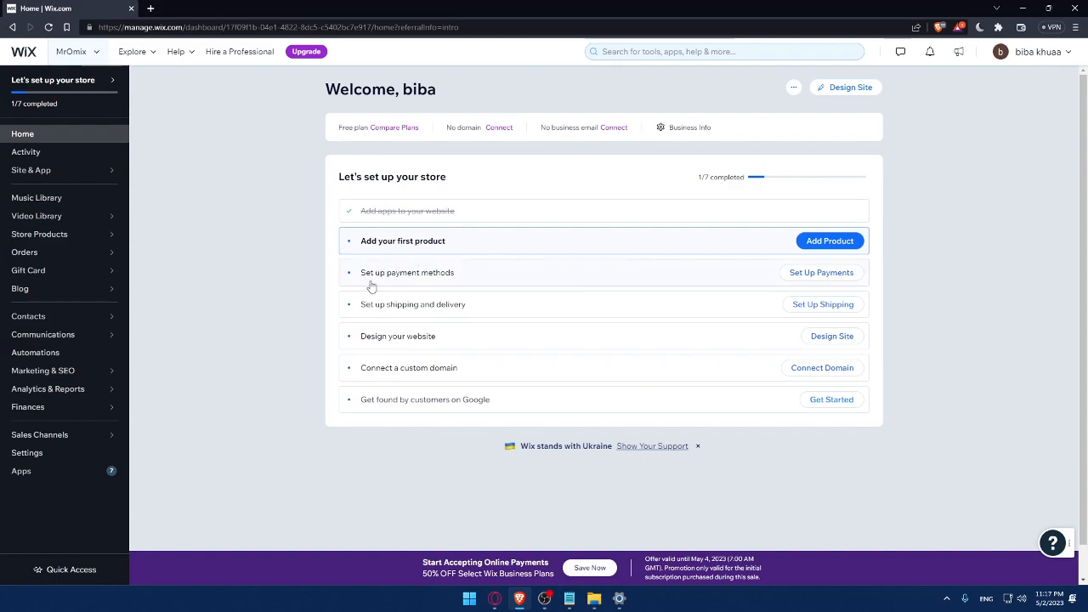
{"action": "mouse_move", "coordinate": [369, 314]}
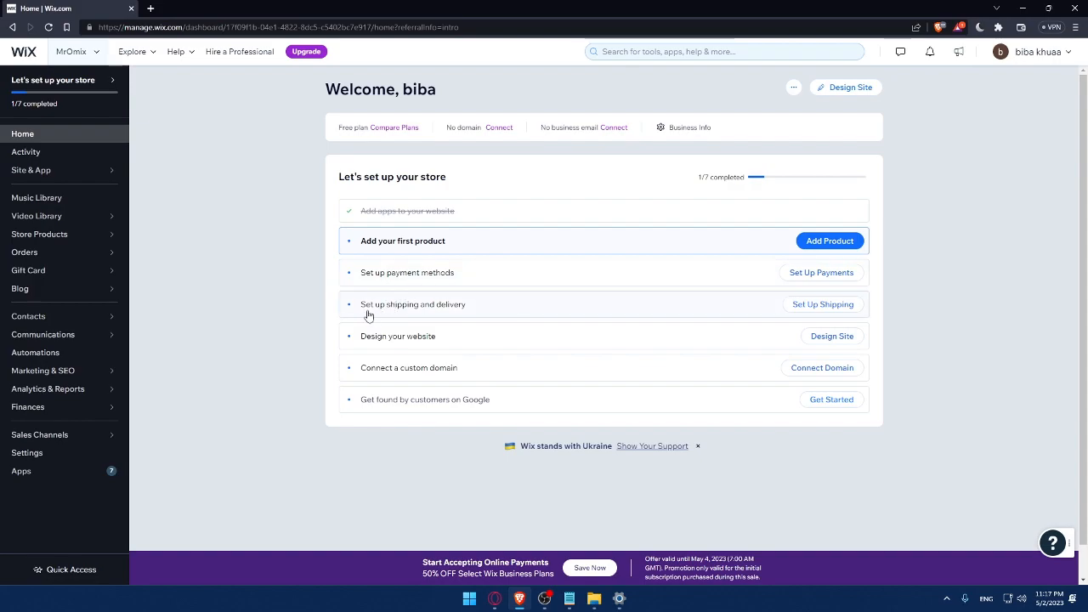
{"action": "mouse_move", "coordinate": [437, 323]}
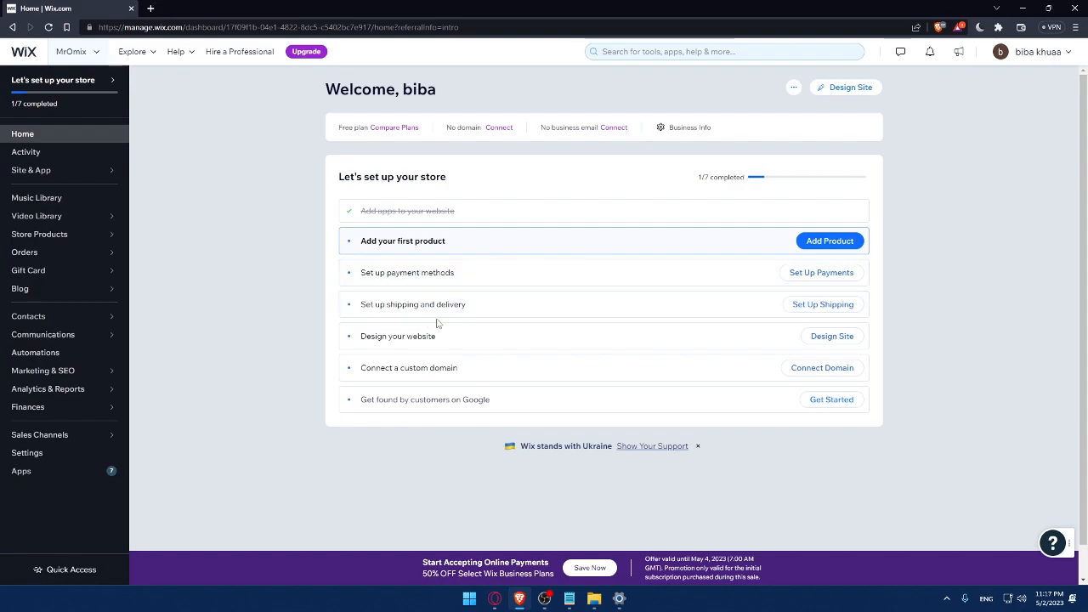
{"action": "mouse_move", "coordinate": [495, 340]}
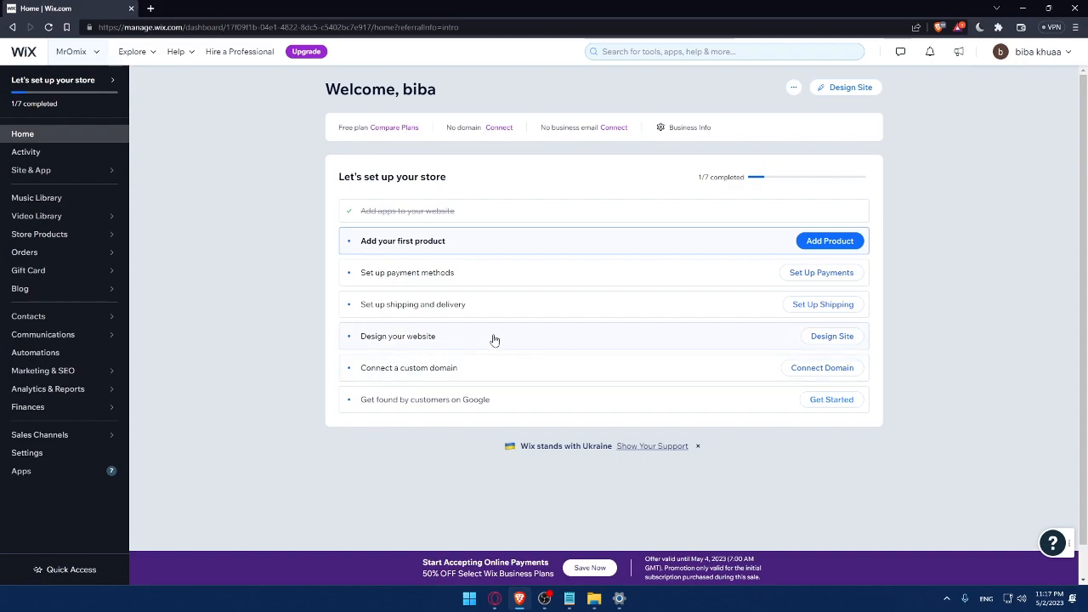
{"action": "mouse_move", "coordinate": [371, 371]}
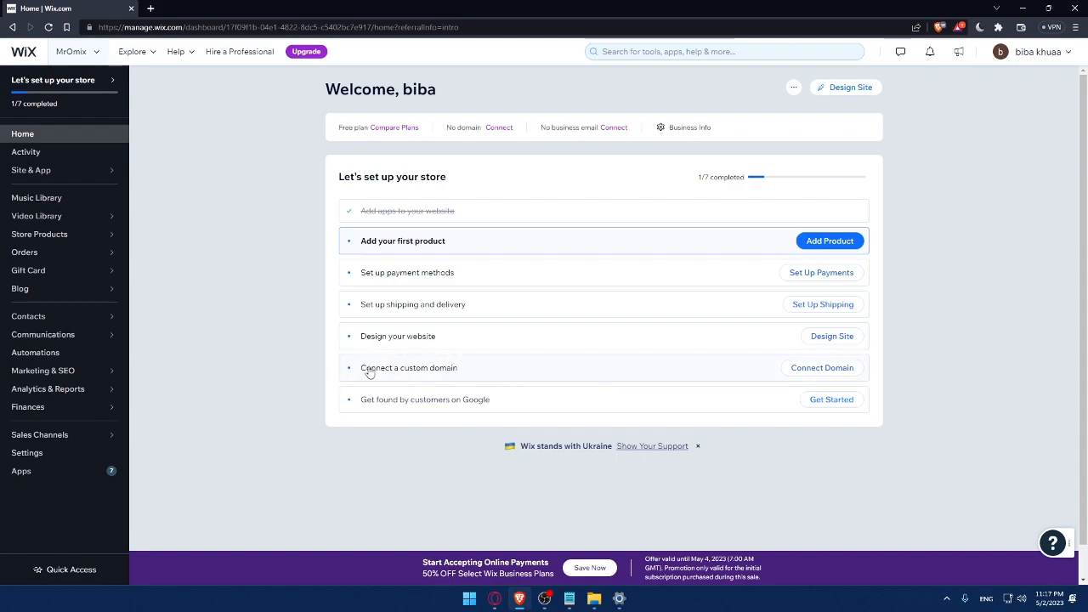
{"action": "mouse_move", "coordinate": [583, 408]}
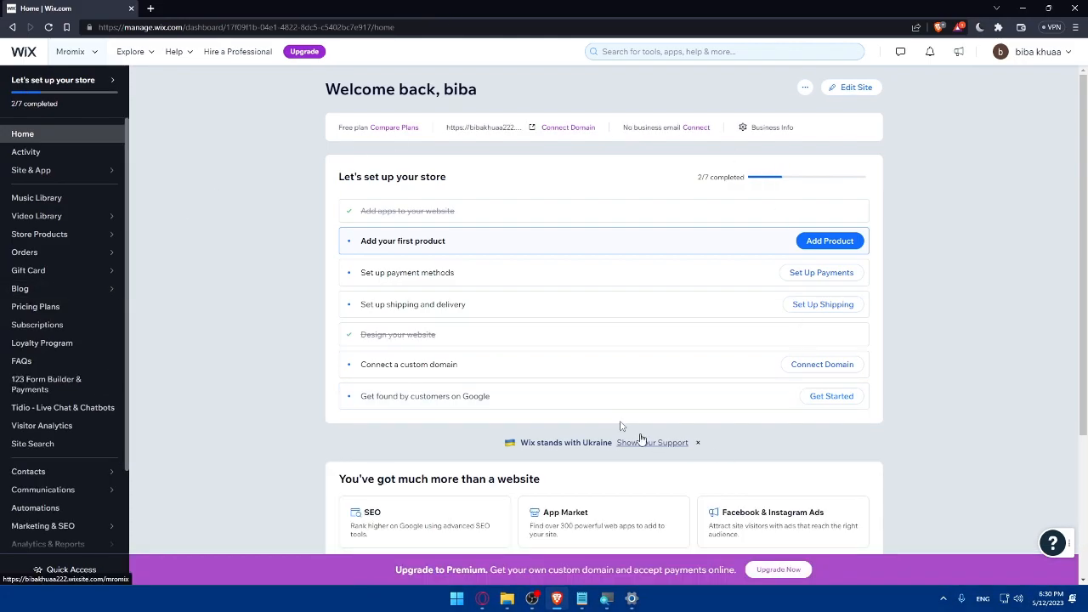
{"action": "mouse_move", "coordinate": [585, 395]}
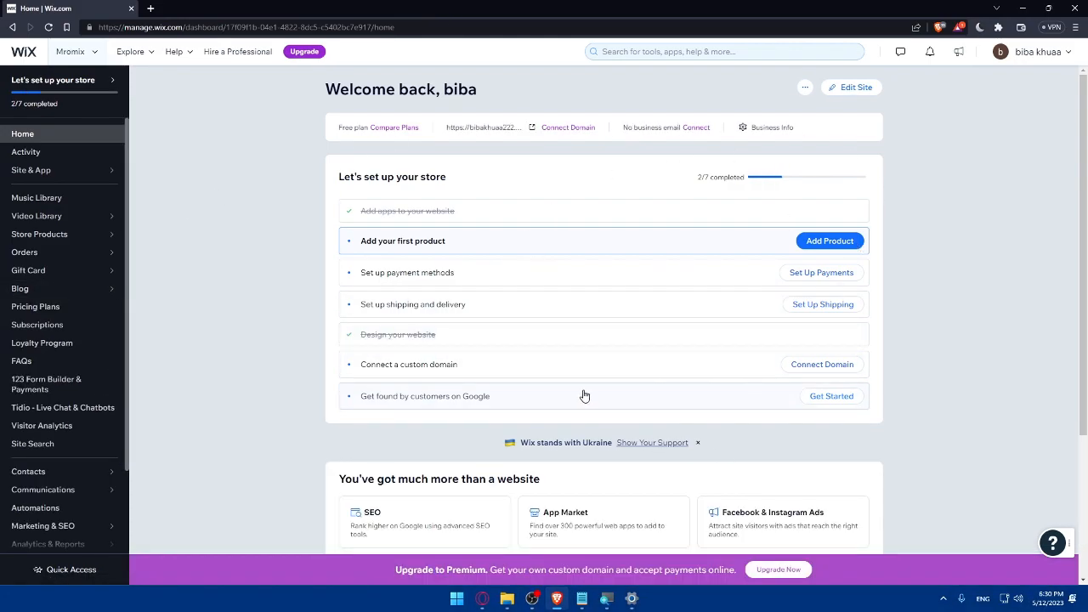
{"action": "mouse_move", "coordinate": [795, 345]}
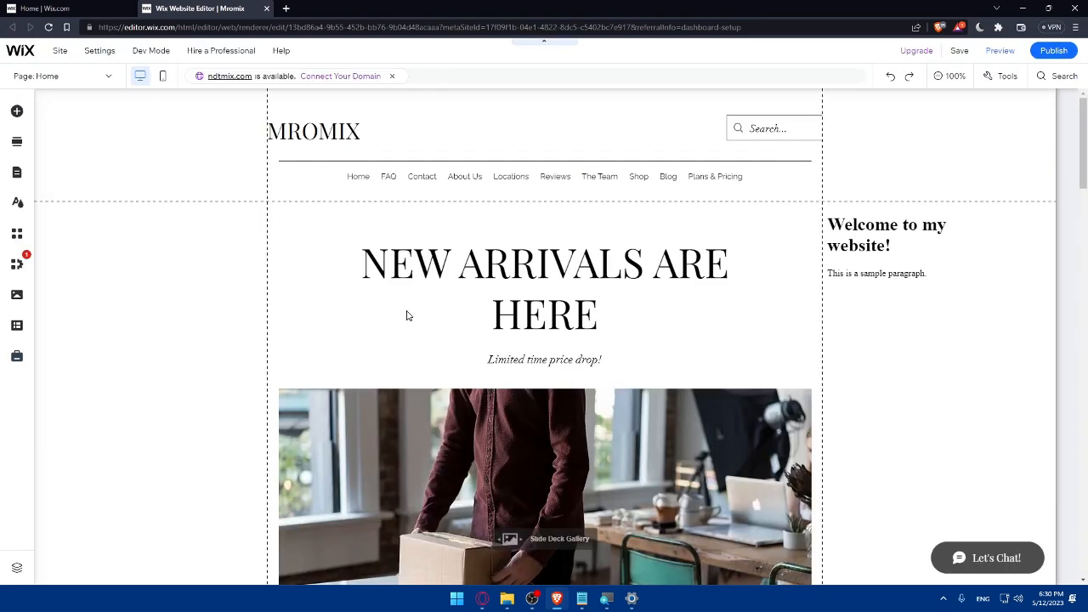
{"action": "scroll", "scroll_direction": "down", "scroll_amount": 3}
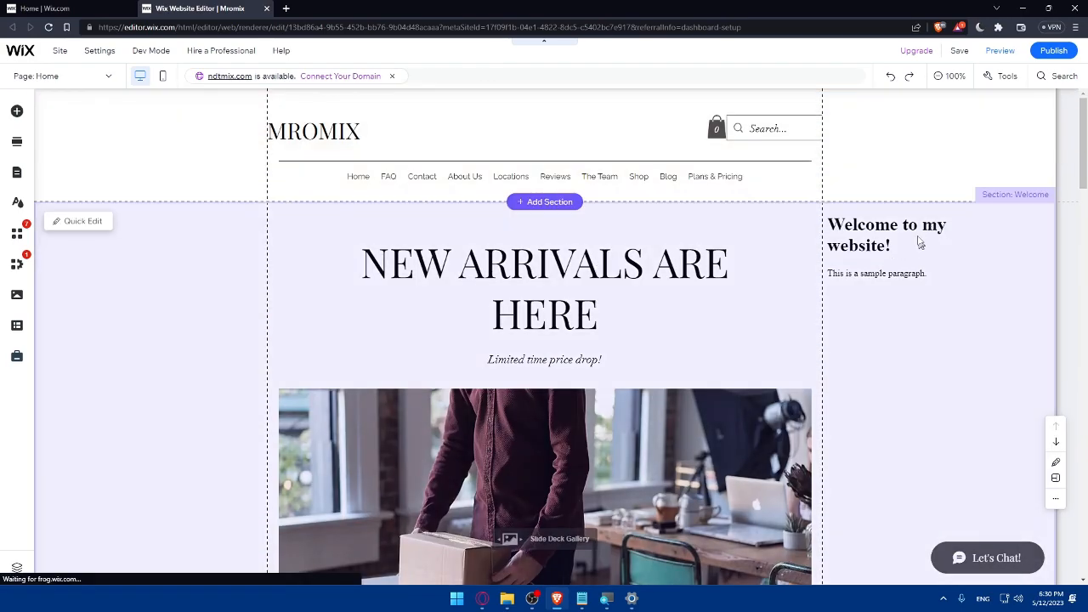
{"action": "left_click", "coordinate": [884, 234]}
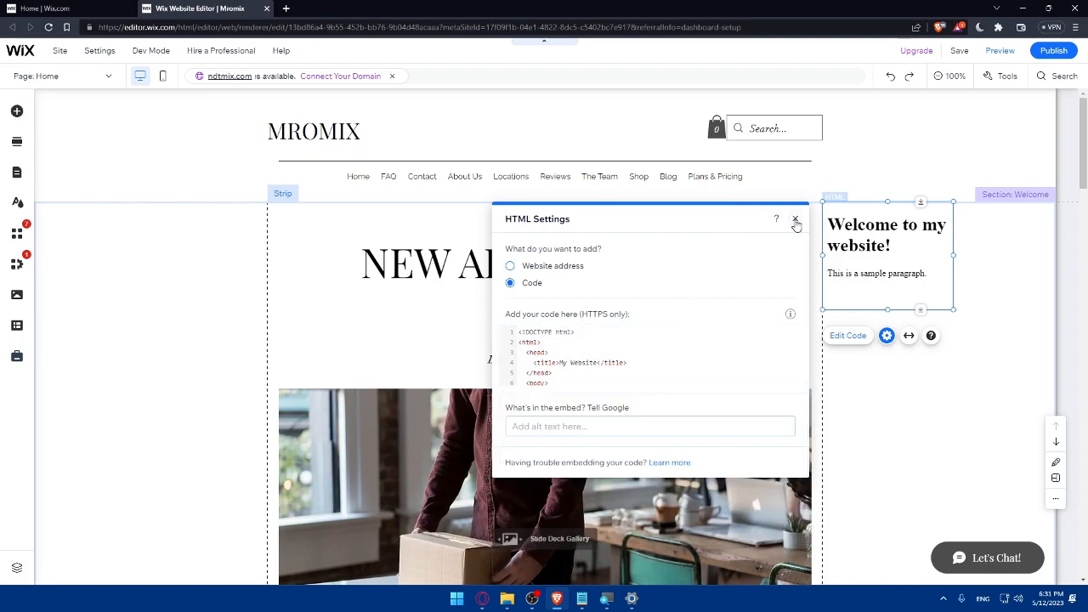
{"action": "left_click", "coordinate": [792, 220]}
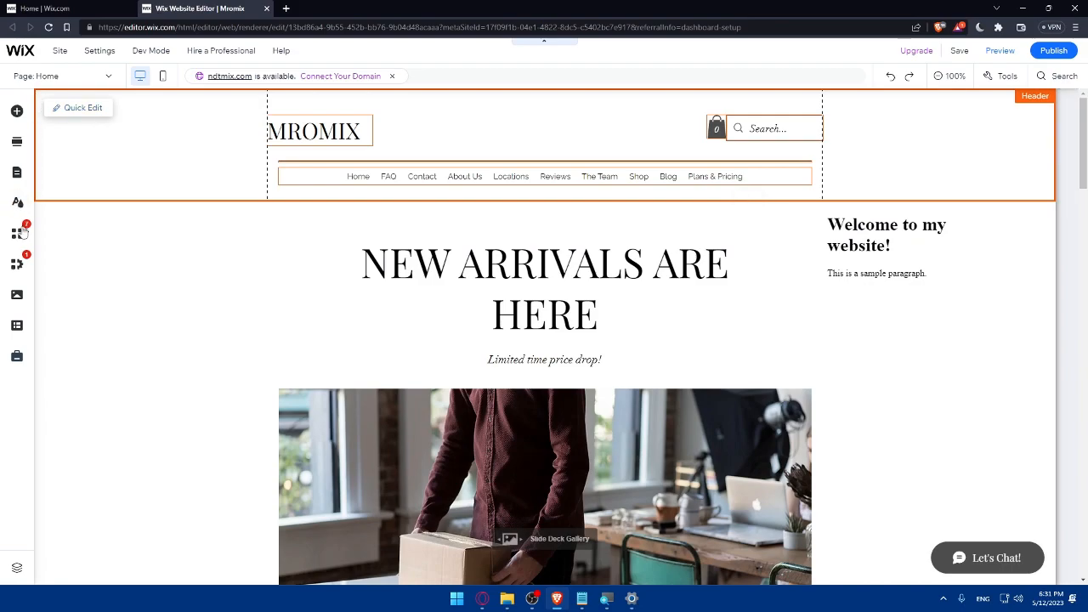
- Add an empty Embed HTML element to the homepage via Add Elements > Embed Code
{"action": "left_click", "coordinate": [15, 111]}
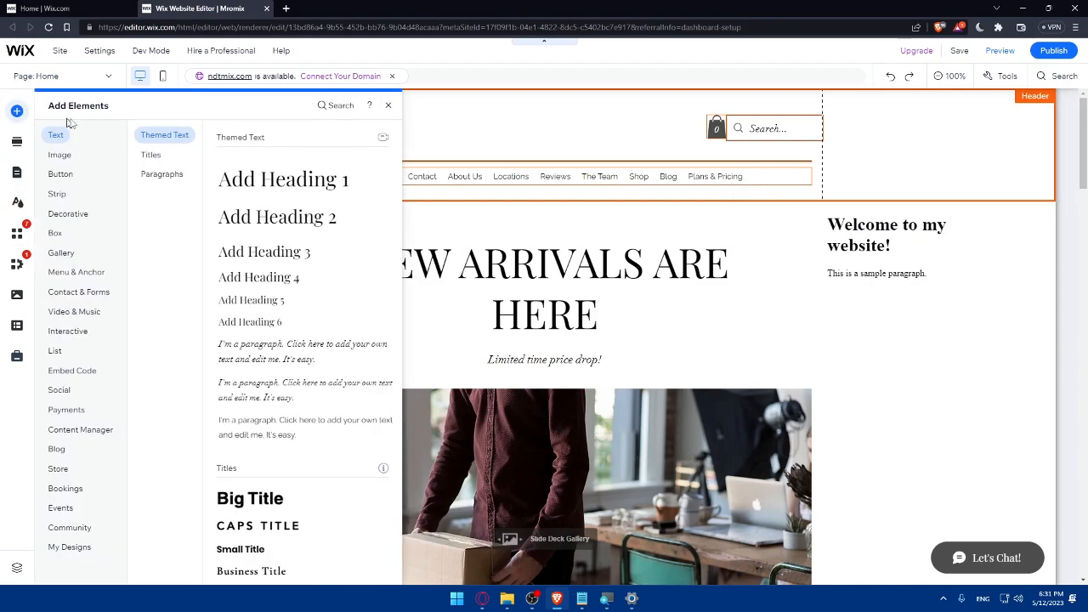
{"action": "left_click", "coordinate": [72, 371]}
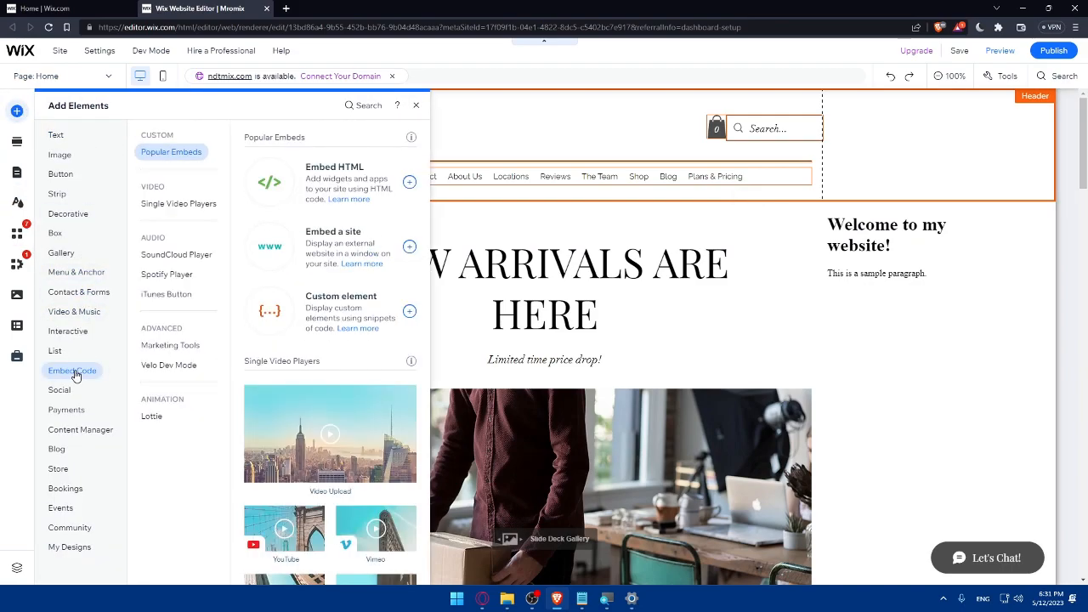
{"action": "mouse_move", "coordinate": [409, 182]}
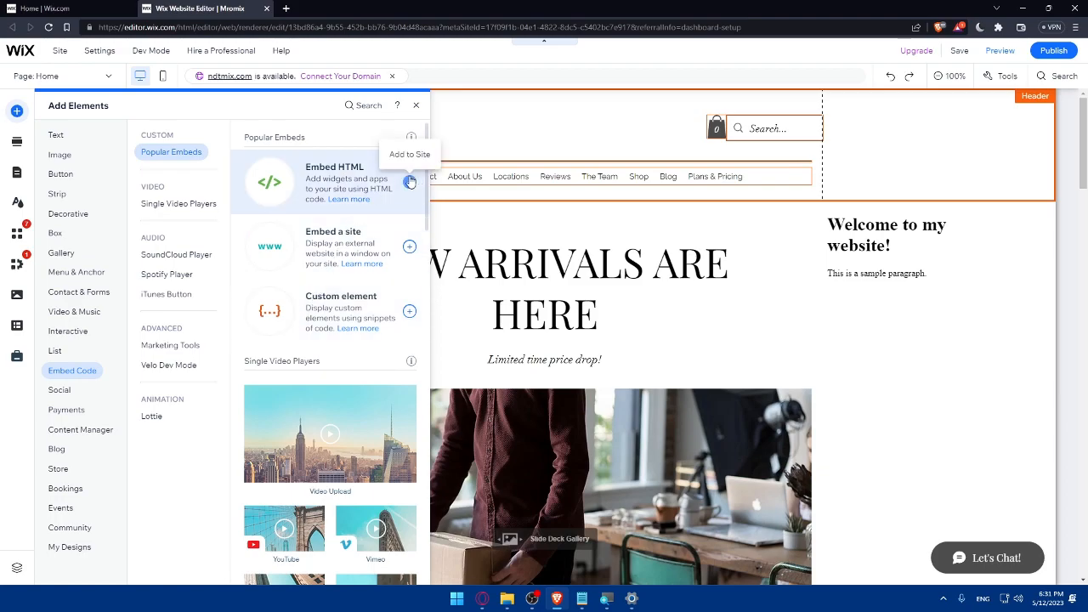
{"action": "left_click", "coordinate": [408, 182]}
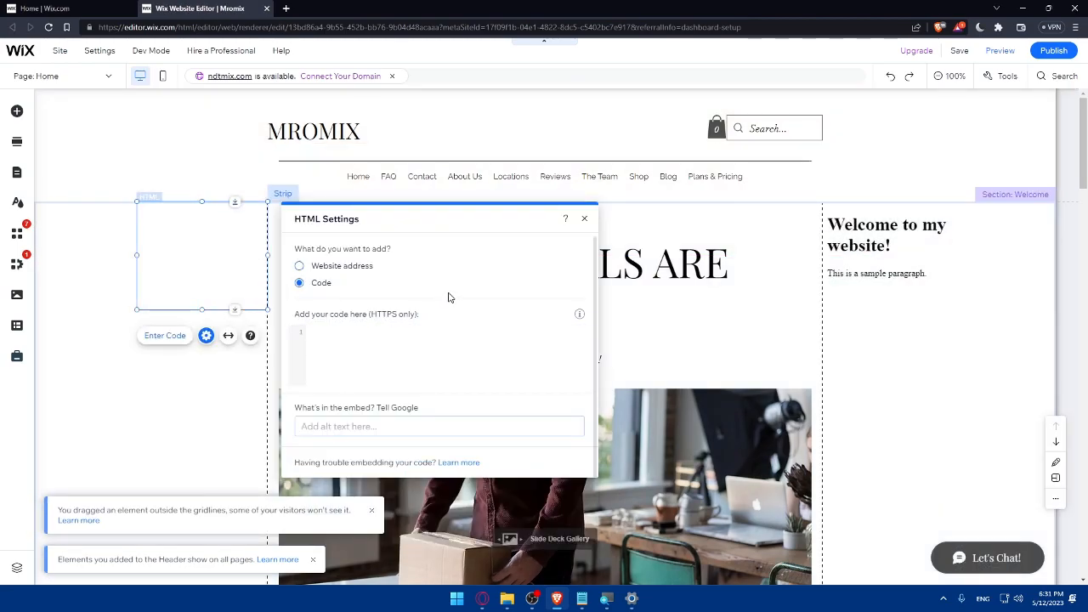
{"action": "left_click", "coordinate": [584, 218]}
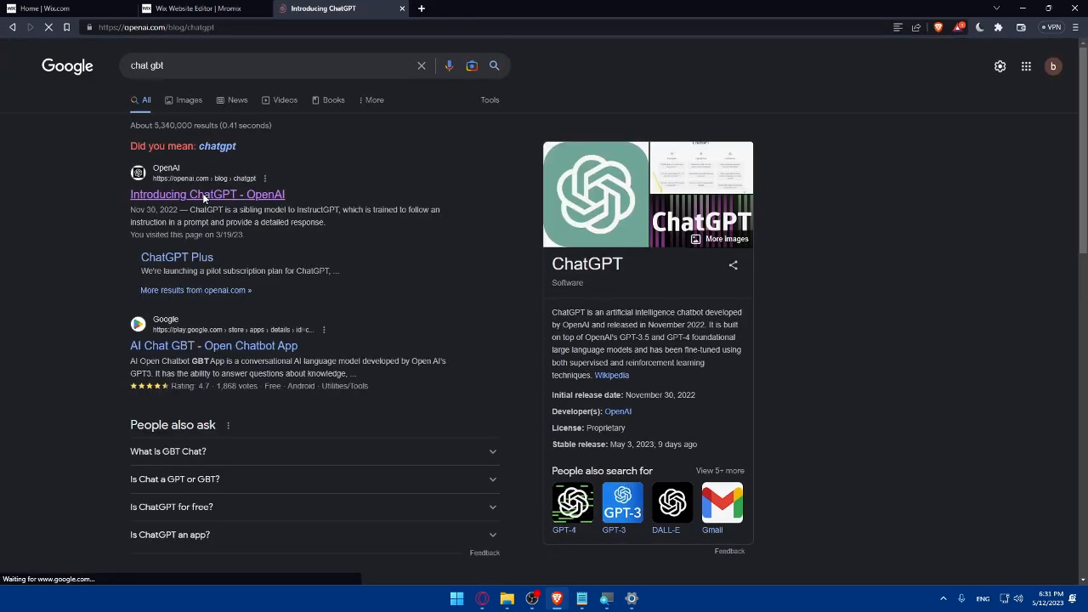
- Open ChatGPT from the search results and start logging in with Google
{"action": "left_click", "coordinate": [207, 195]}
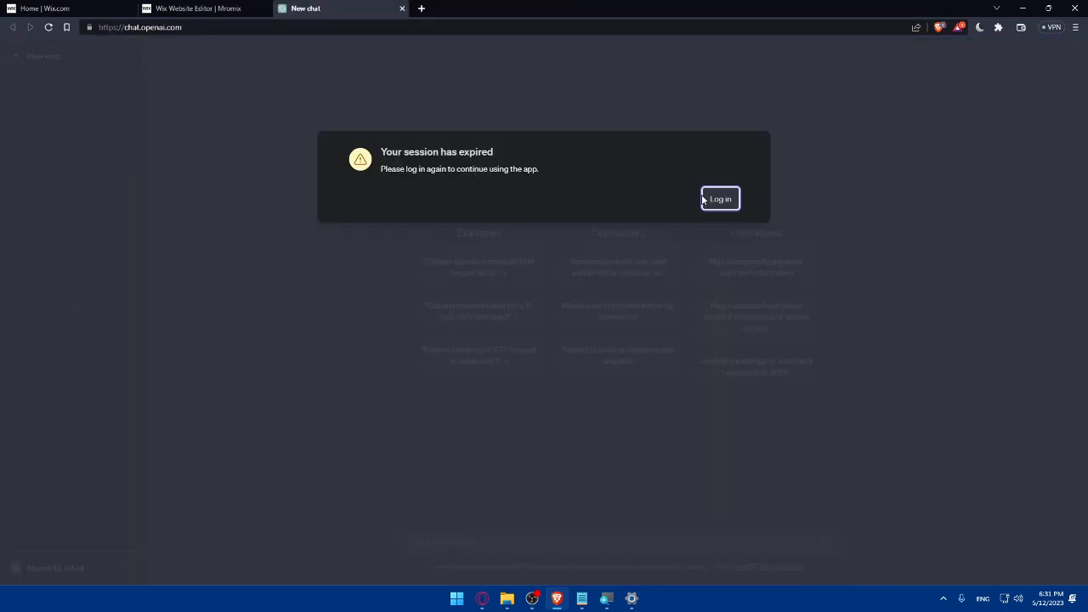
{"action": "left_click", "coordinate": [720, 198]}
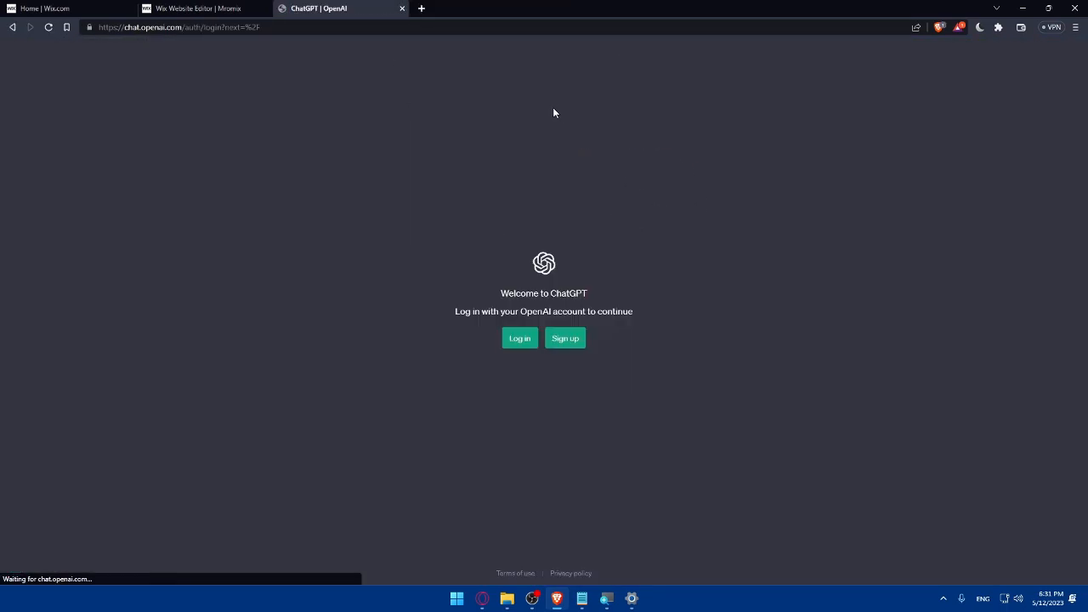
{"action": "left_click", "coordinate": [519, 337]}
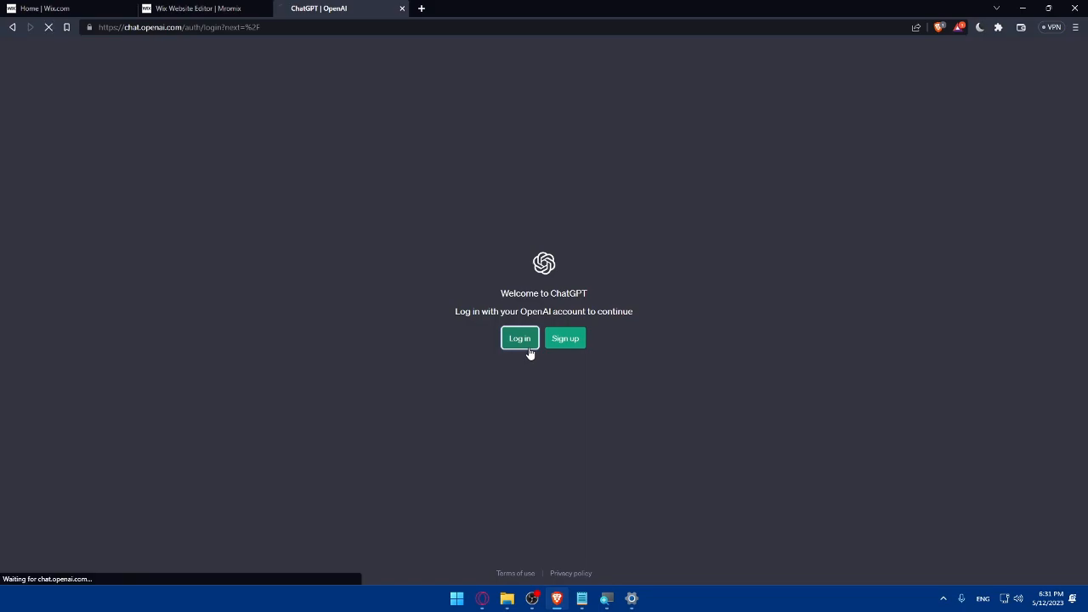
{"action": "left_click", "coordinate": [519, 338]}
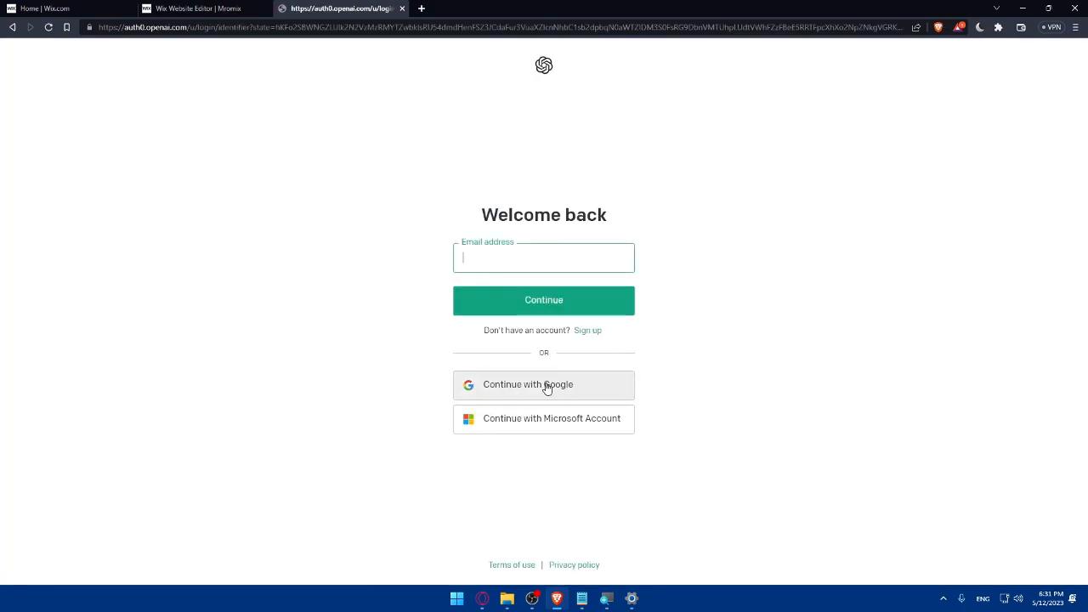
{"action": "mouse_move", "coordinate": [521, 364]}
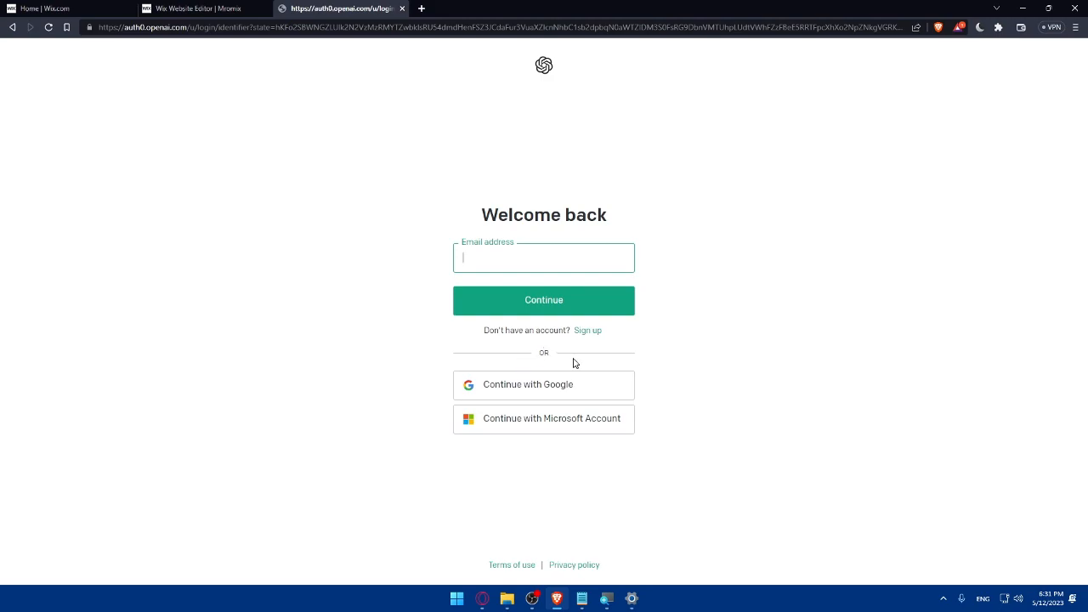
{"action": "mouse_move", "coordinate": [562, 407]}
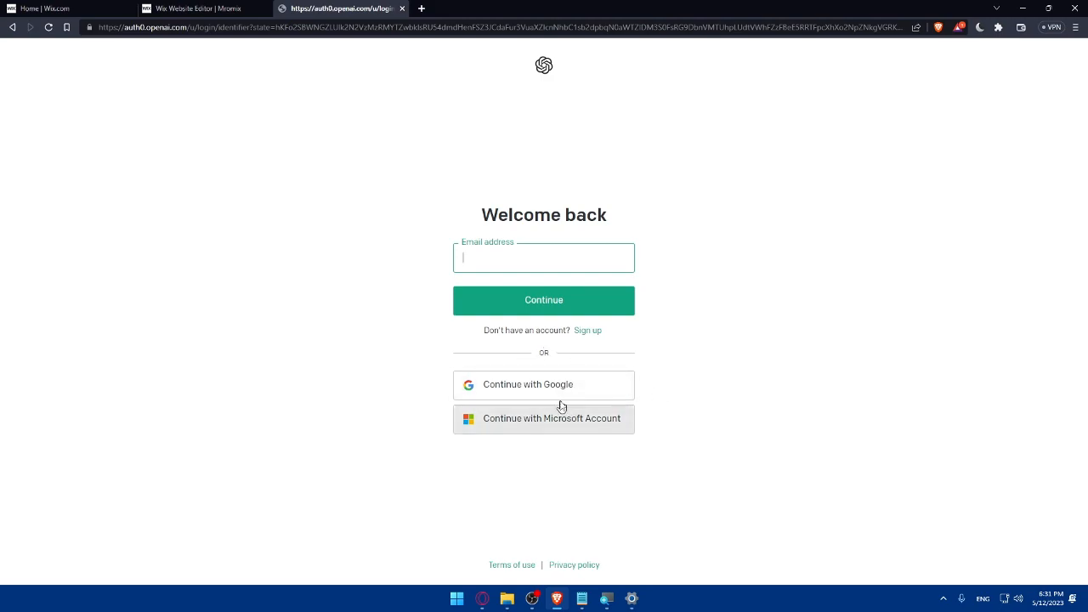
{"action": "left_click", "coordinate": [543, 385]}
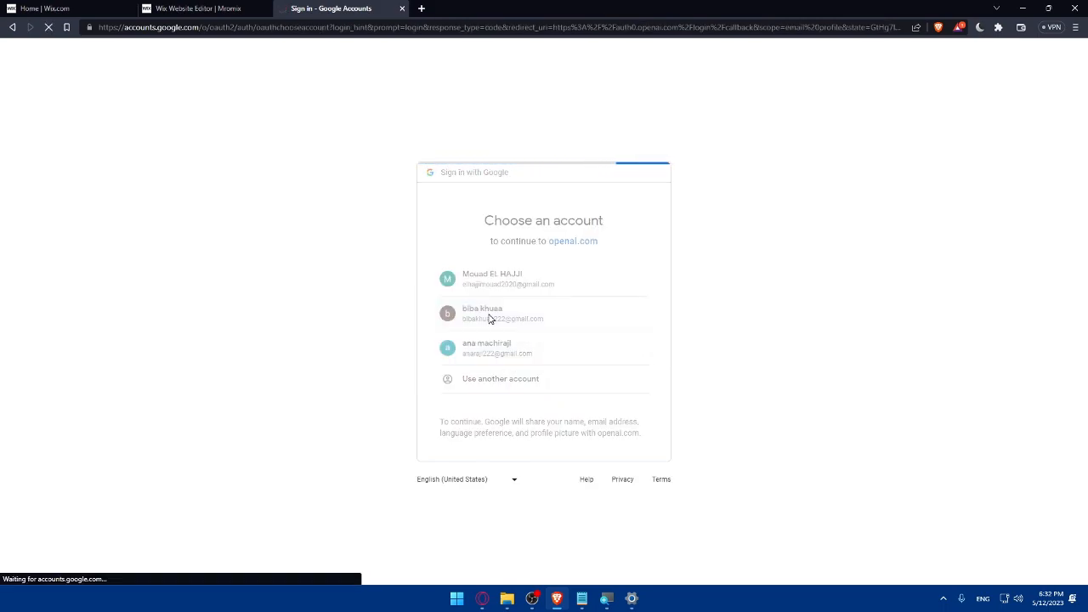
- Choose a Google account and submit the name and birth date
{"action": "left_click", "coordinate": [482, 313]}
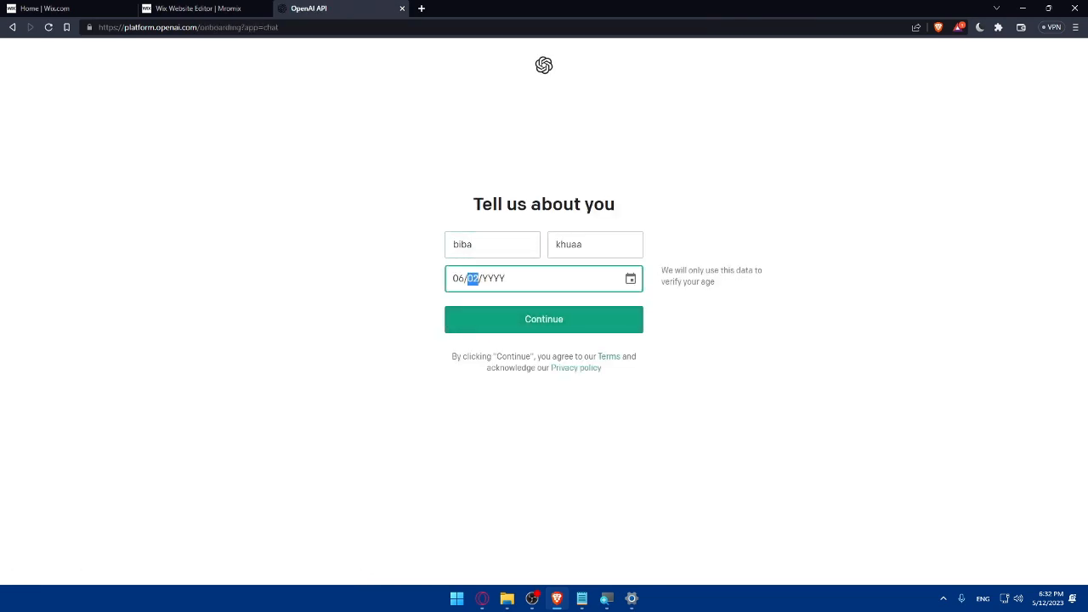
{"action": "type", "text": "0020"}
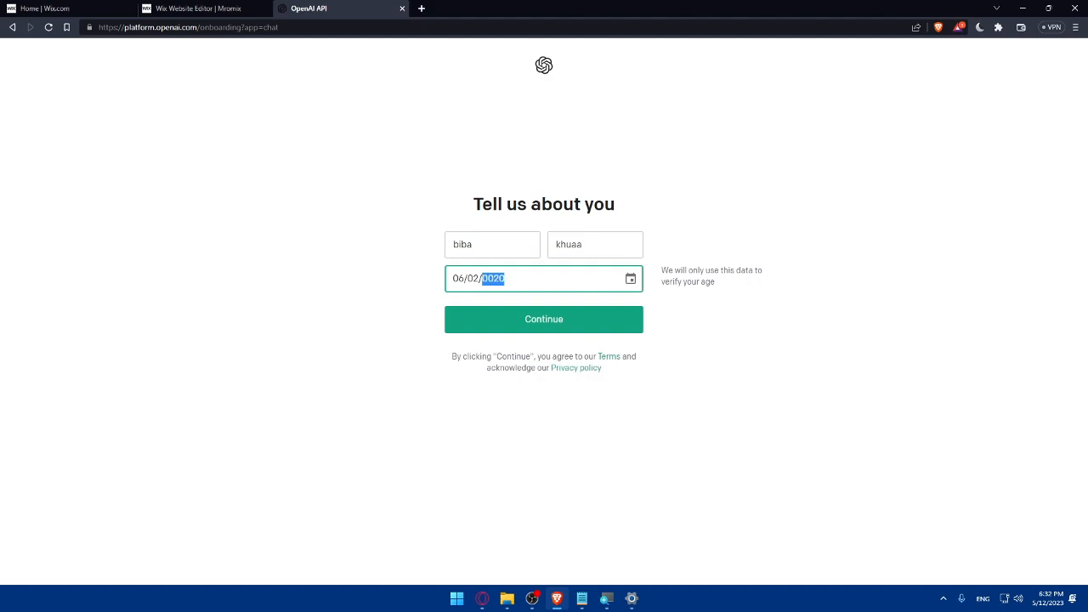
{"action": "left_click", "coordinate": [543, 319]}
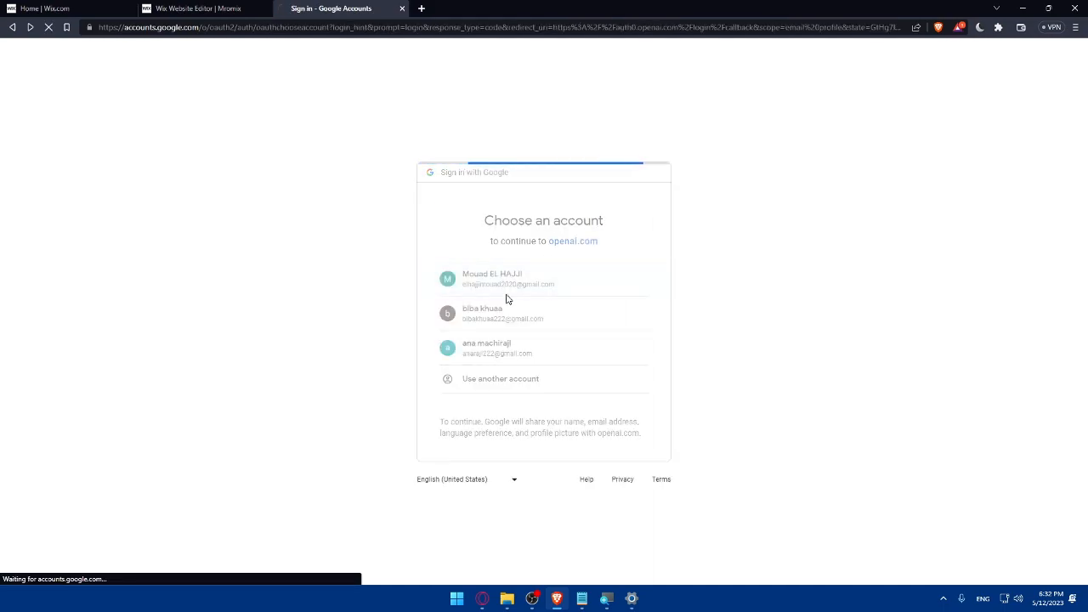
- Log in to ChatGPT again with the chosen Google account
{"action": "left_click", "coordinate": [492, 279]}
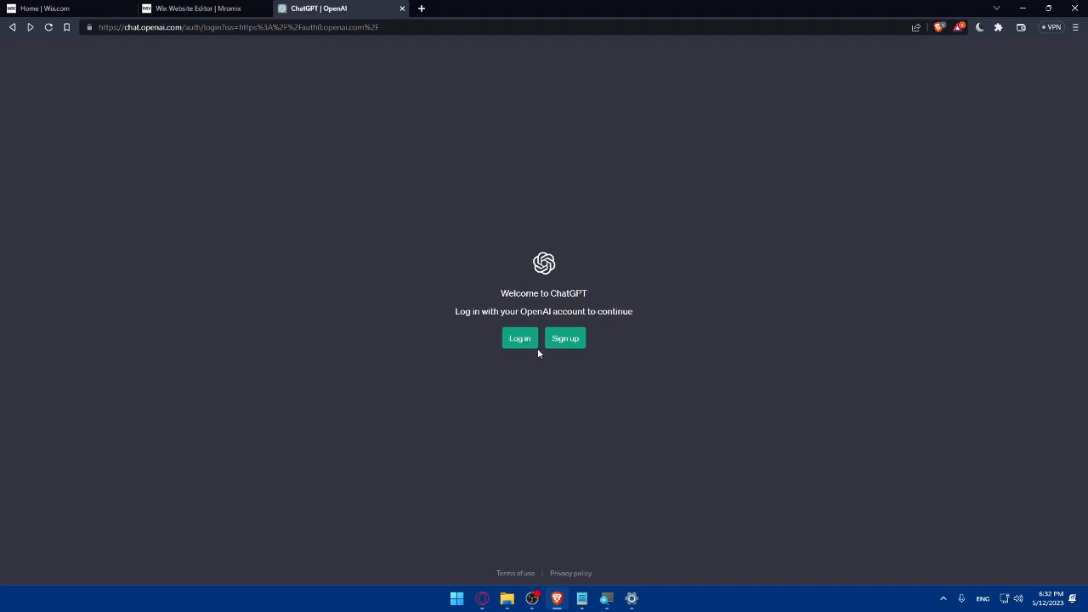
{"action": "left_click", "coordinate": [519, 338]}
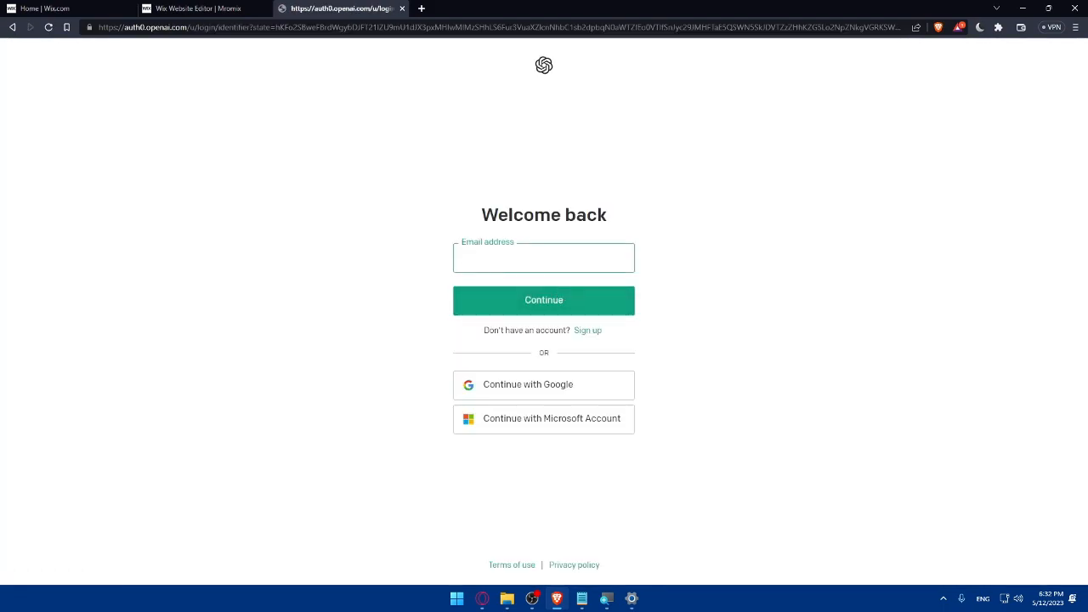
{"action": "left_click", "coordinate": [543, 385]}
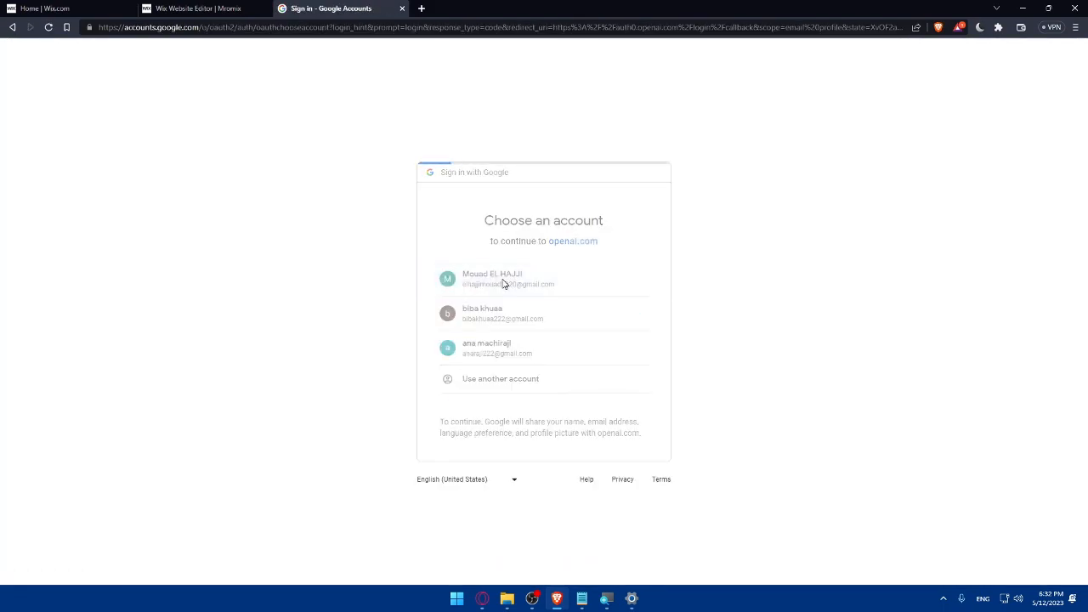
{"action": "left_click", "coordinate": [503, 279]}
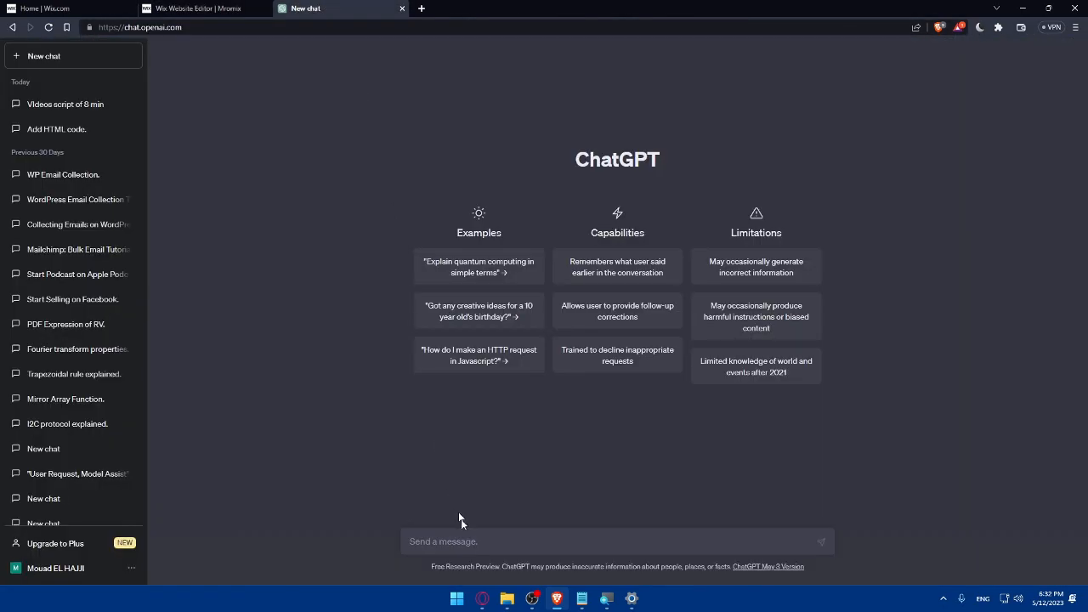
- Ask ChatGPT for welcome-message HTML for the website and copy the generated code
{"action": "type", "text": "write"}
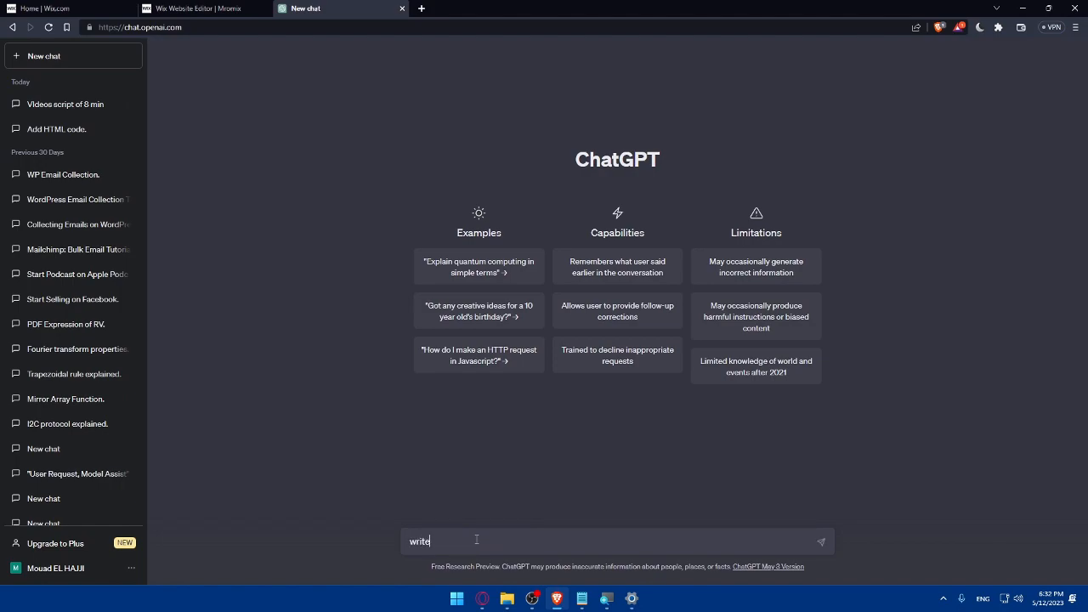
{"action": "type", "text": "a html code that"}
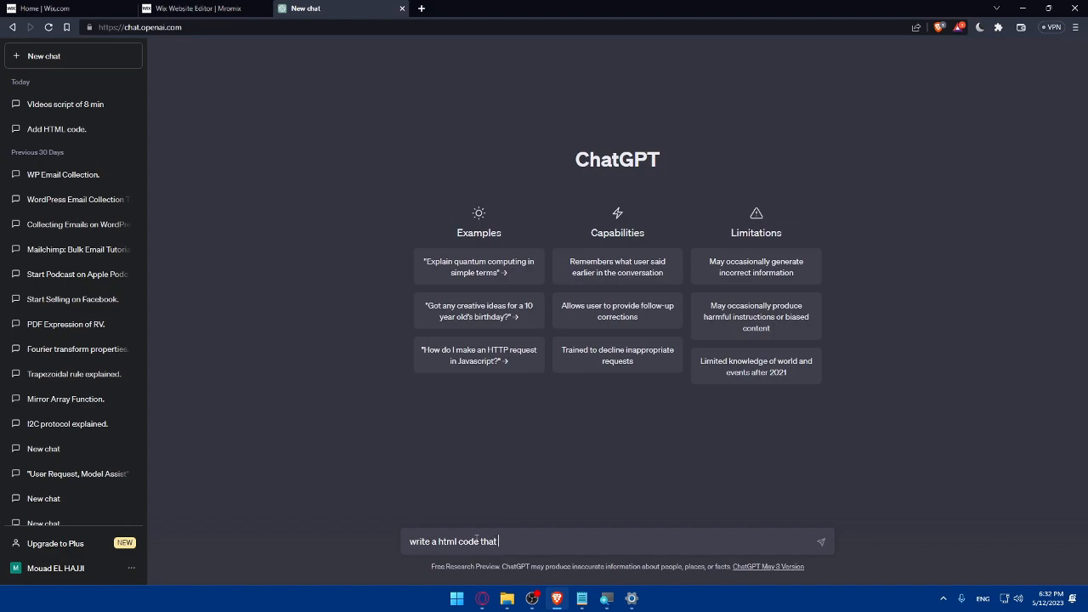
{"action": "type", "text": "write"}
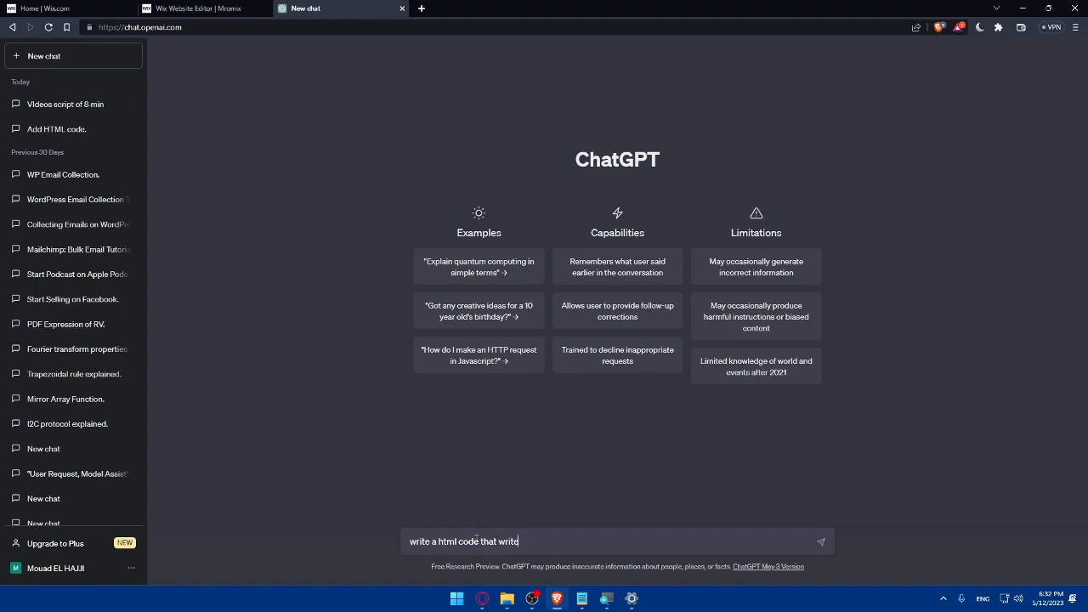
{"action": "type", "text": "welcome to this website i"}
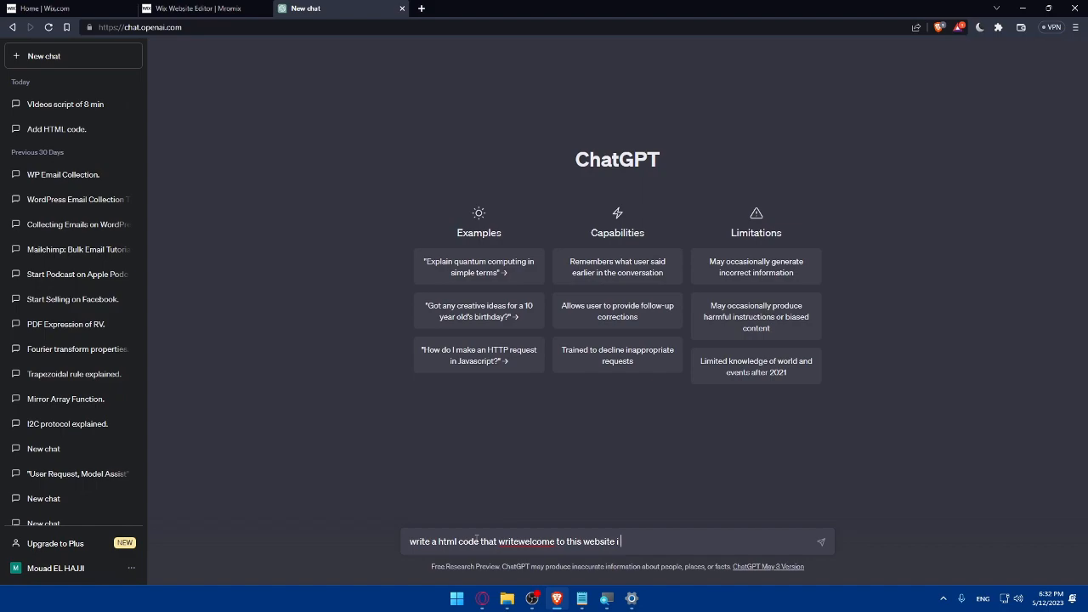
{"action": "type", "text": "hope you find it cool"}
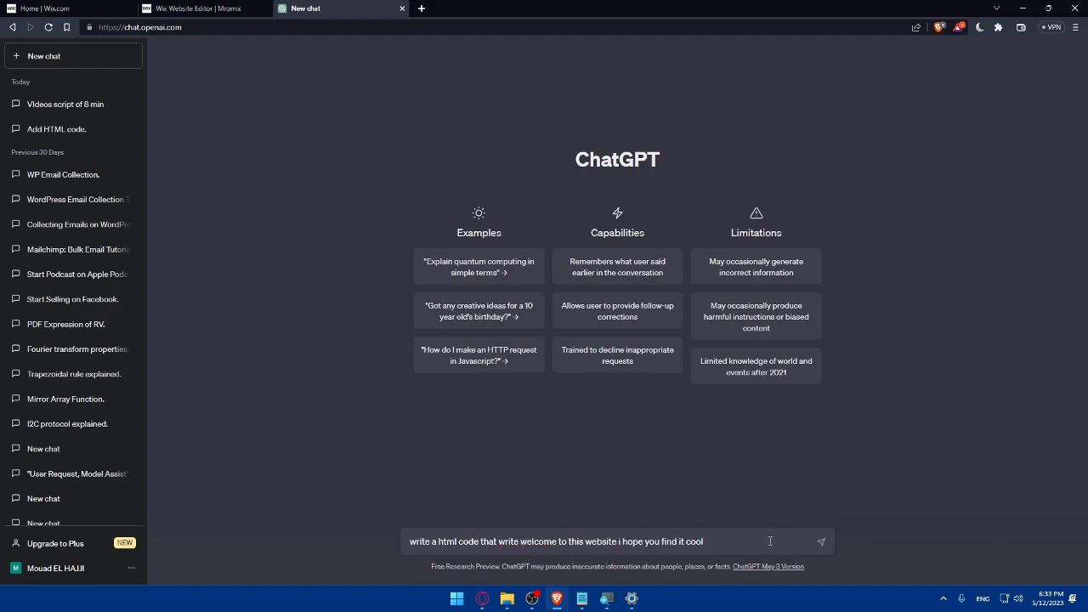
{"action": "type", "text": "in html code for"}
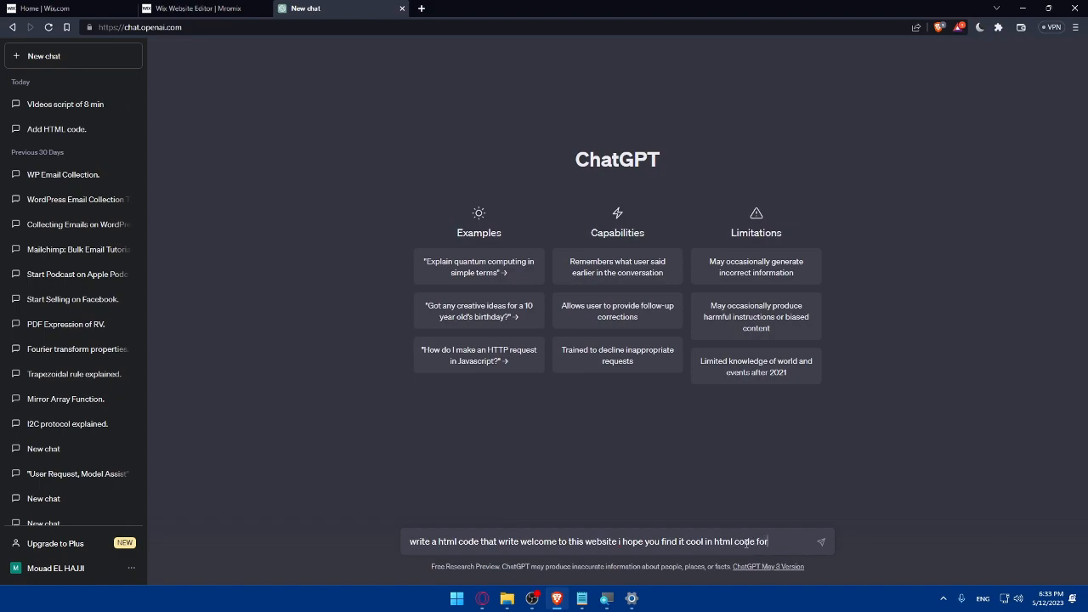
{"action": "type", "text": "my websit"}
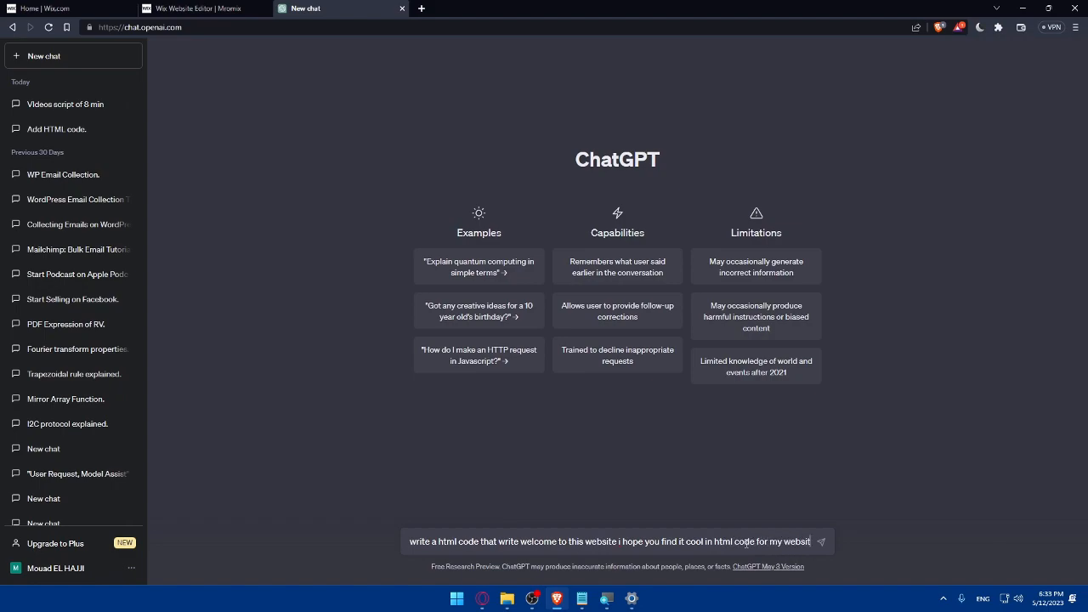
{"action": "left_click", "coordinate": [820, 541]}
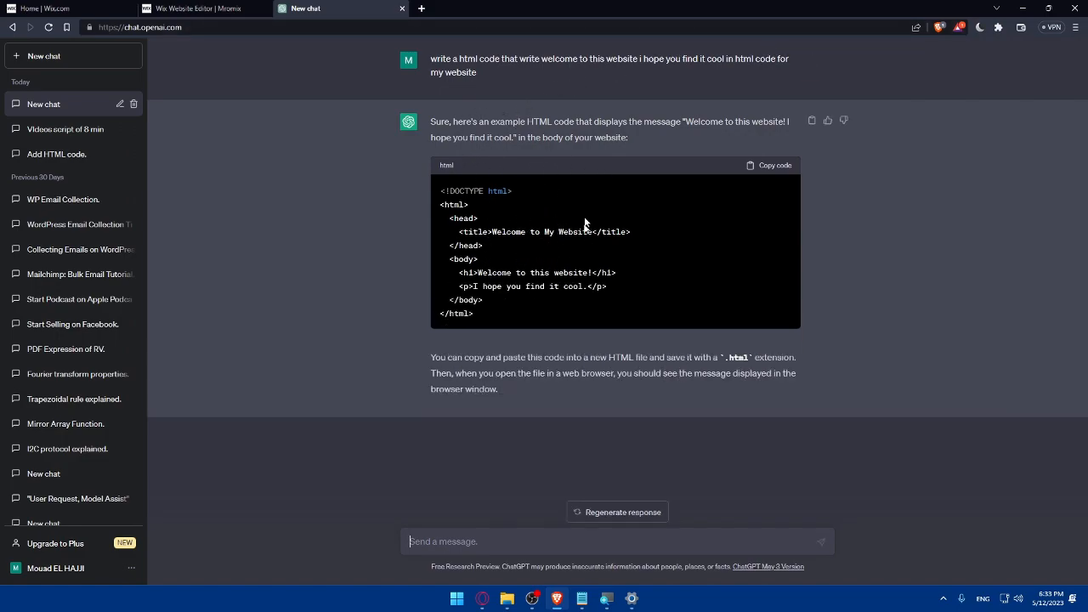
{"action": "left_click", "coordinate": [769, 165]}
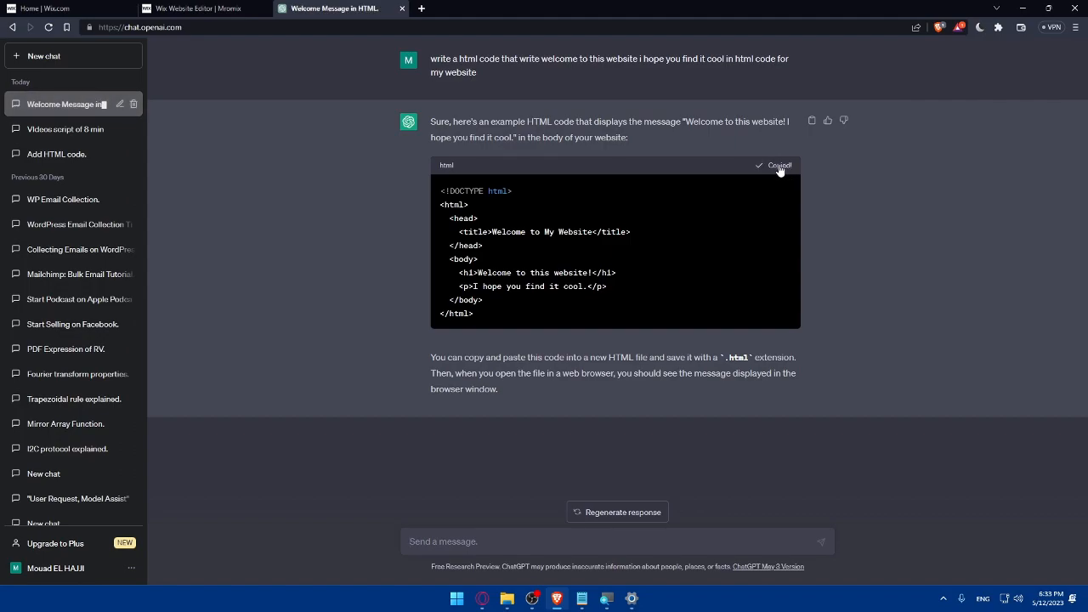
{"action": "left_click", "coordinate": [204, 10]}
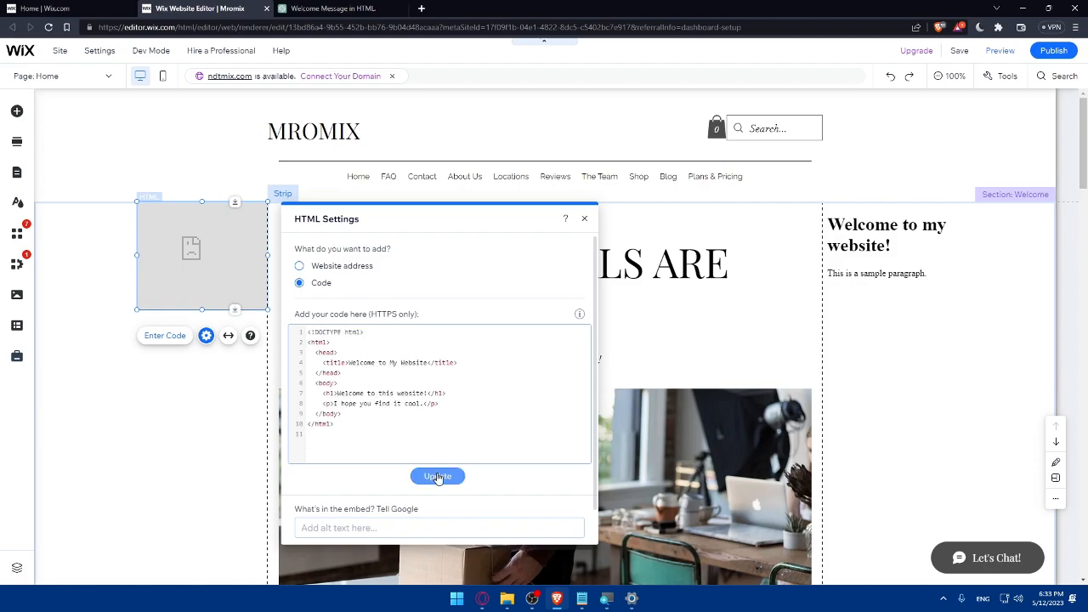
- Apply the pasted ChatGPT code to the HTML embed, reopening its settings to retry
{"action": "left_click", "coordinate": [437, 476]}
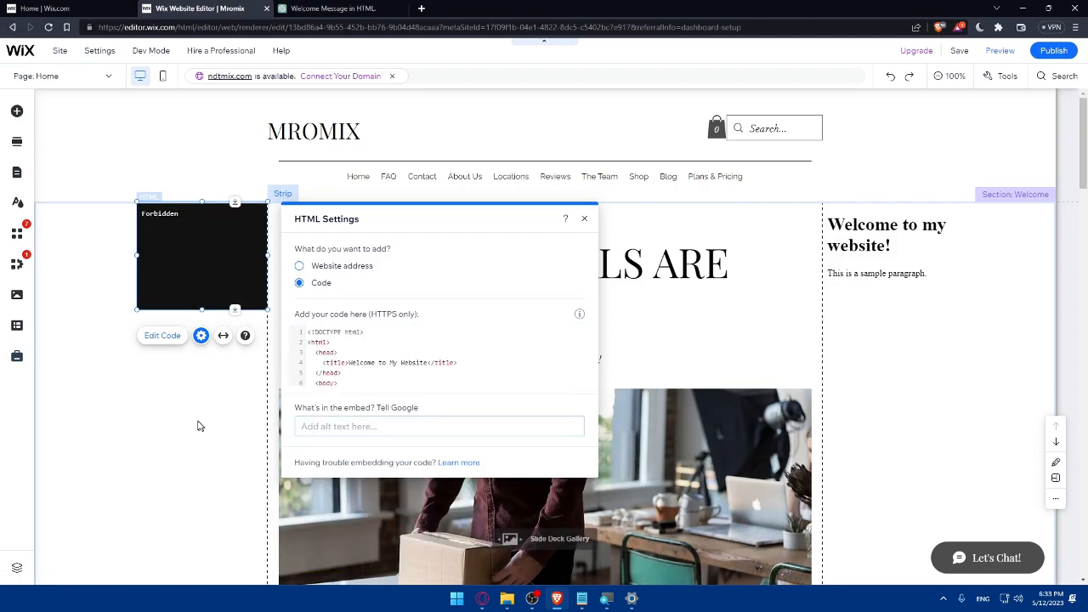
{"action": "left_click", "coordinate": [584, 219]}
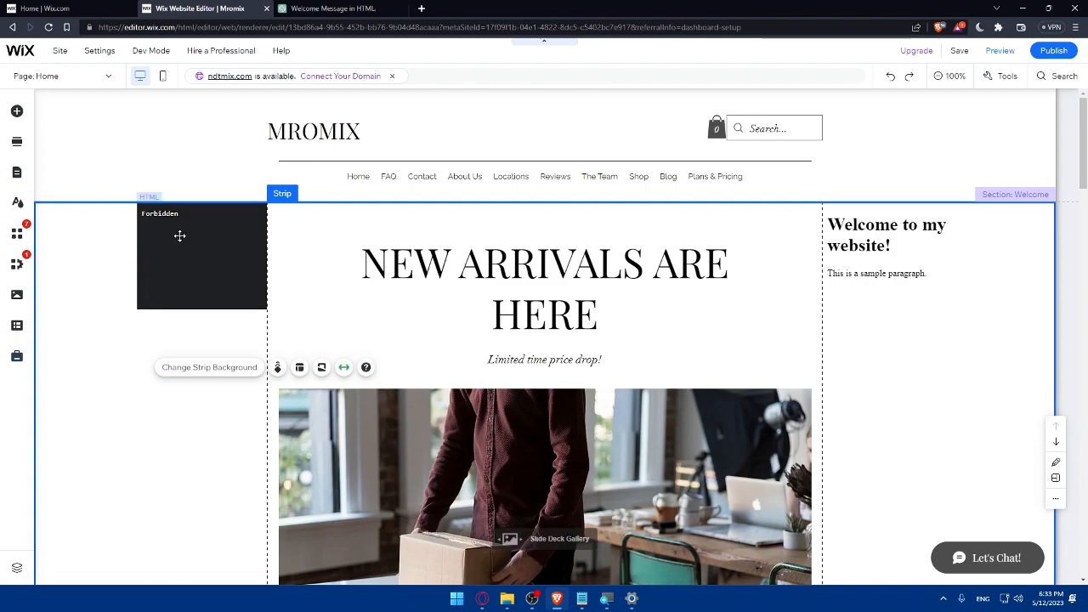
{"action": "left_click", "coordinate": [162, 334]}
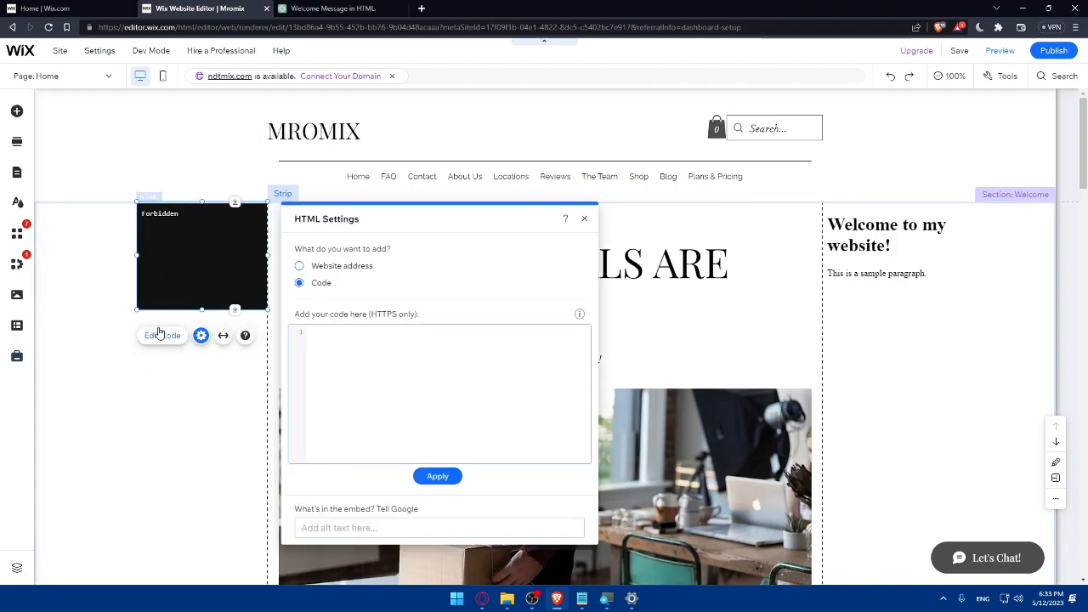
{"action": "left_click", "coordinate": [584, 219]}
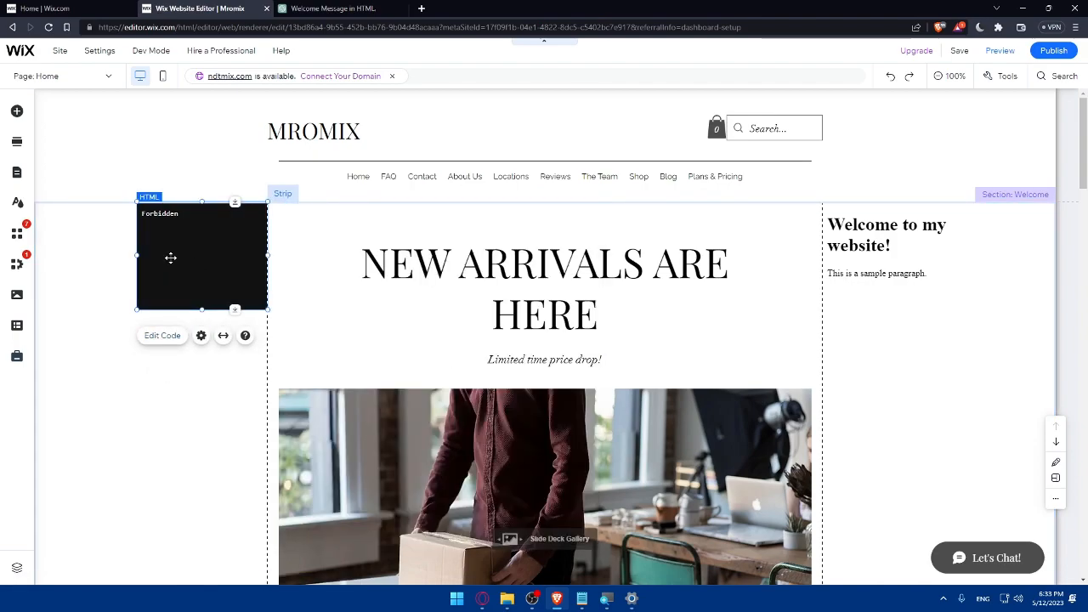
{"action": "left_click", "coordinate": [12, 112]}
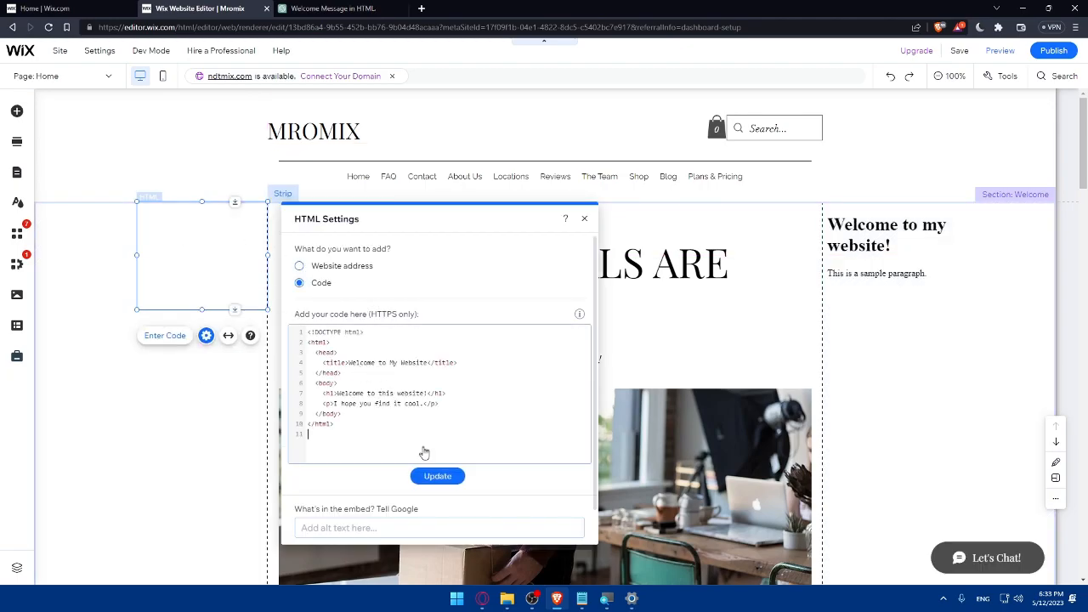
{"action": "left_click", "coordinate": [438, 476]}
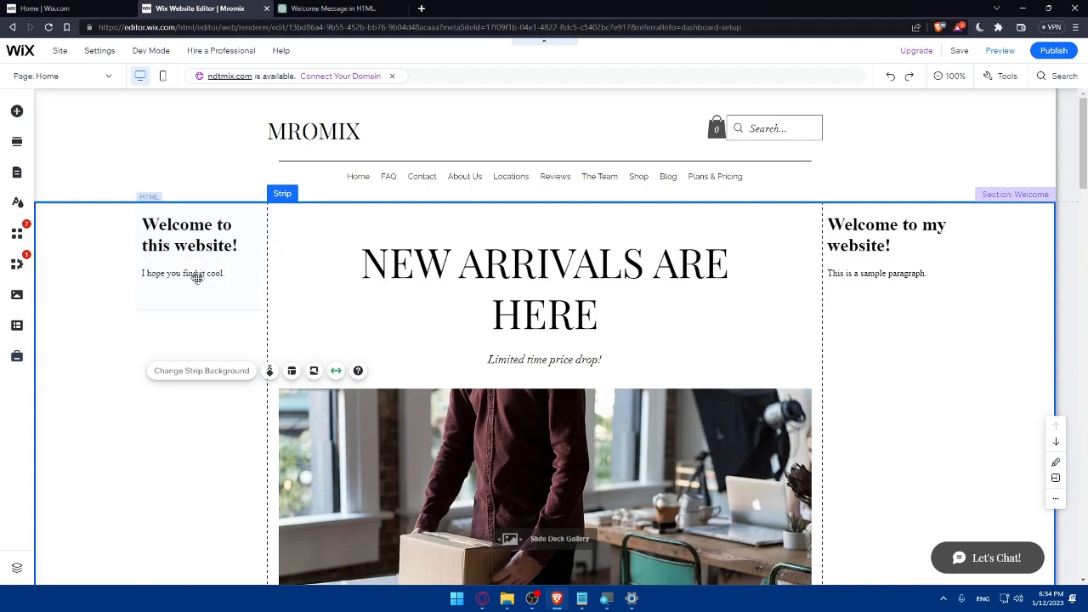
{"action": "mouse_move", "coordinate": [176, 247]}
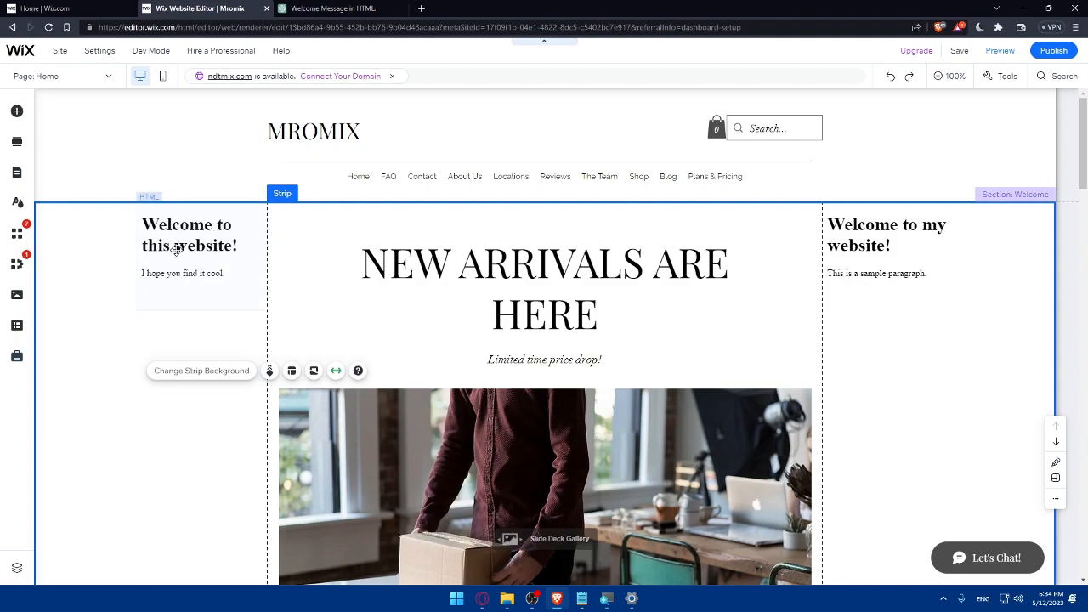
{"action": "left_click", "coordinate": [332, 8]}
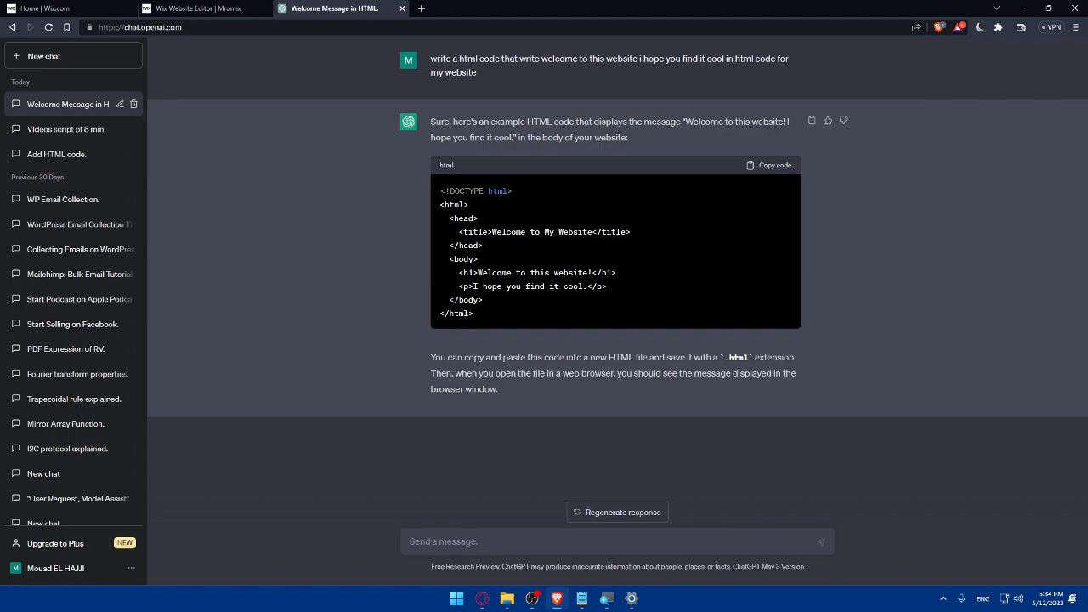
{"action": "mouse_move", "coordinate": [272, 7]}
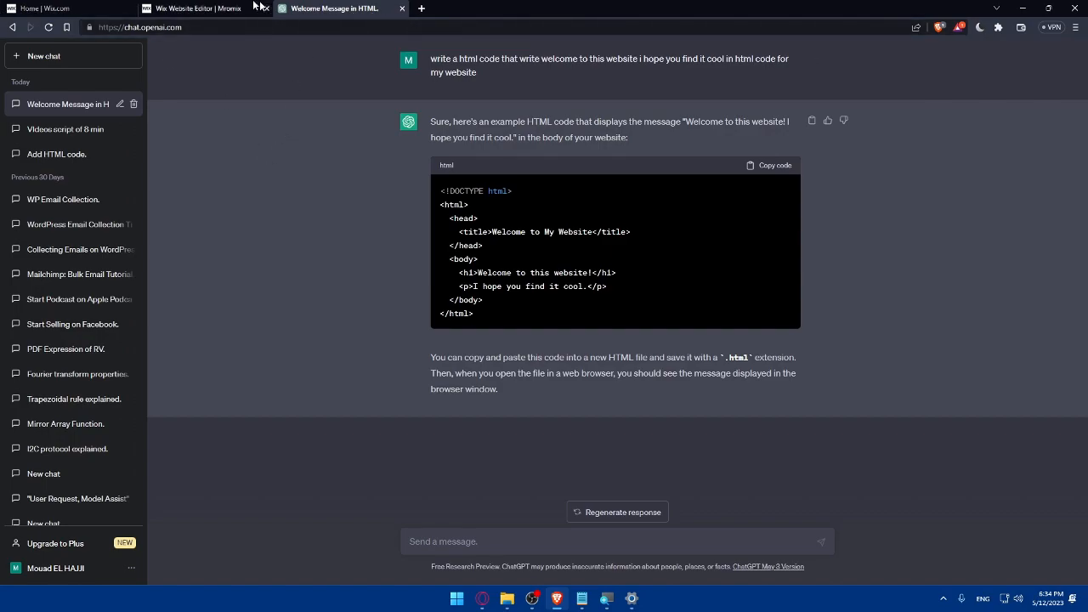
{"action": "left_click", "coordinate": [196, 9]}
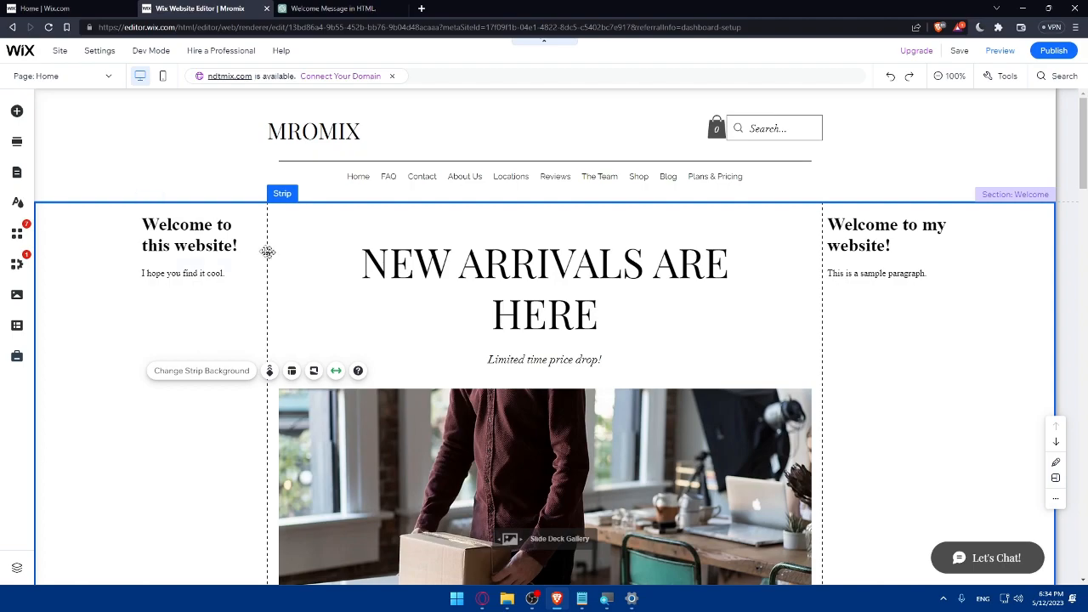
{"action": "left_click", "coordinate": [887, 255]}
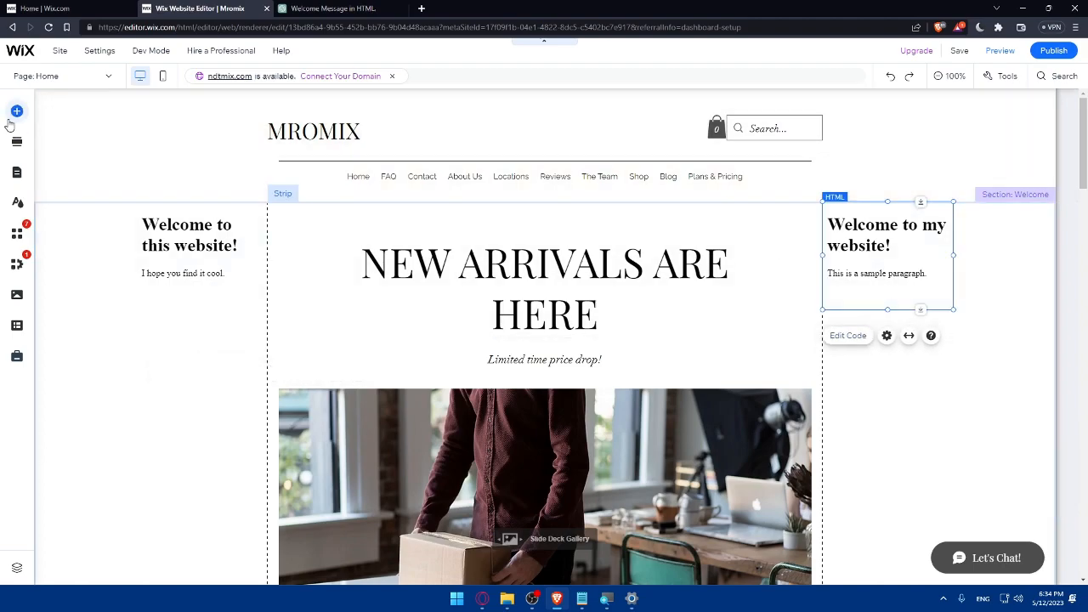